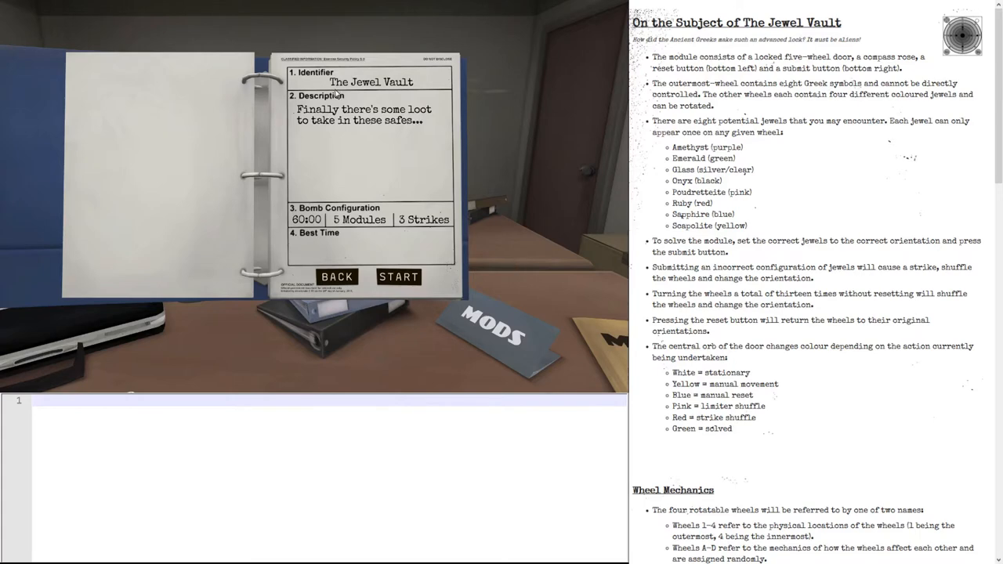
mouse_move(391, 234)
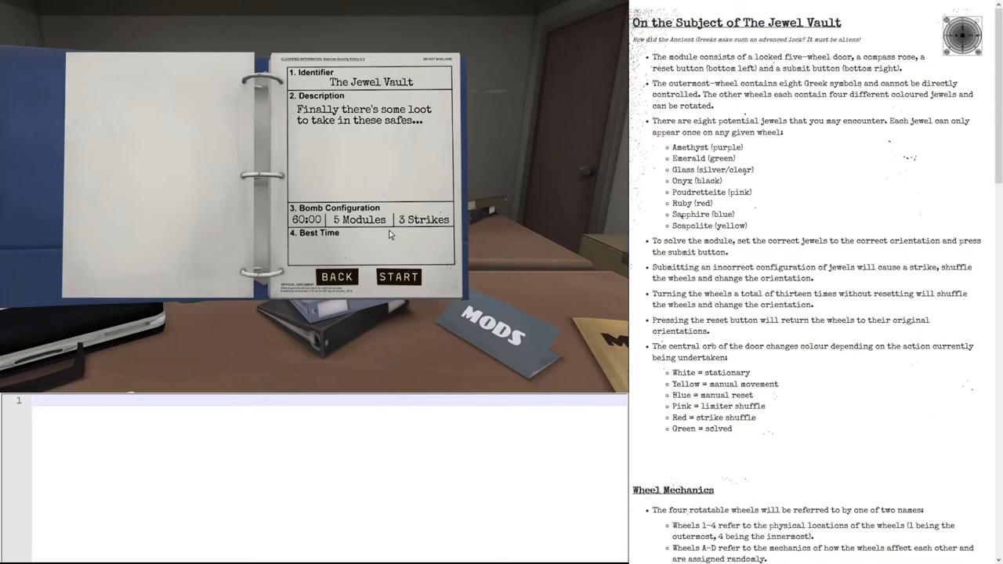
Step: Start the Jewel Vault mission and pick up the bomb from the table
click(399, 276)
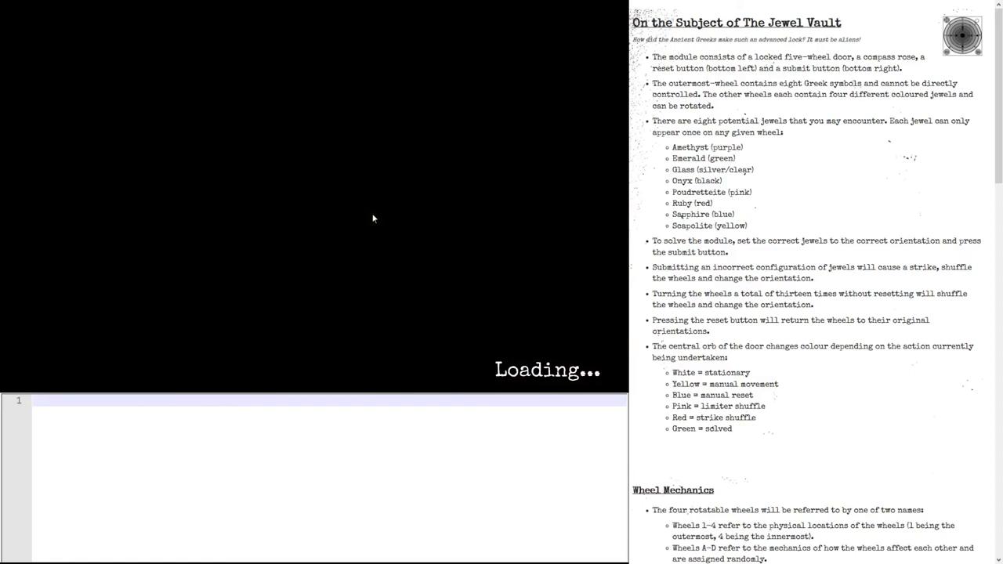
mouse_move(271, 244)
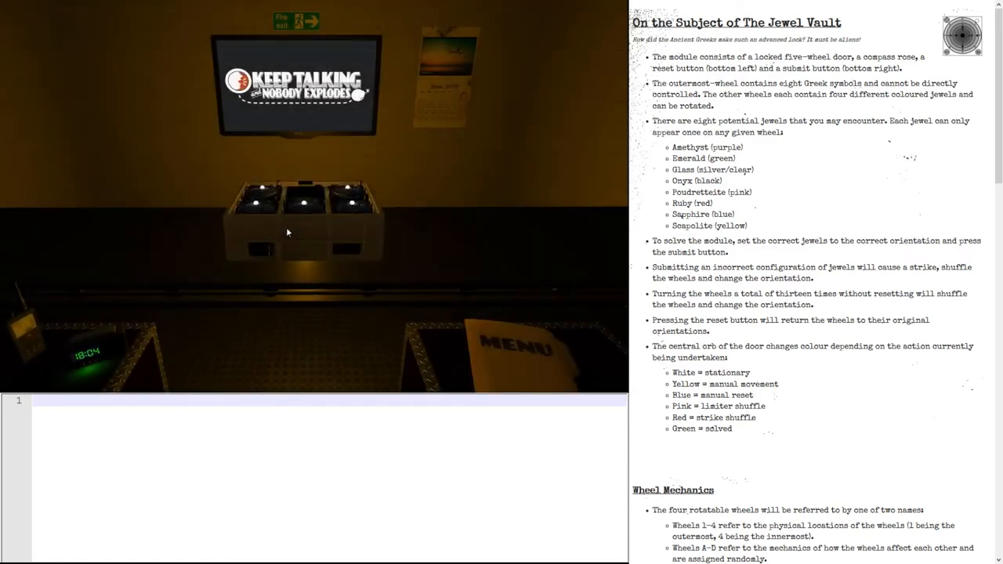
click(306, 220)
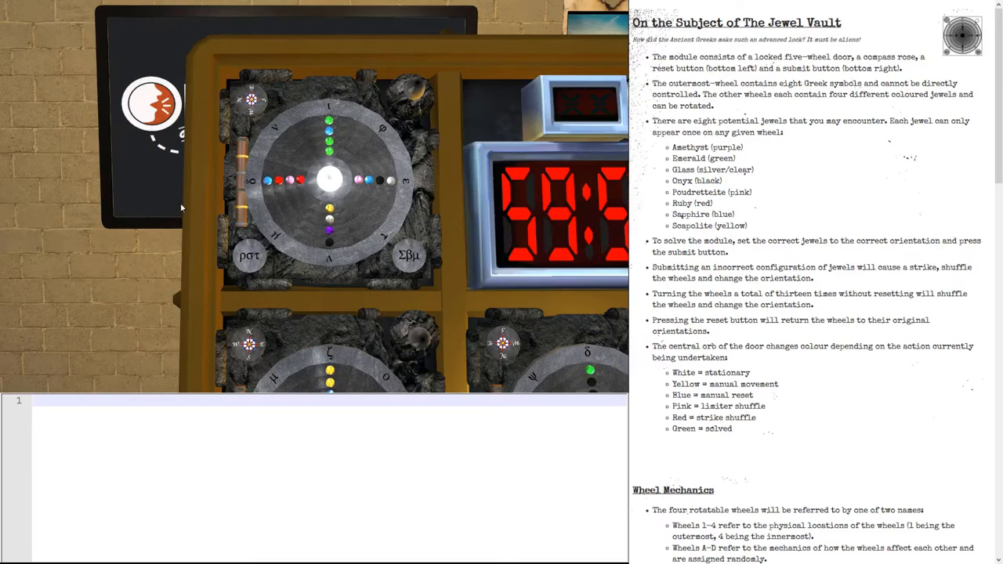
mouse_move(235, 106)
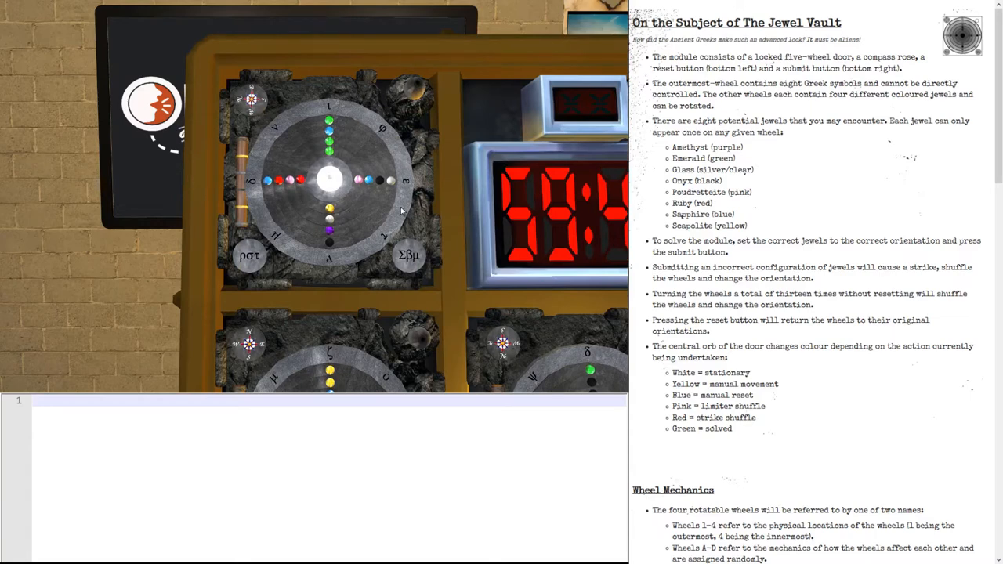
mouse_move(287, 116)
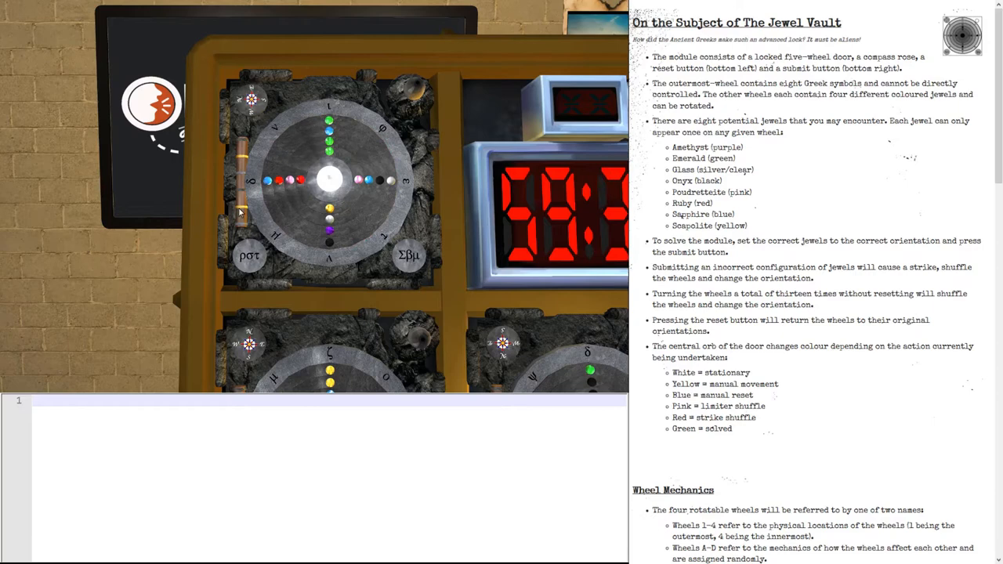
mouse_move(220, 174)
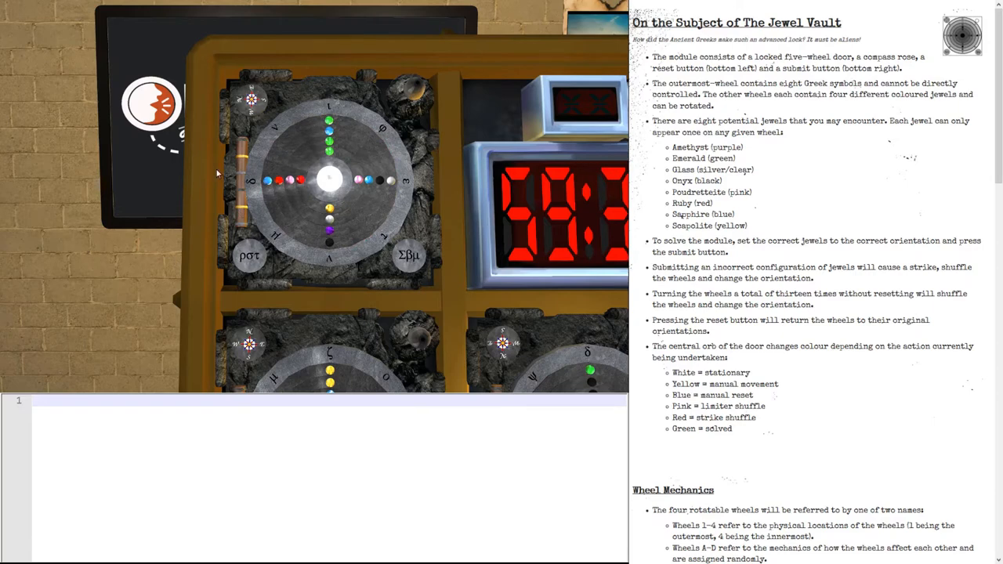
Step: Scroll the manual to the Greek Letters wheel tables and inspect the wheels and submit button
scroll(down, 3)
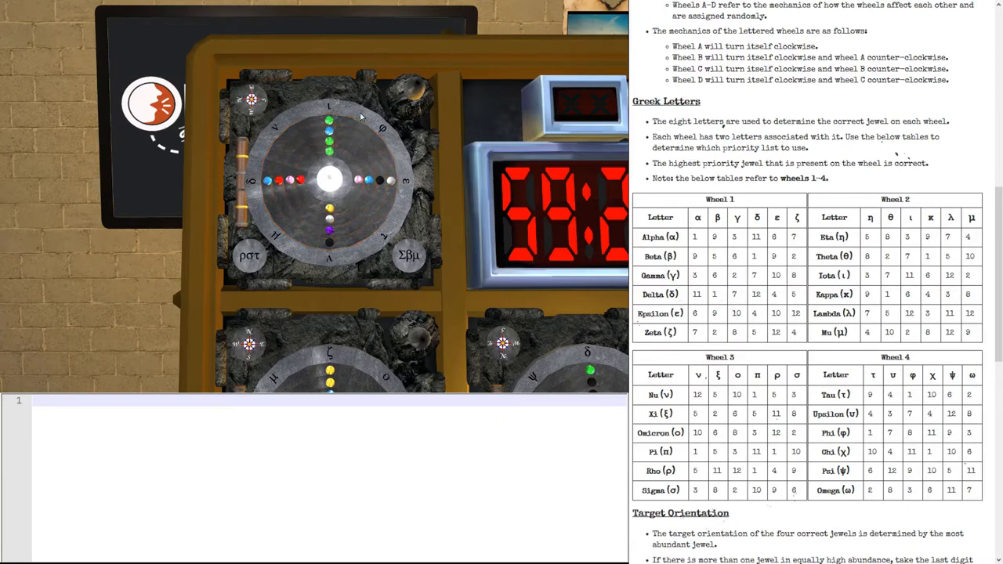
click(329, 180)
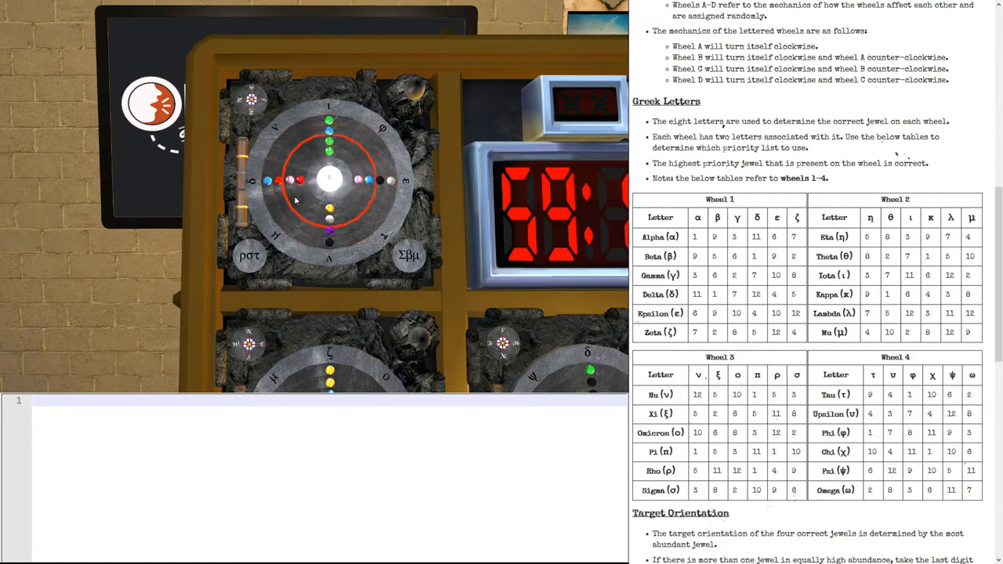
click(249, 257)
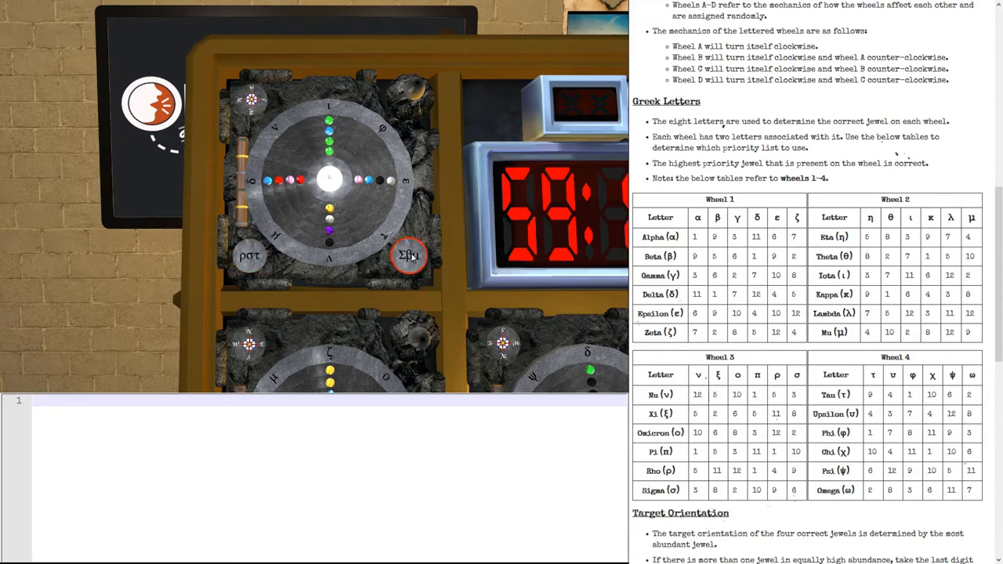
click(407, 257)
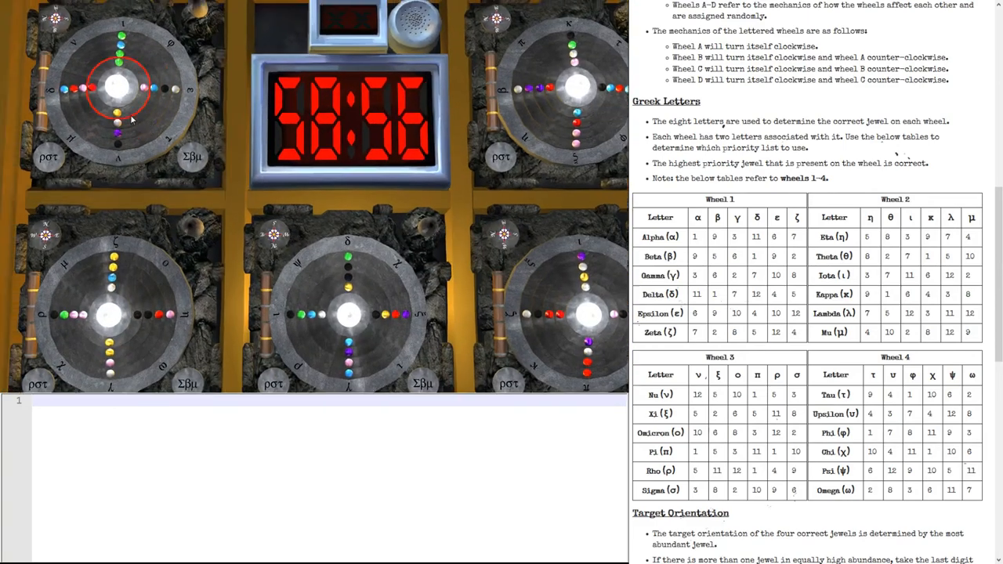
Step: Note 'LD: 3' and the Greek letters ι φ ε τ ν μ δ ν in the notepad
text(LD: 3)
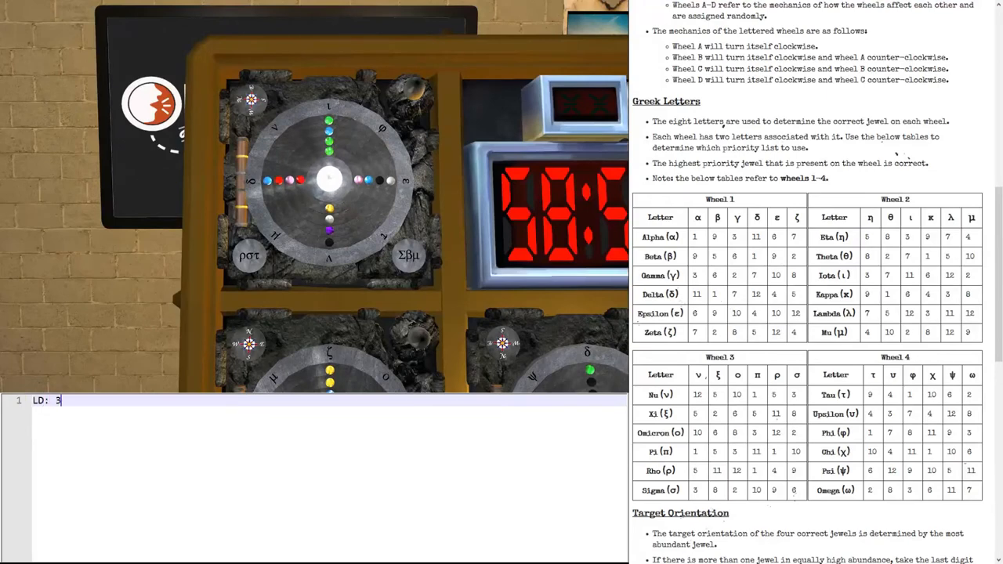
text(Greek)
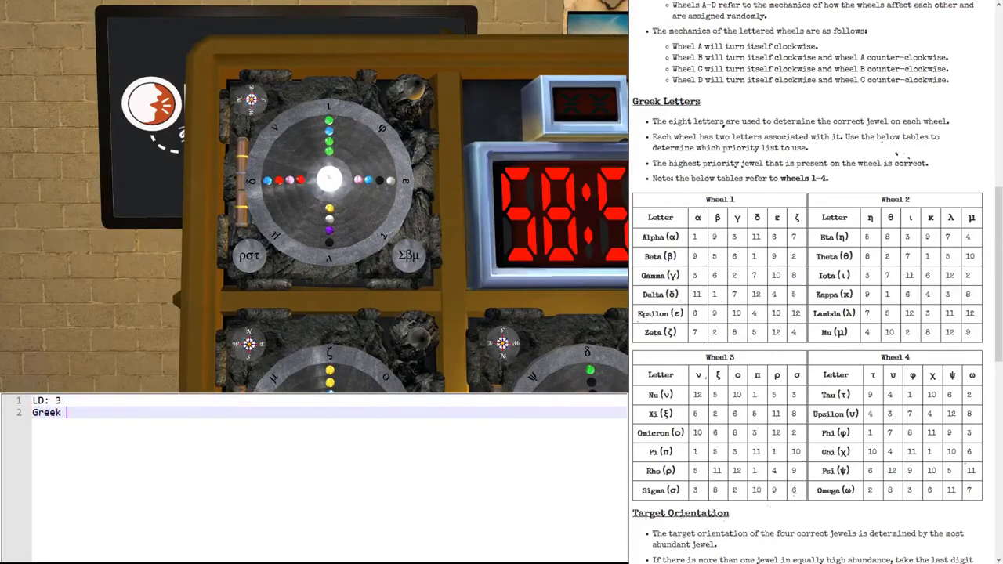
text(letters: {)
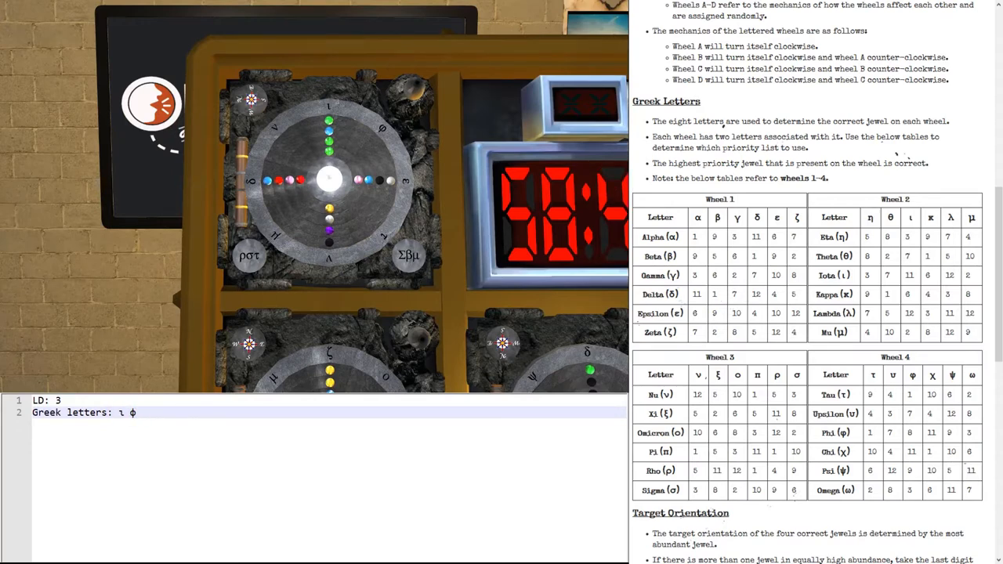
text(ε)
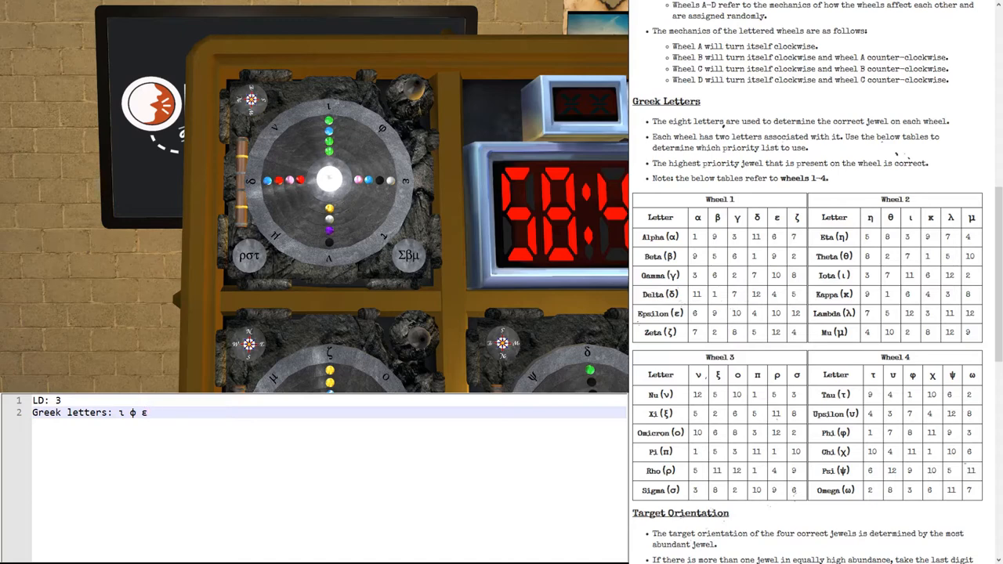
text(τ)
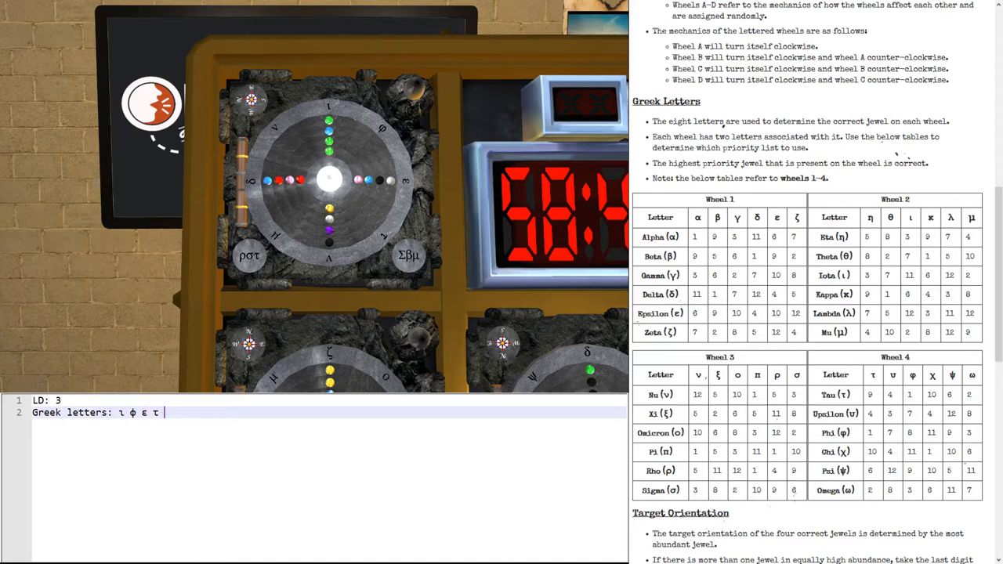
text(ν)
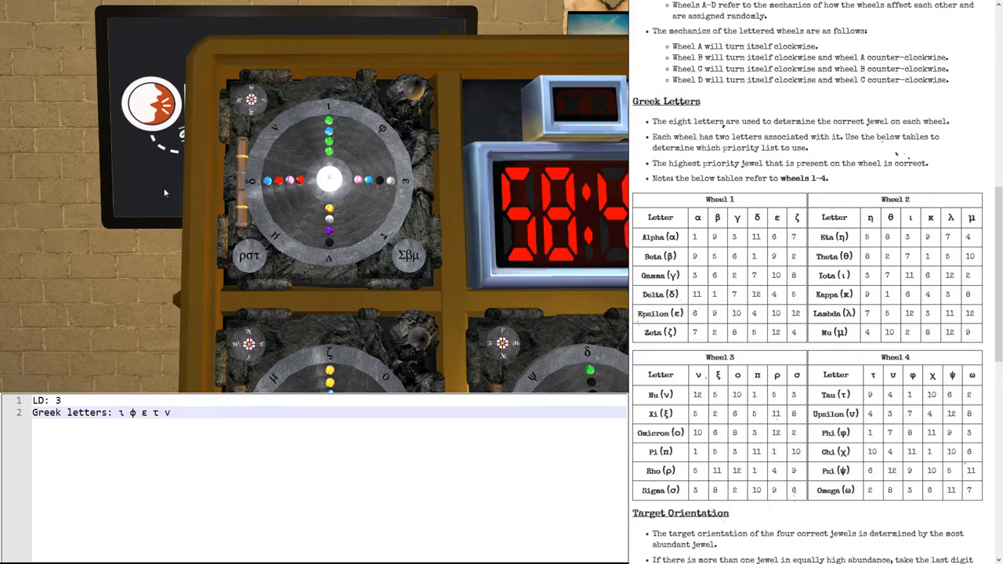
text(μ)
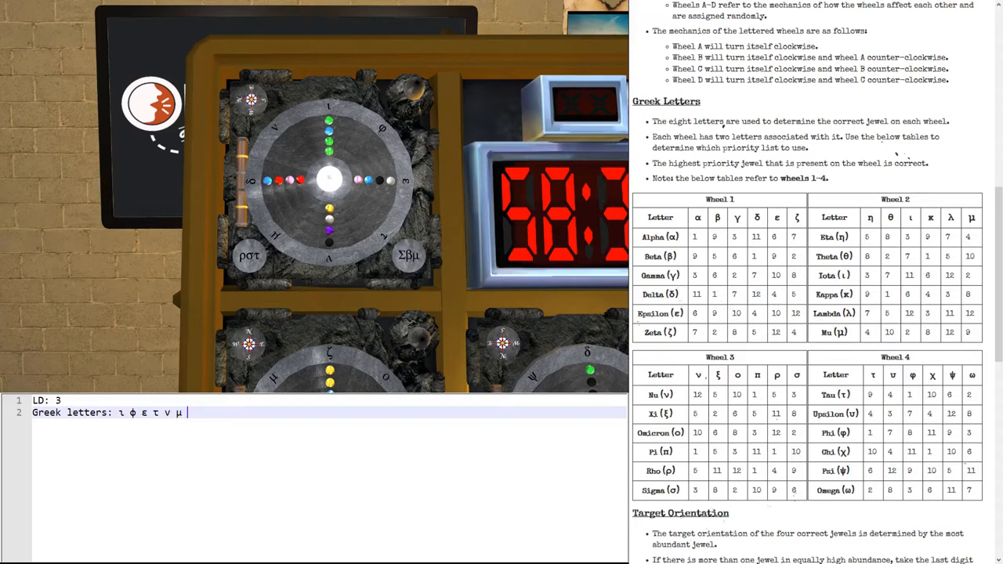
text(δ {g)
text(Wheel 1:)
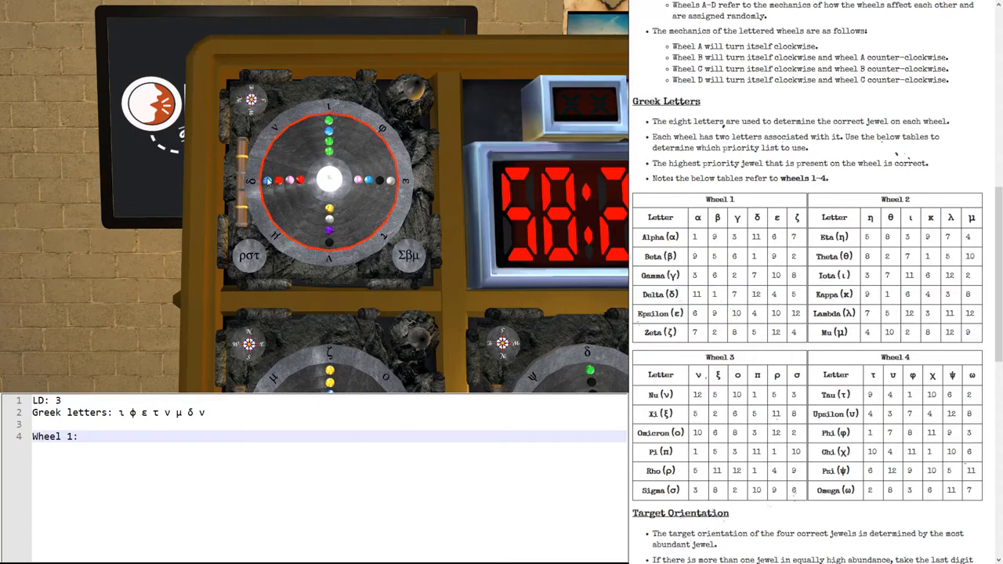
Step: Start a 'Wheel 1:' line, check the wheel tables, then return the manual to the jewel list
click(400, 188)
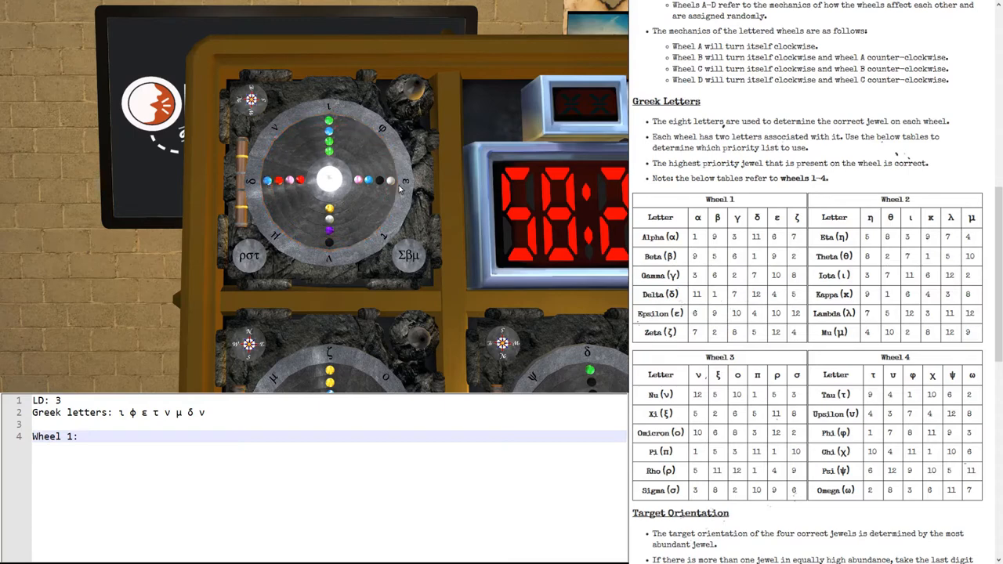
click(329, 180)
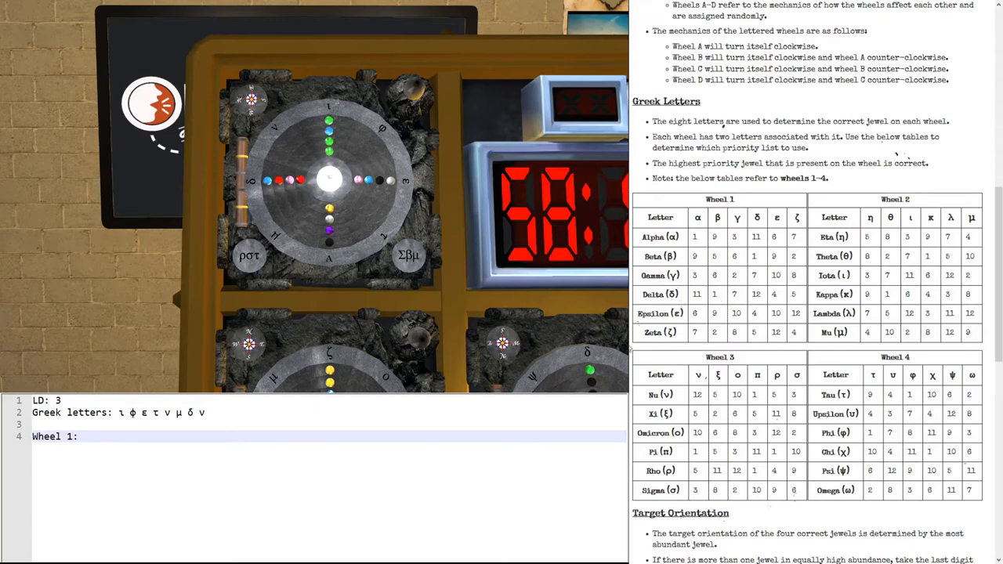
scroll(up, 3)
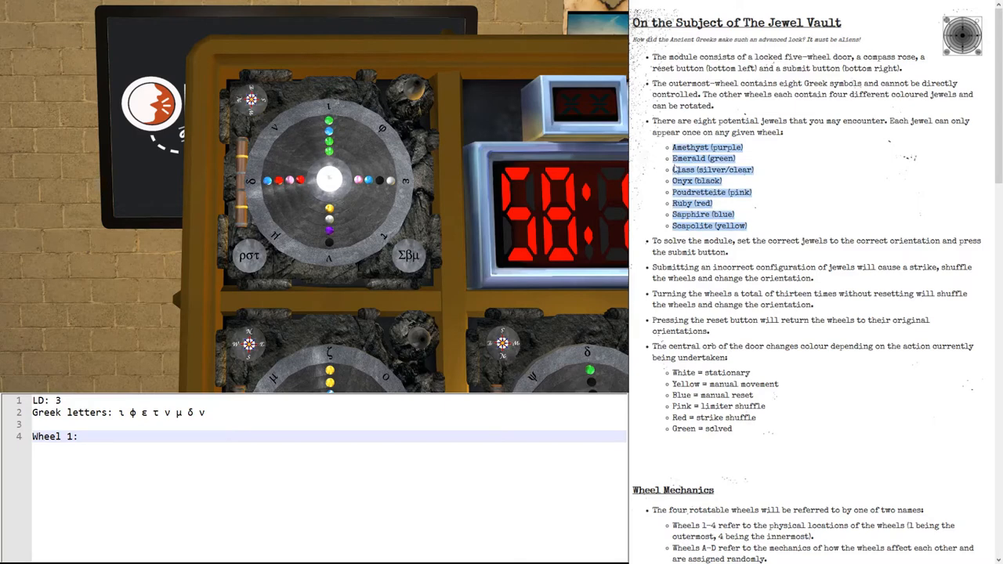
scroll(down, 3)
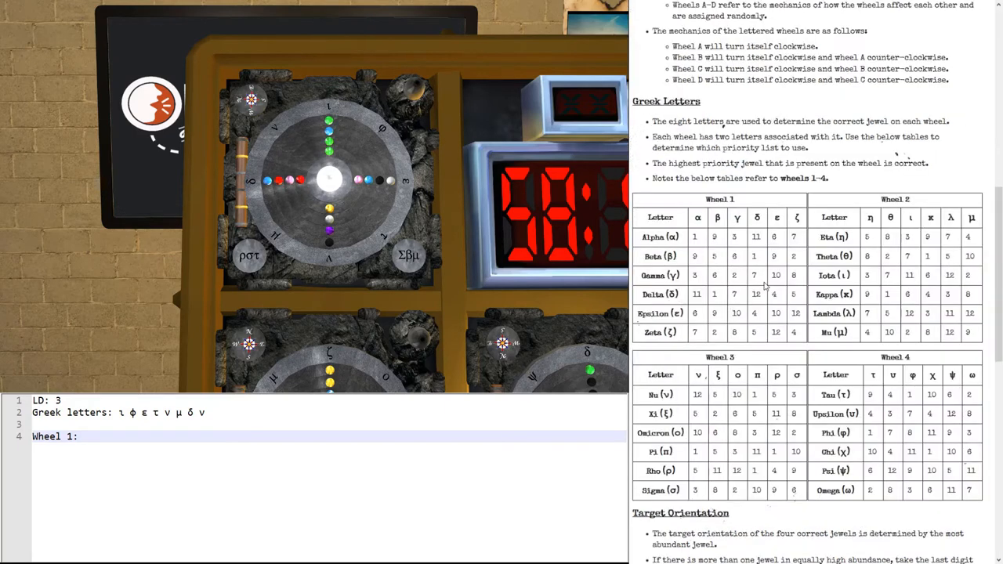
scroll(down, 3)
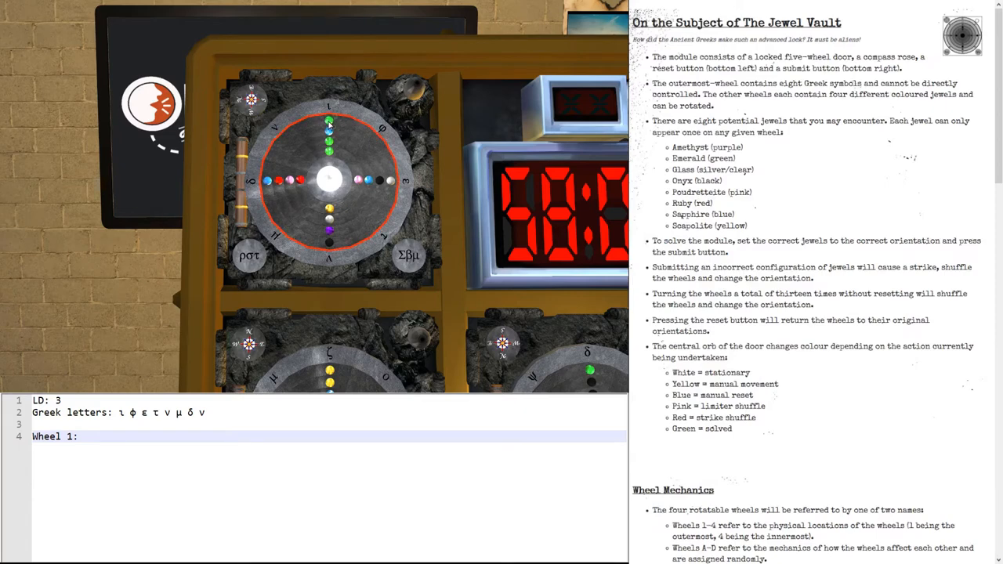
Step: Finish wheel 1's jewels and enter Wheel 2 as Sa, On, Am, Ru
text(E)
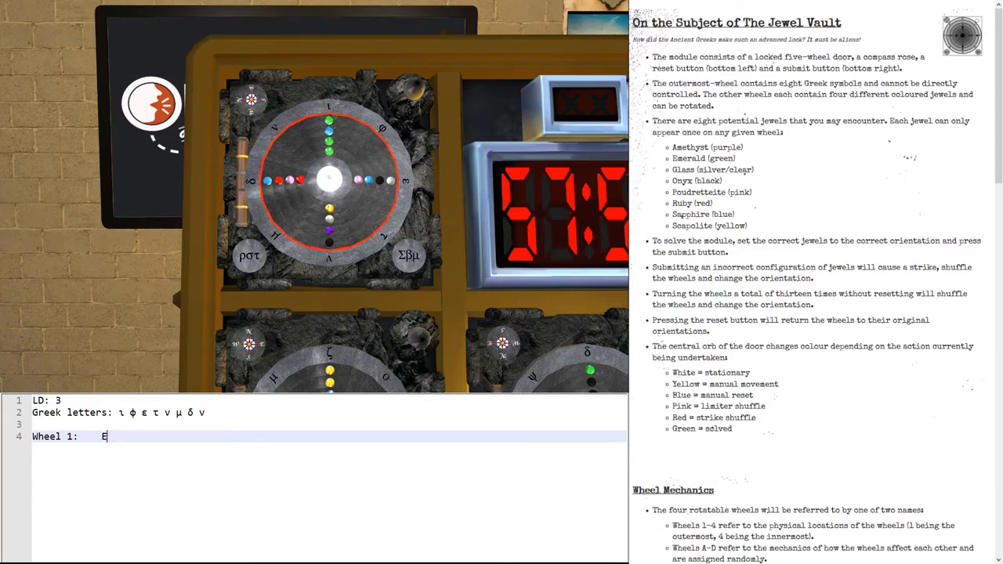
text(m, G)
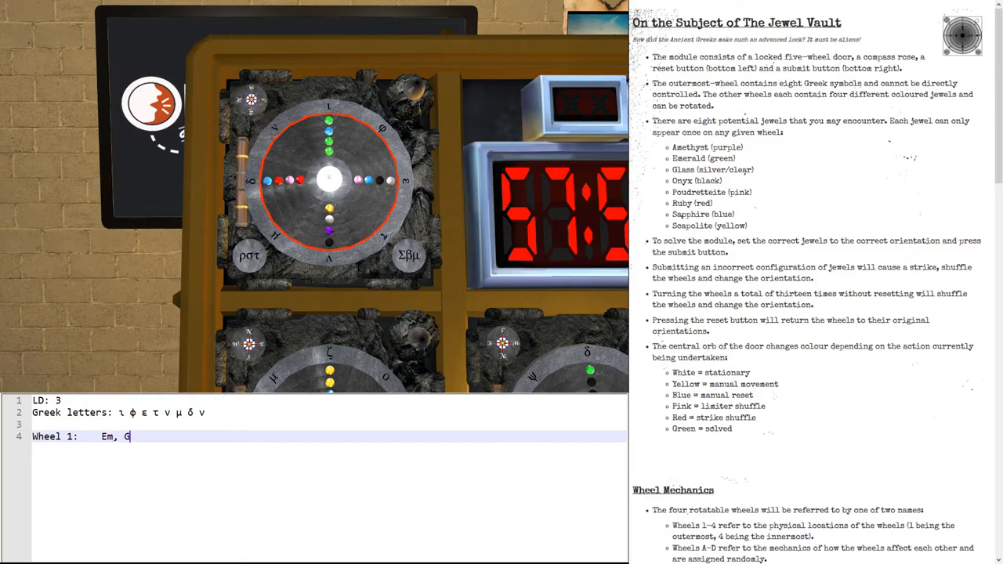
text(l, On, Sa)
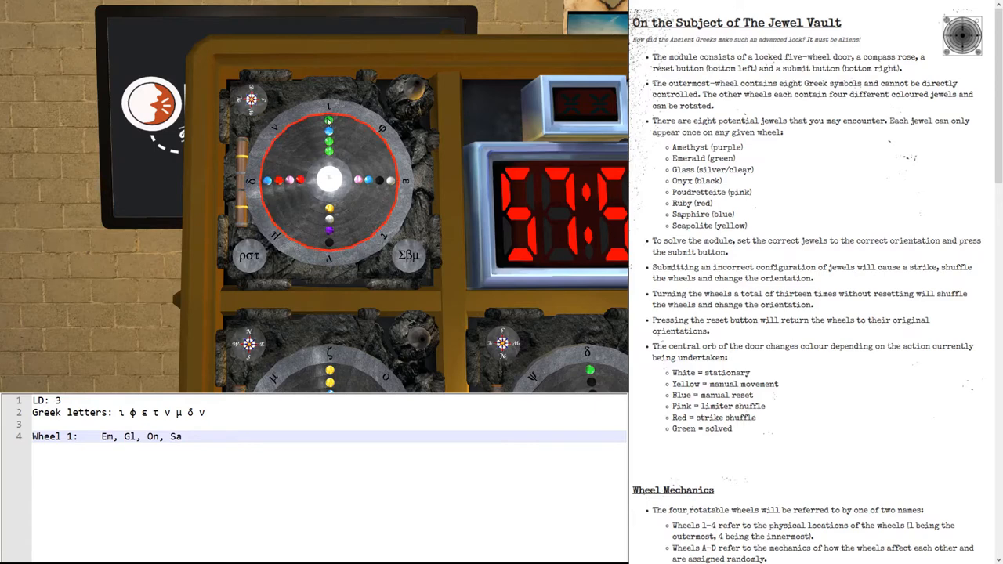
text(Wheel 2:    Em)
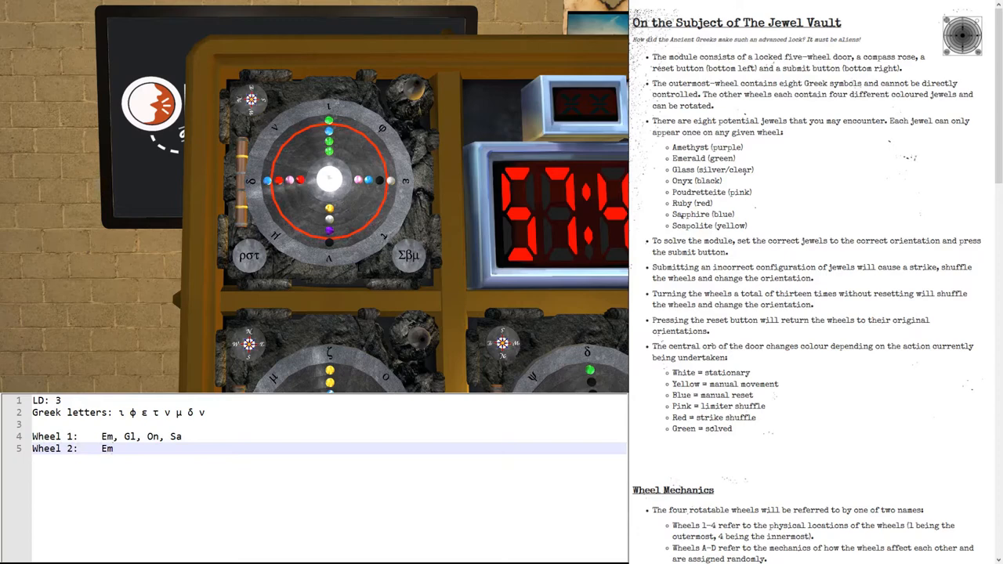
text(, On, A)
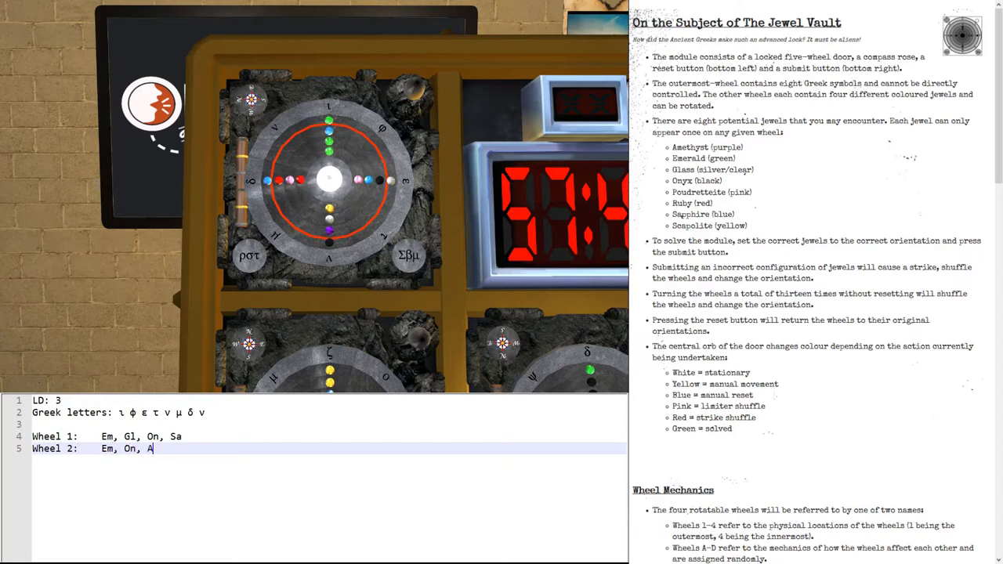
text(m, Ru)
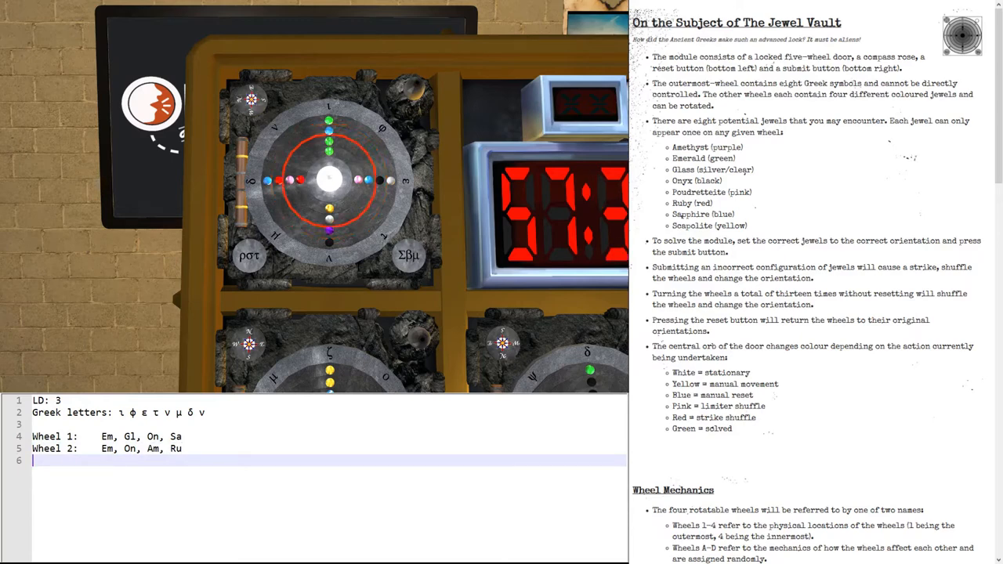
Step: Type the four-jewel lists for Wheel 3 and Wheel 4
text(Wheel 3:)
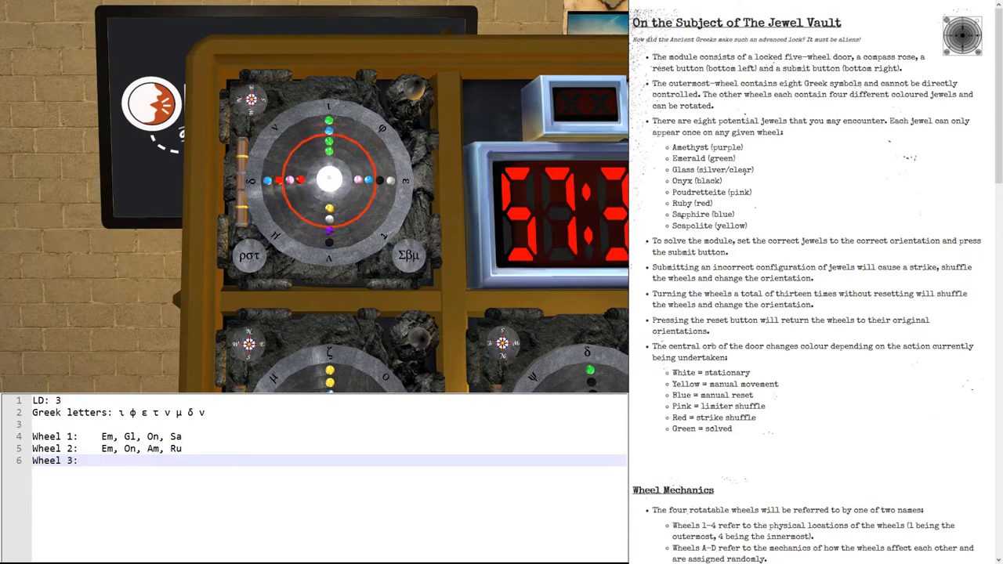
text(Em)
click(314, 449)
text(Sa)
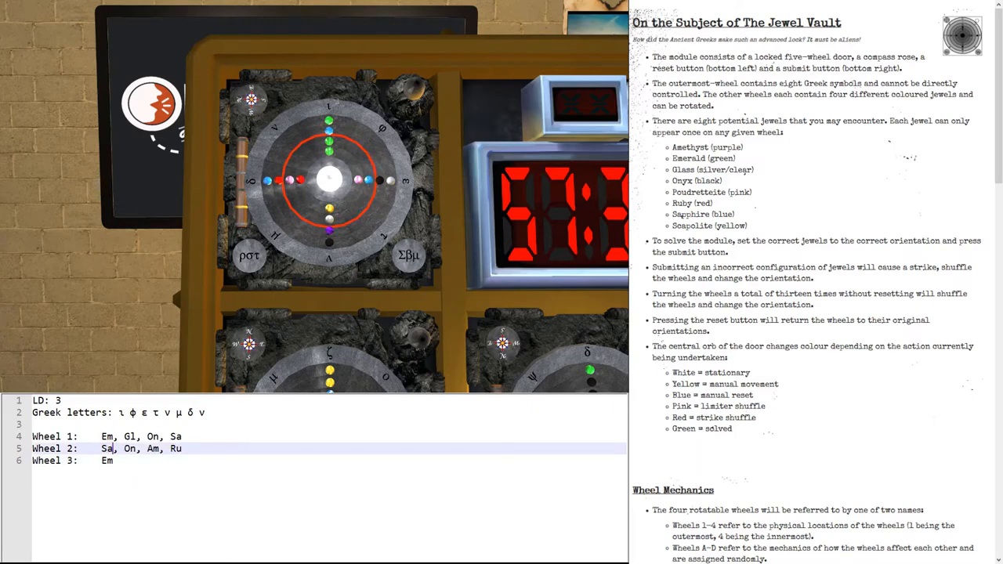
text(, Sa,)
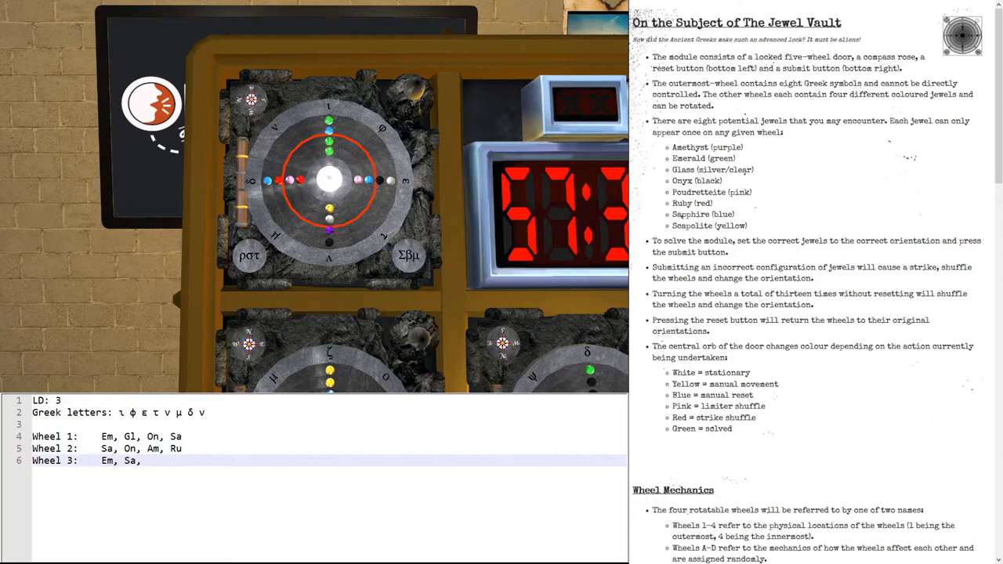
text(Gl, P)
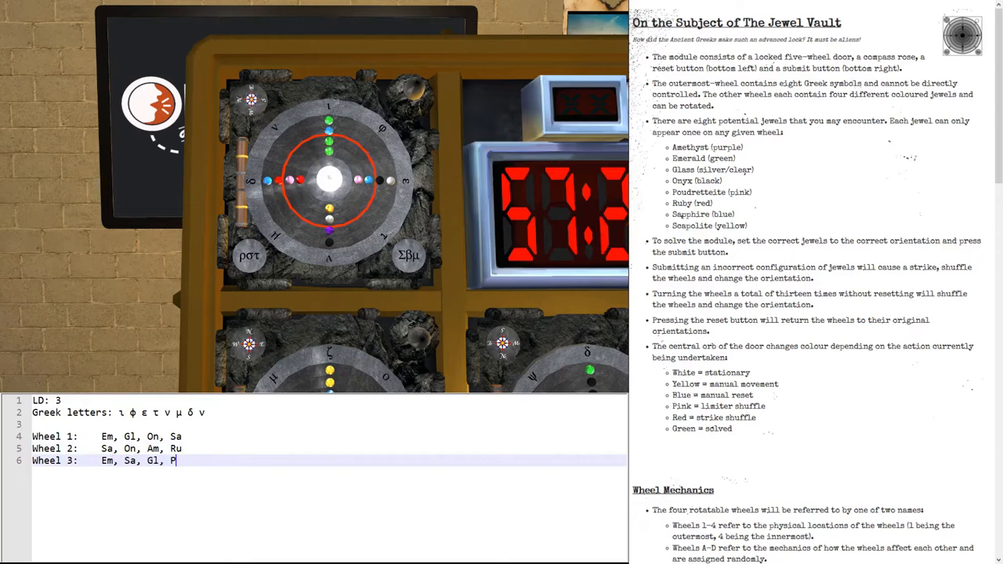
text(o)
text(Wheel 4:    E)
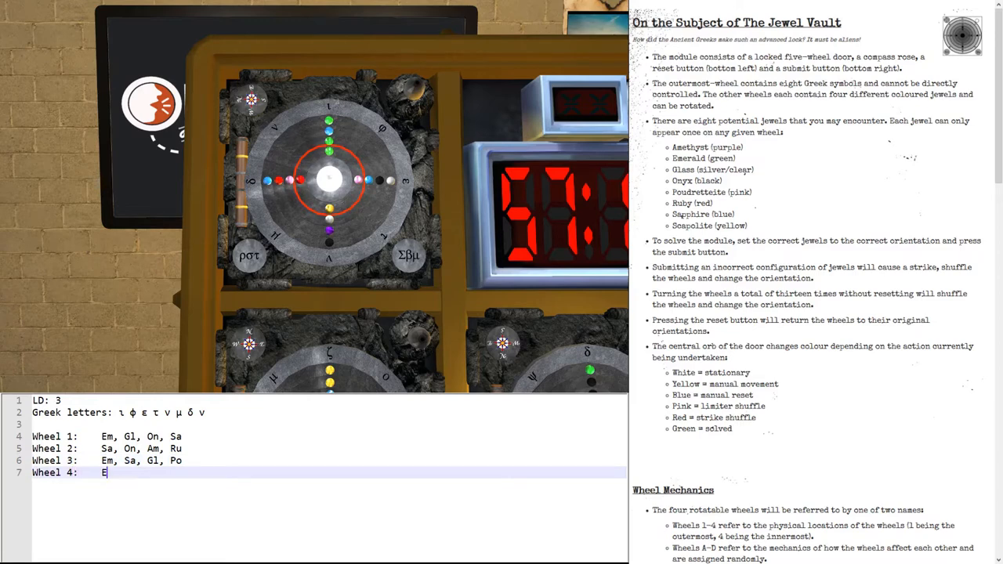
text(m, Po,)
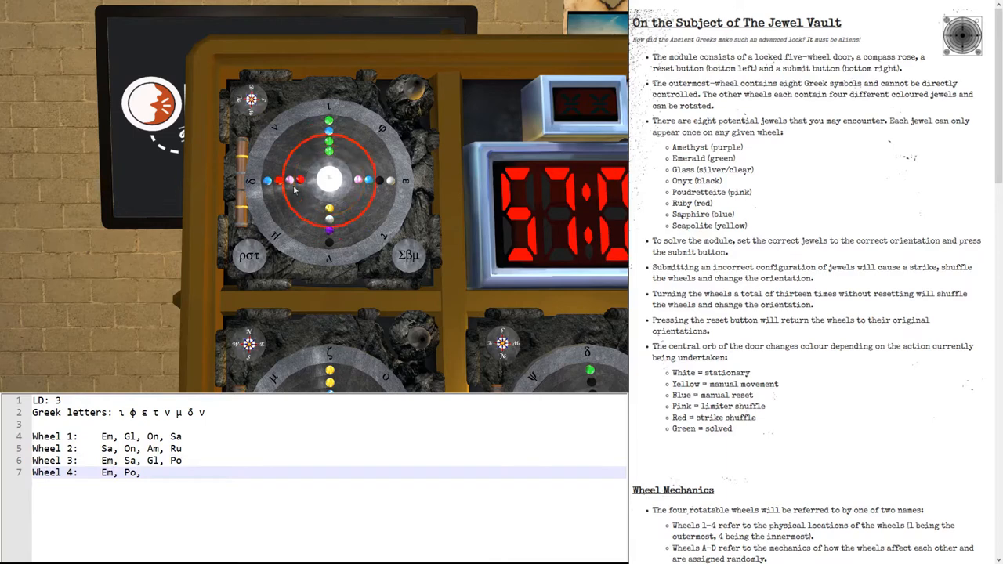
text(Sc,)
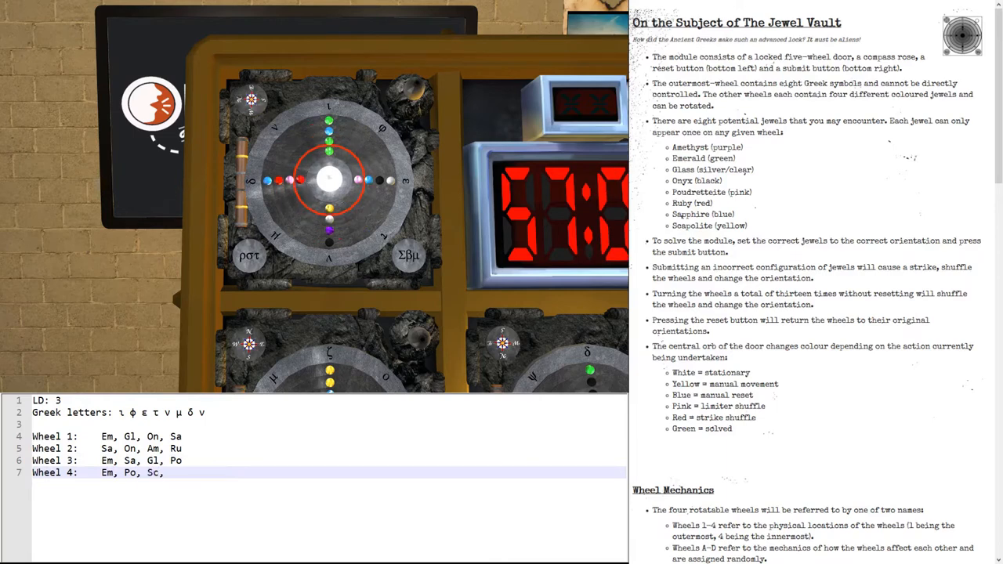
text(Ru)
click(314, 448)
text(  2+)
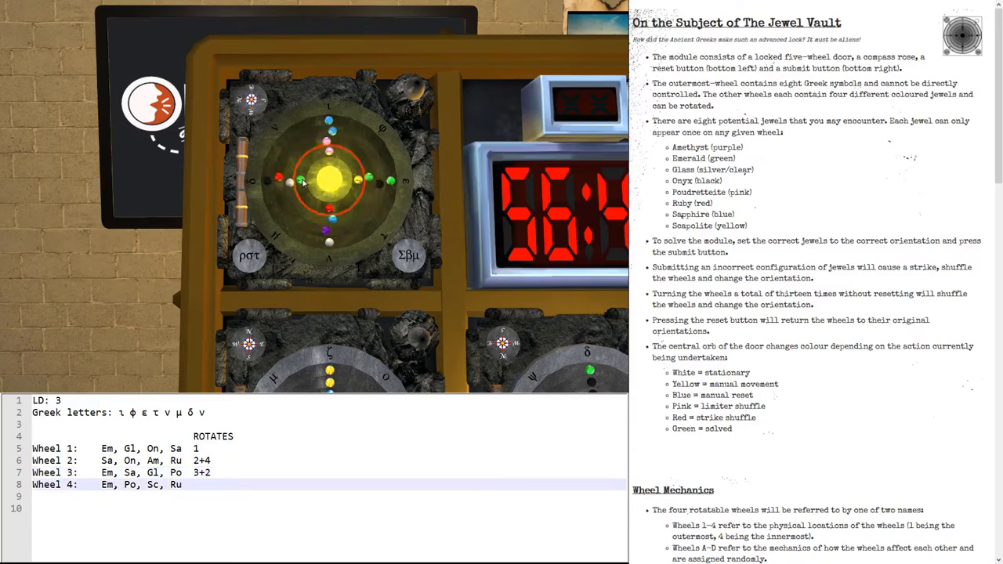
Step: Enter wheel 4's rotation as 4+1 in the ROTATES column
text(4+1)
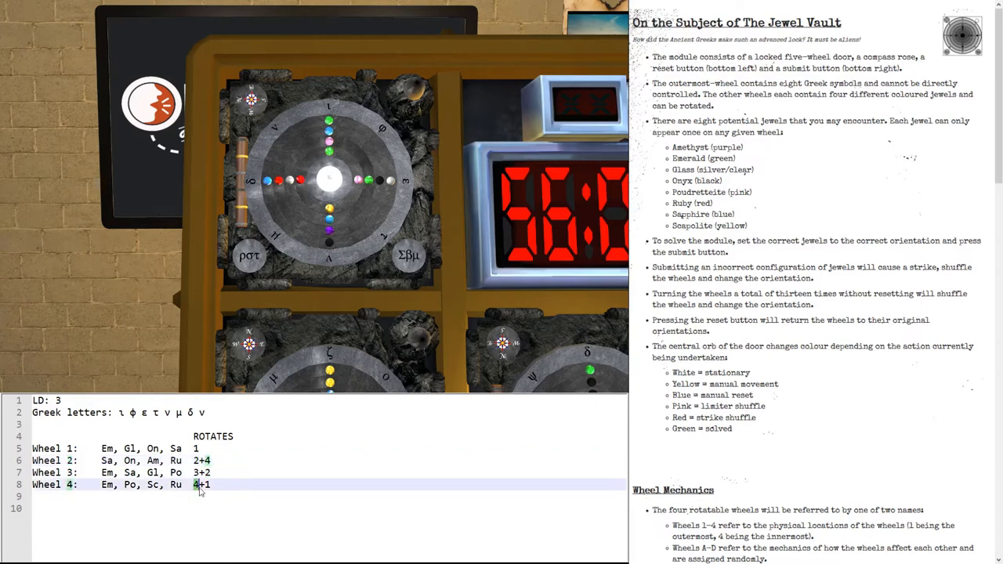
Step: Scroll the manual to Wheel Mechanics and tag the wheel rows A, C, D, B
click(196, 447)
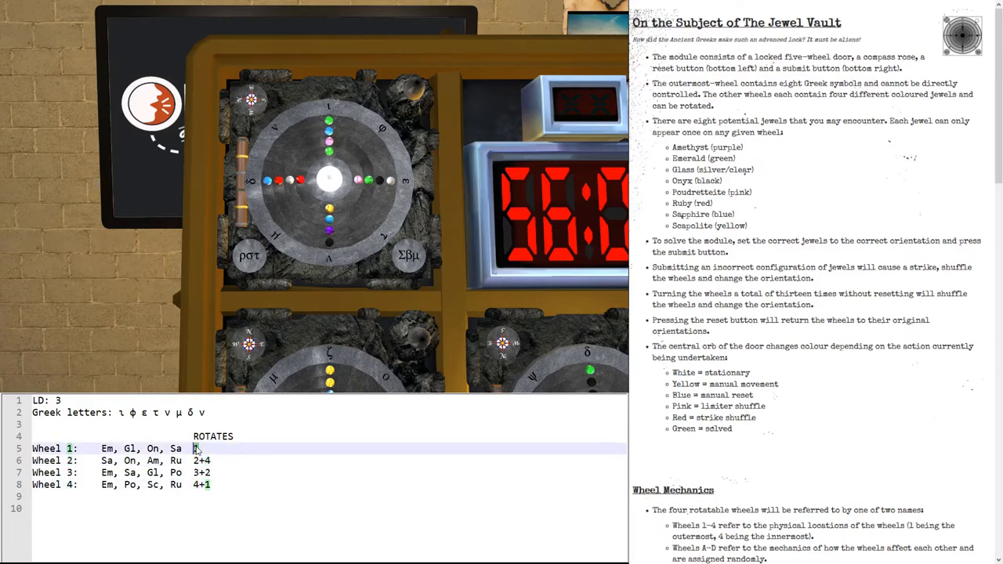
scroll(down, 3)
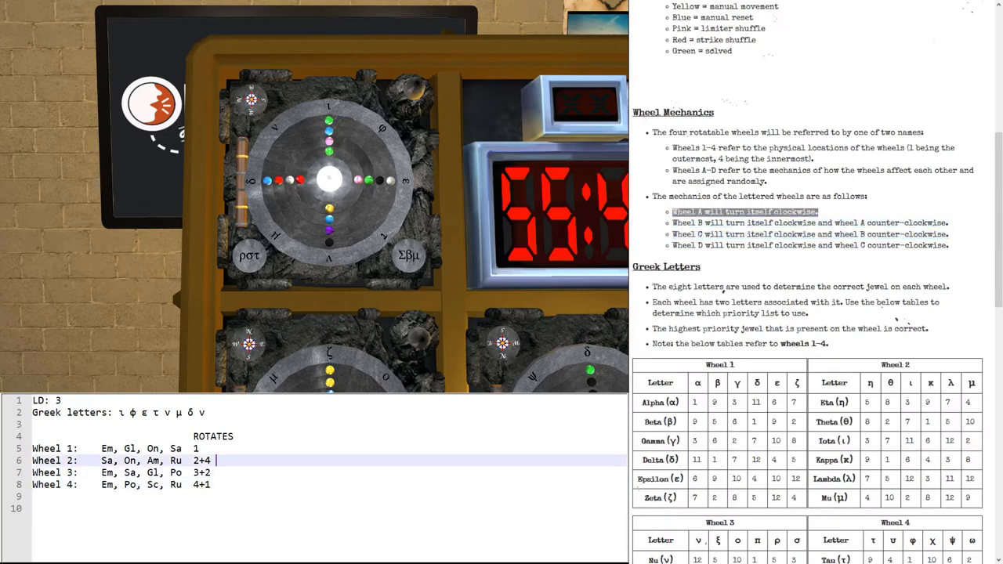
text(A)
click(329, 473)
text( D)
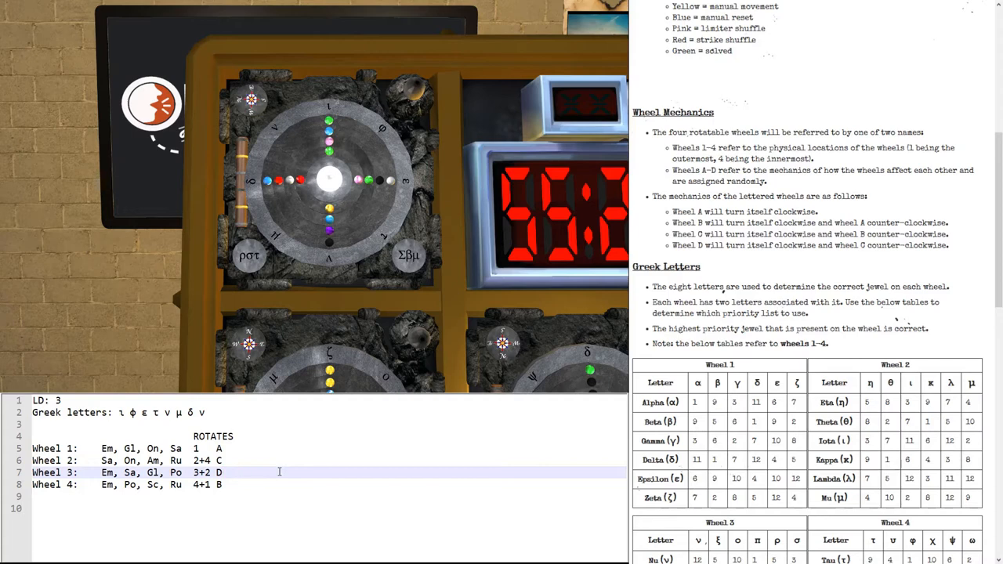
text(1)
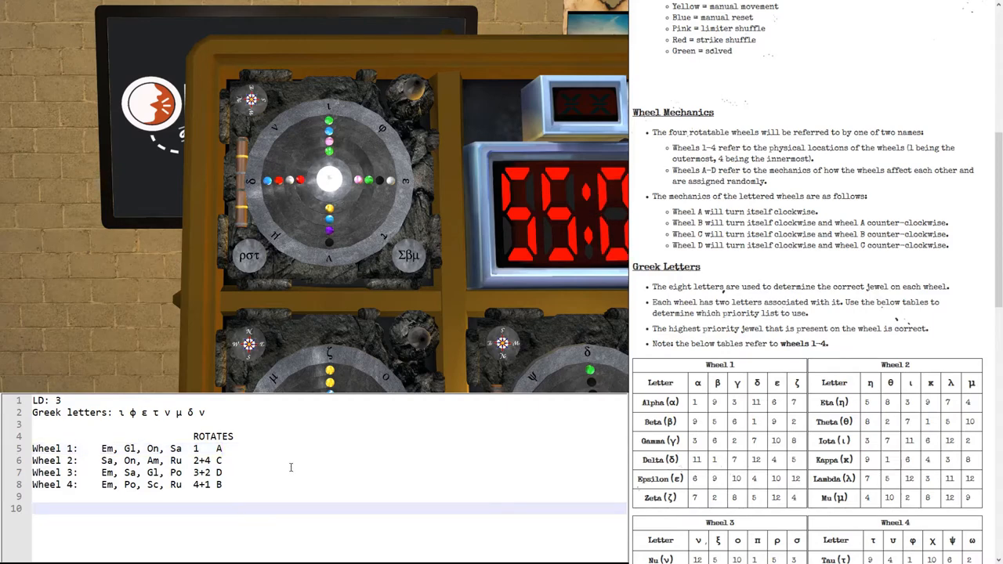
Step: Tally jewel counts in the notes: Am=1, Em=3, Gl=2, On=2, Po=2, Ru=2, Sa=3, Sc=1
scroll(up, 3)
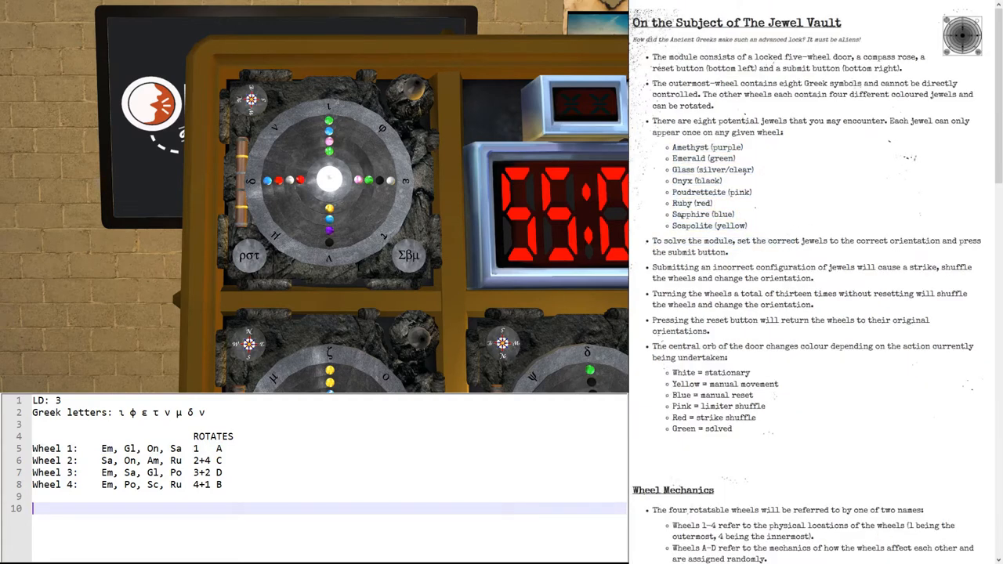
text(Am)
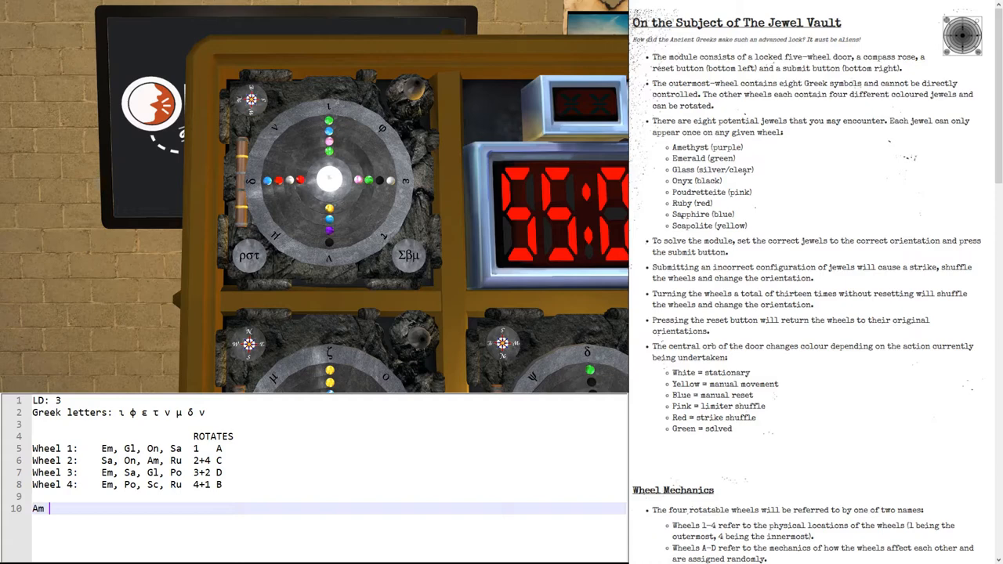
text(=1)
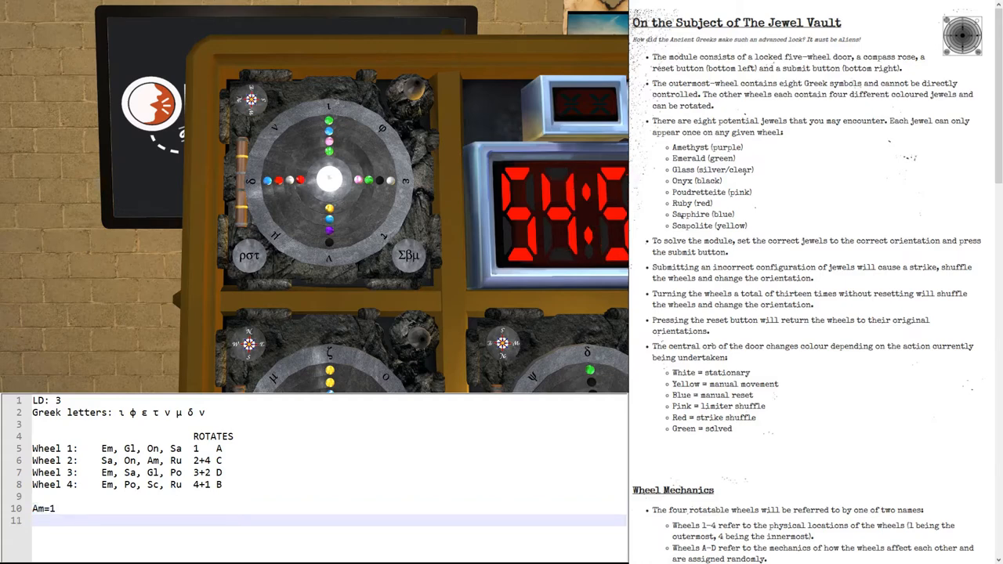
text(Em=)
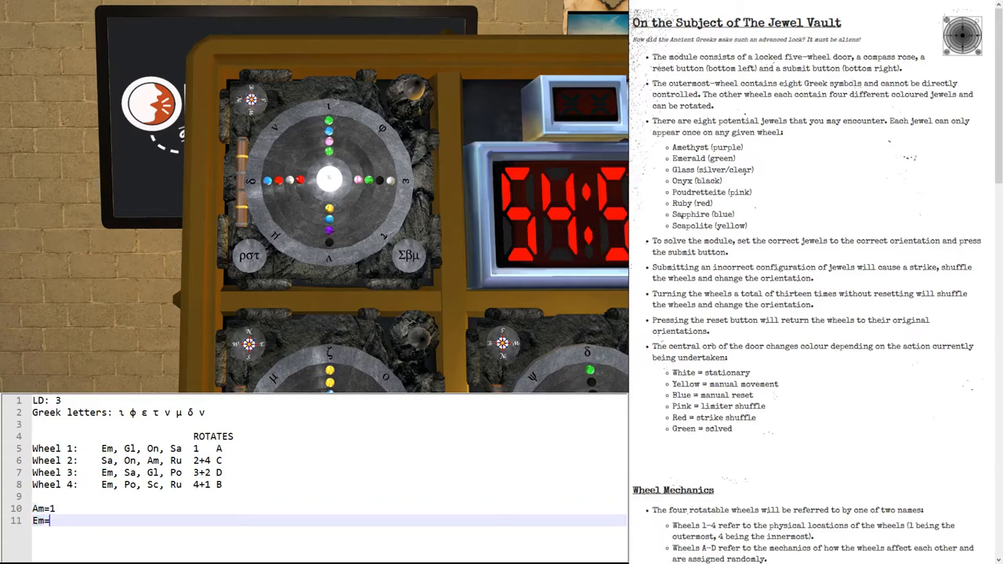
text(3)
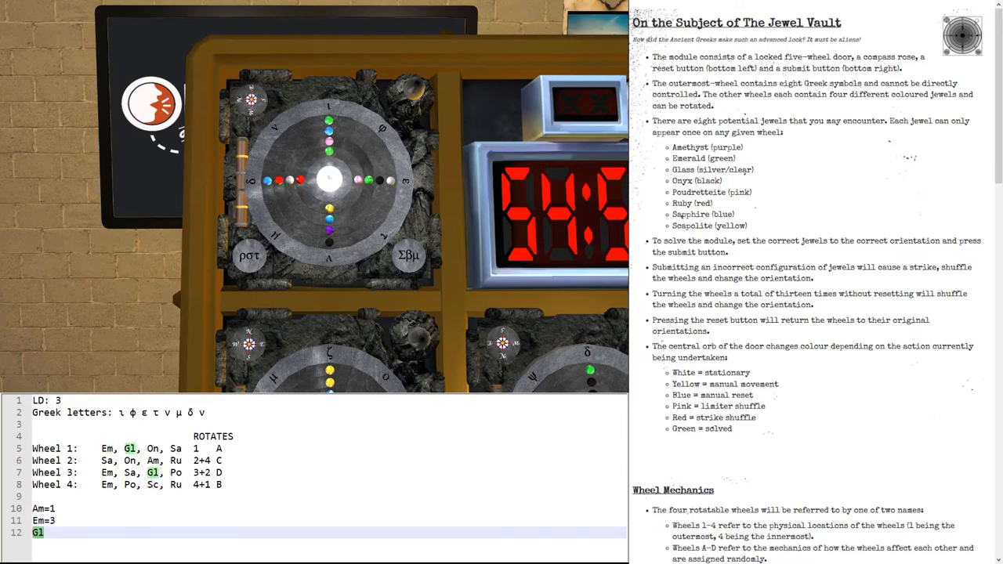
text(=2)
text(On=2)
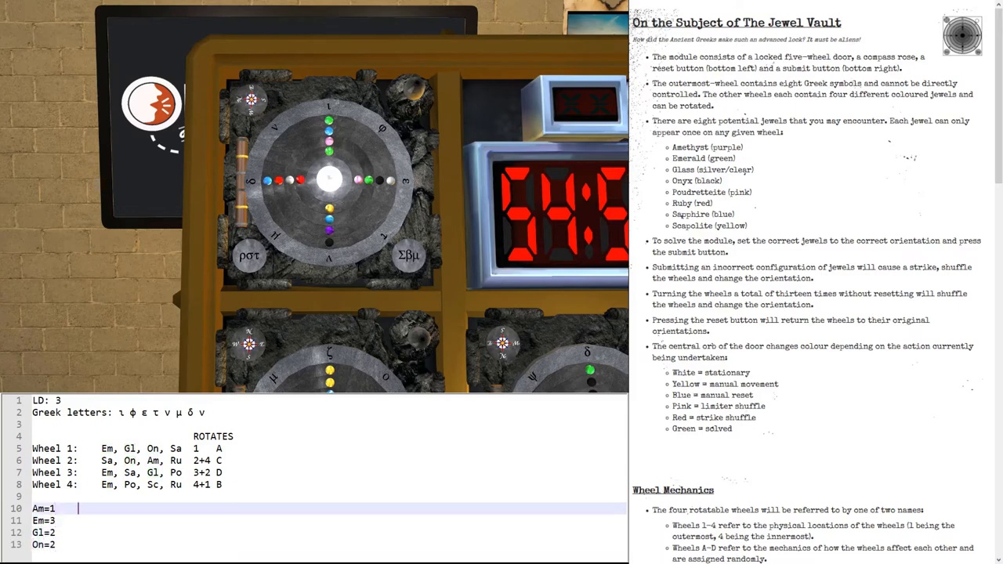
text(Po)
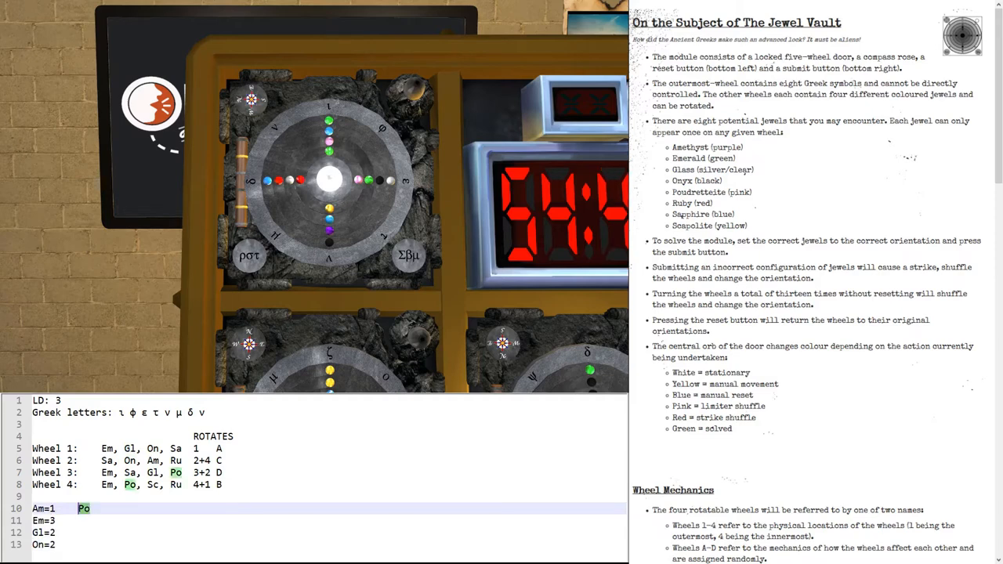
text(=2)
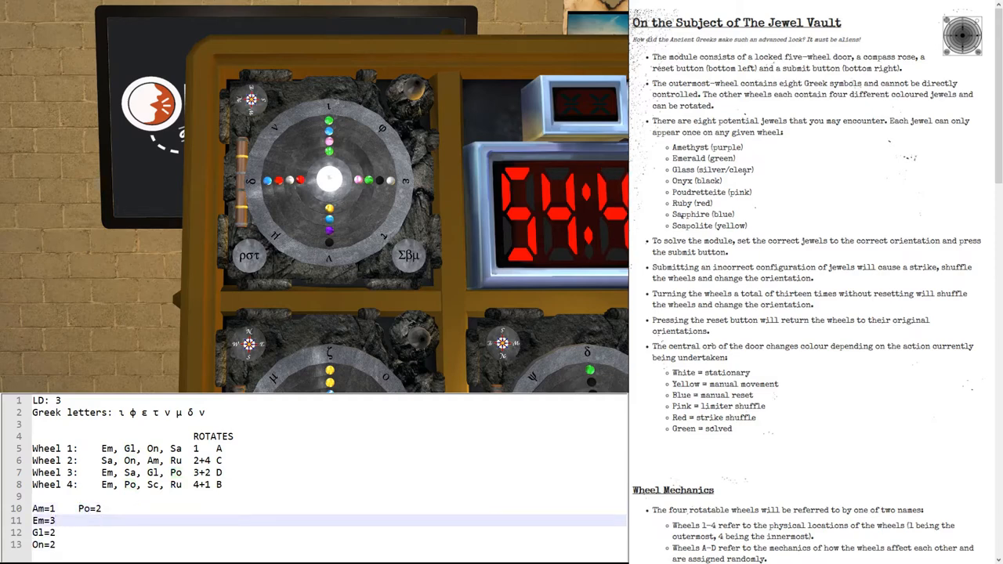
text(Ru=2)
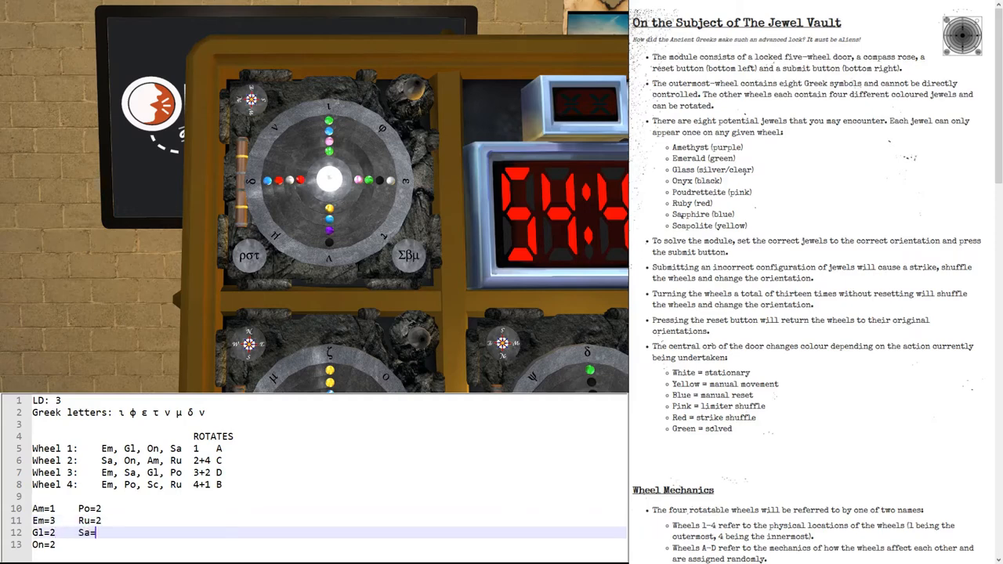
text(3)
click(313, 545)
text(    Sc)
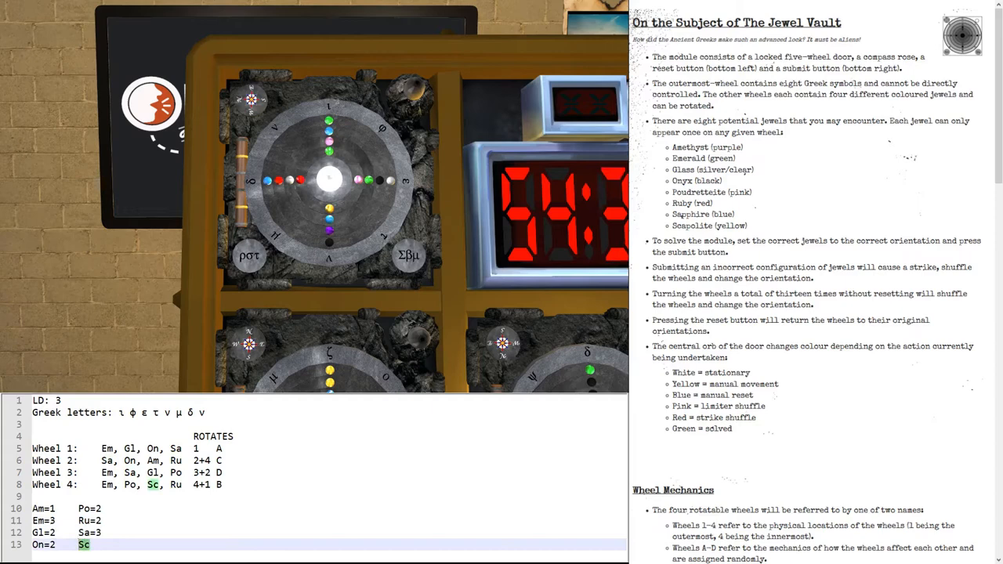
text(=1)
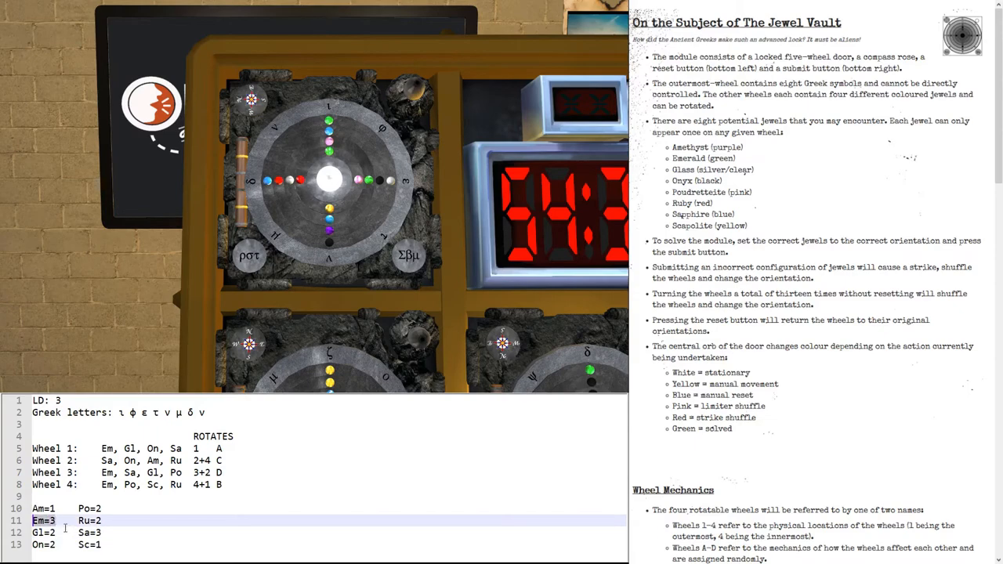
mouse_move(106, 533)
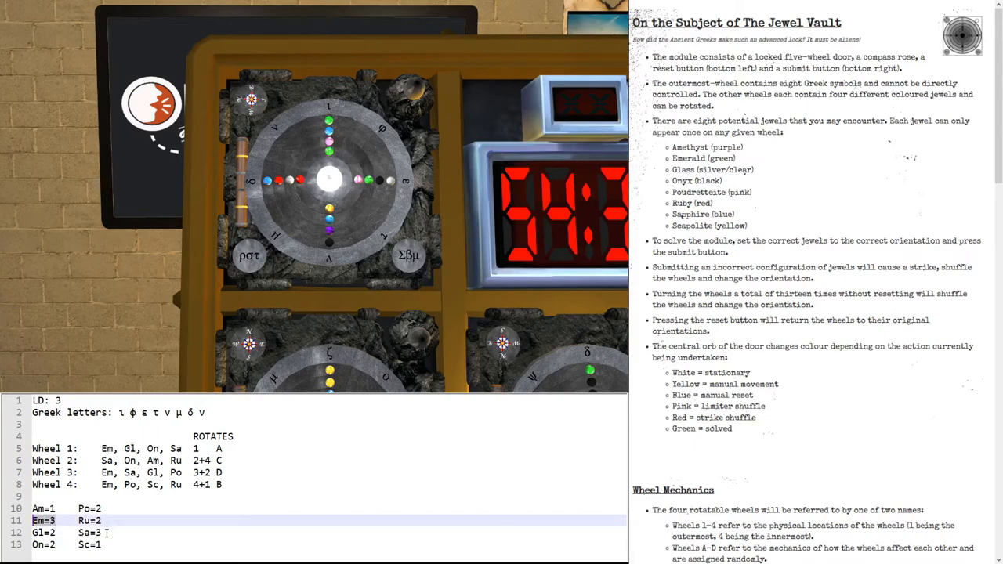
Step: Mark South in the manual's Target Orientation section and write SOUTH in the notes
scroll(down, 3)
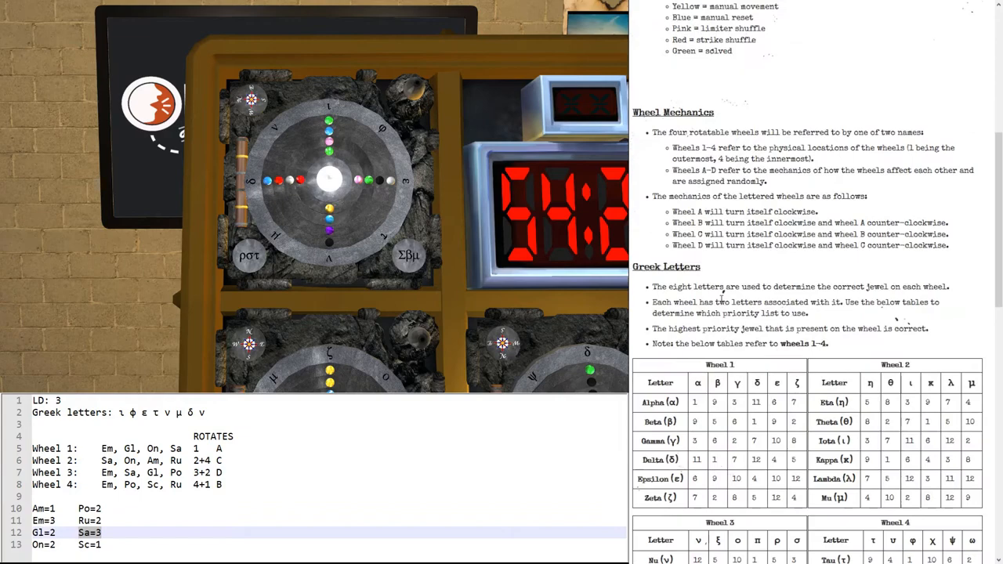
scroll(down, 3)
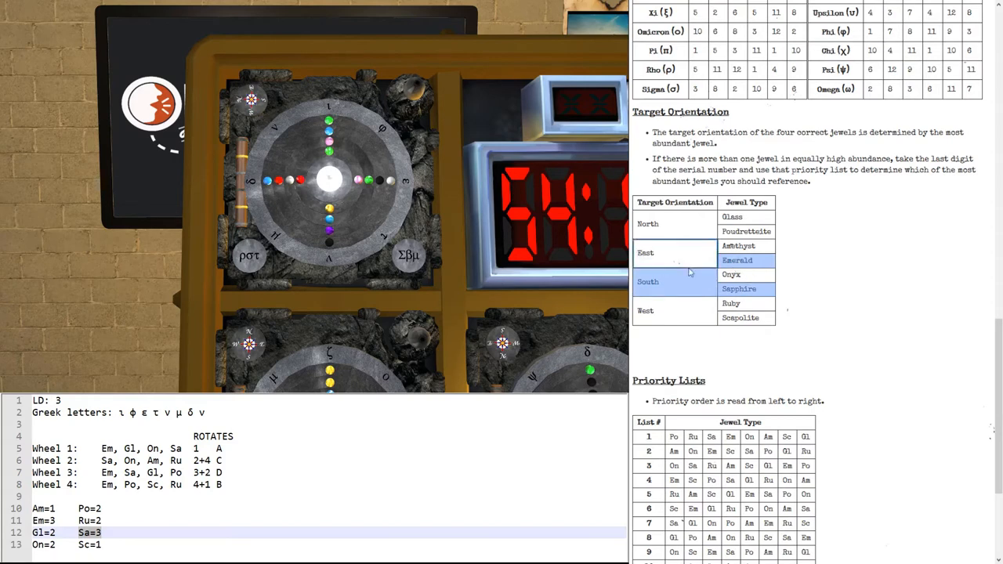
scroll(down, 3)
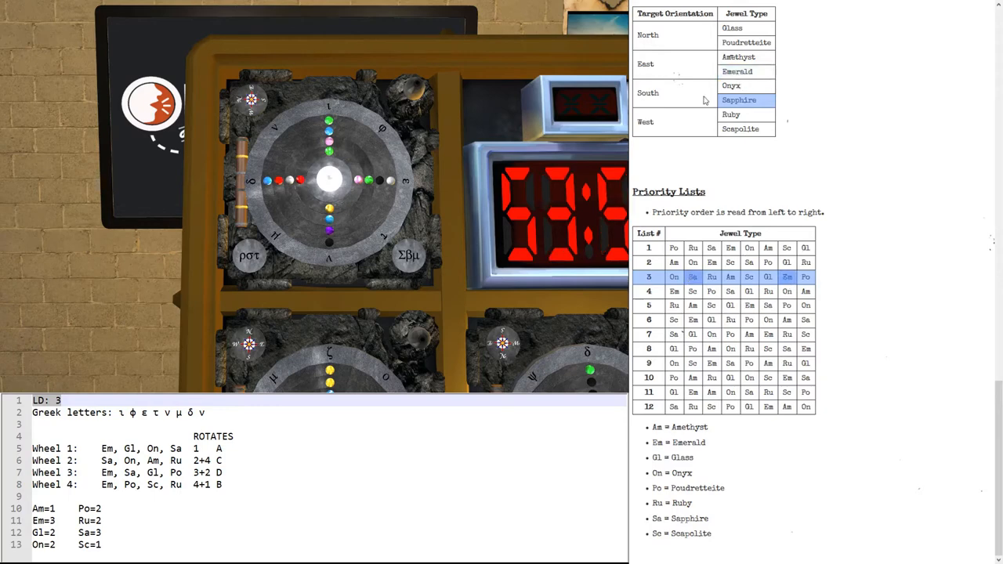
click(674, 93)
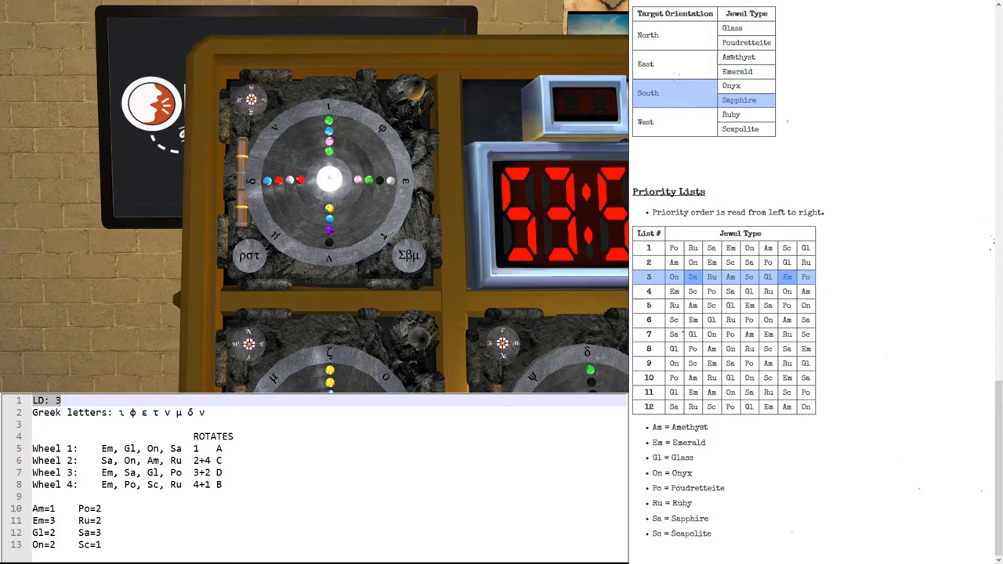
text(SOUTH)
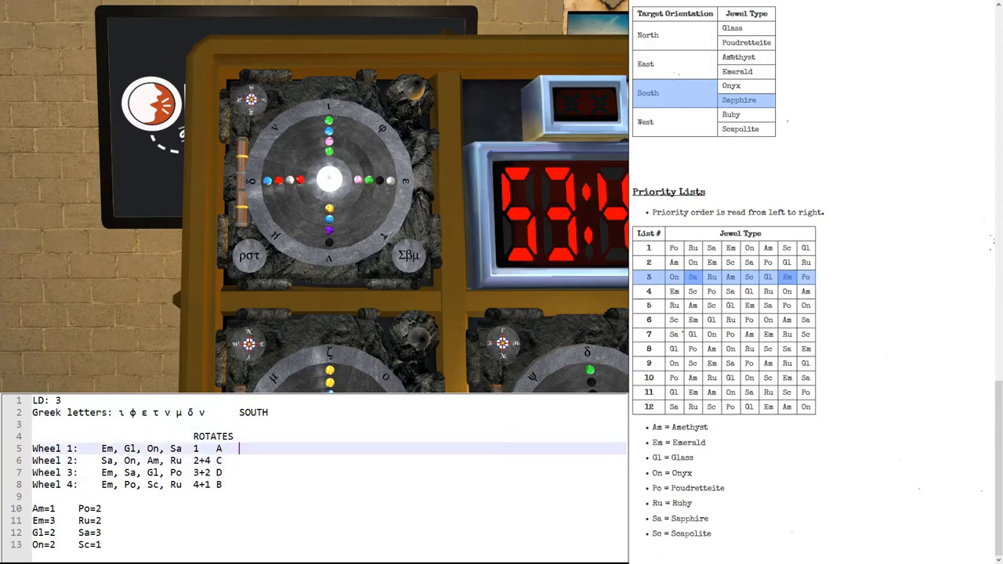
Step: Scroll the Greek Letters tables to read priority lists 4, 2, 12 and 1 for wheels 1–4
scroll(up, 3)
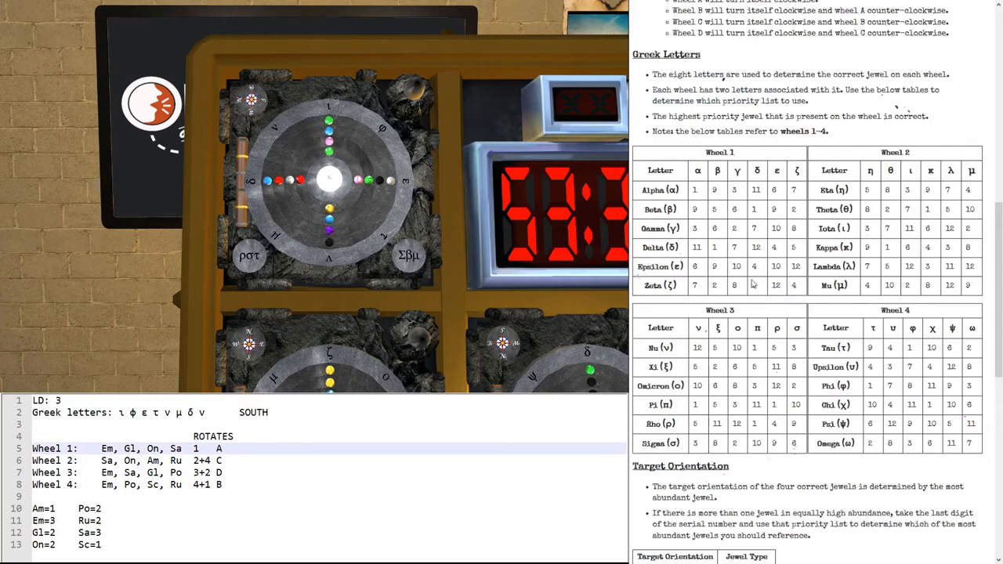
mouse_move(736, 247)
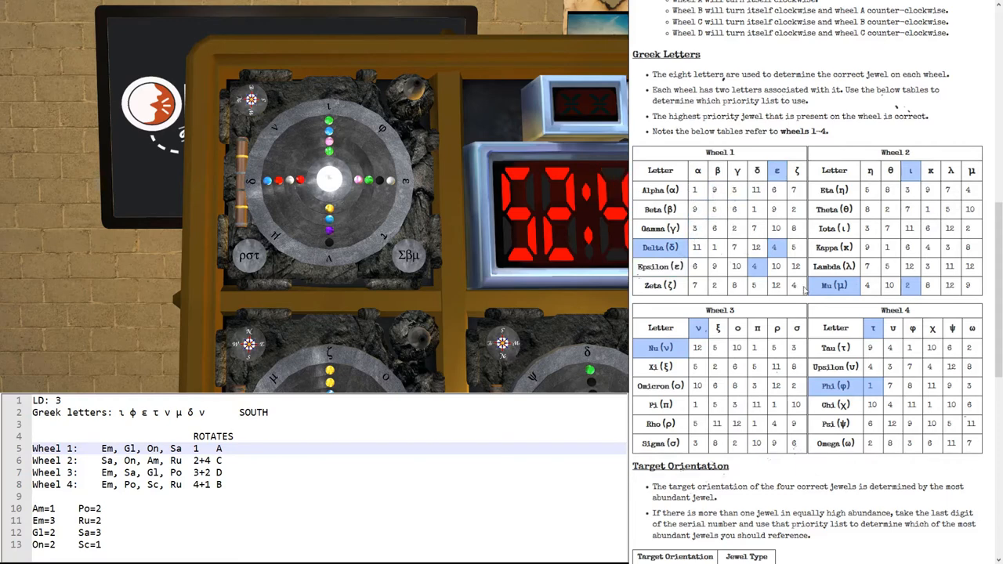
mouse_move(701, 347)
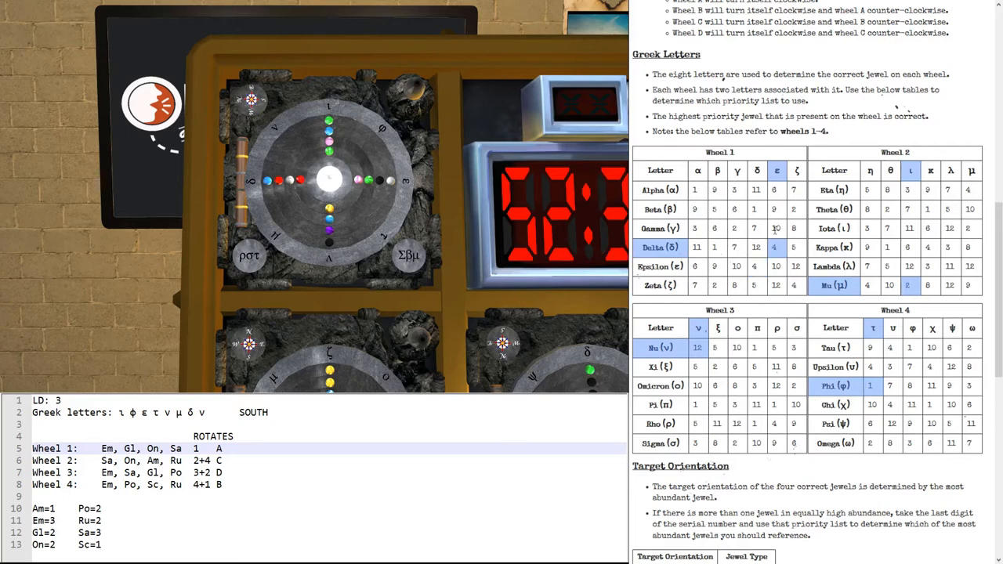
scroll(down, 3)
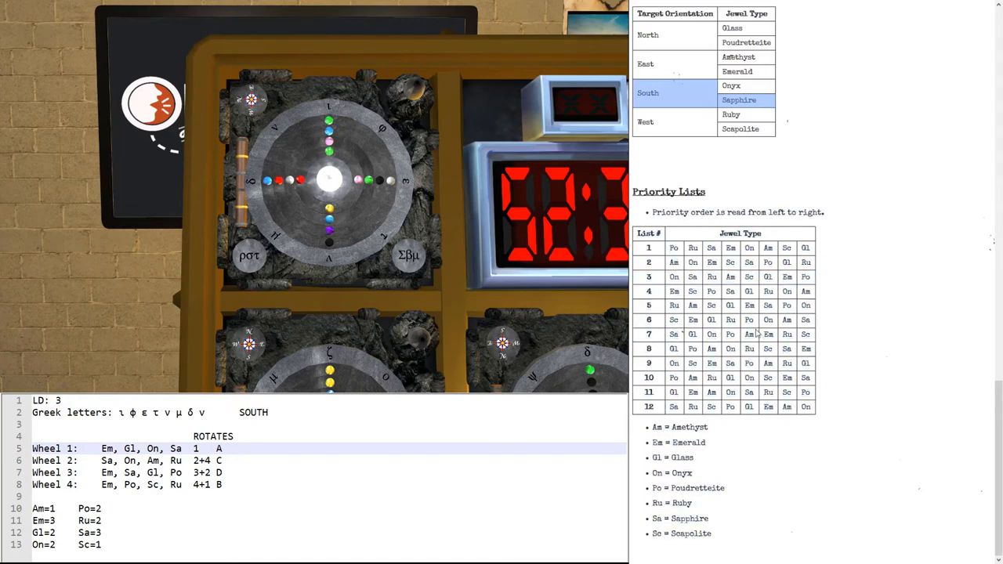
scroll(up, 3)
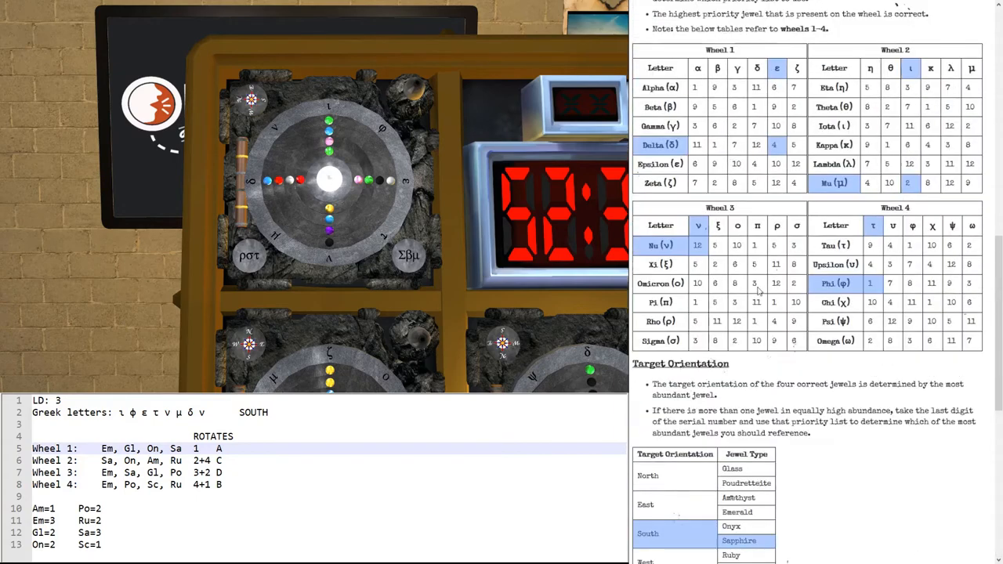
scroll(up, 3)
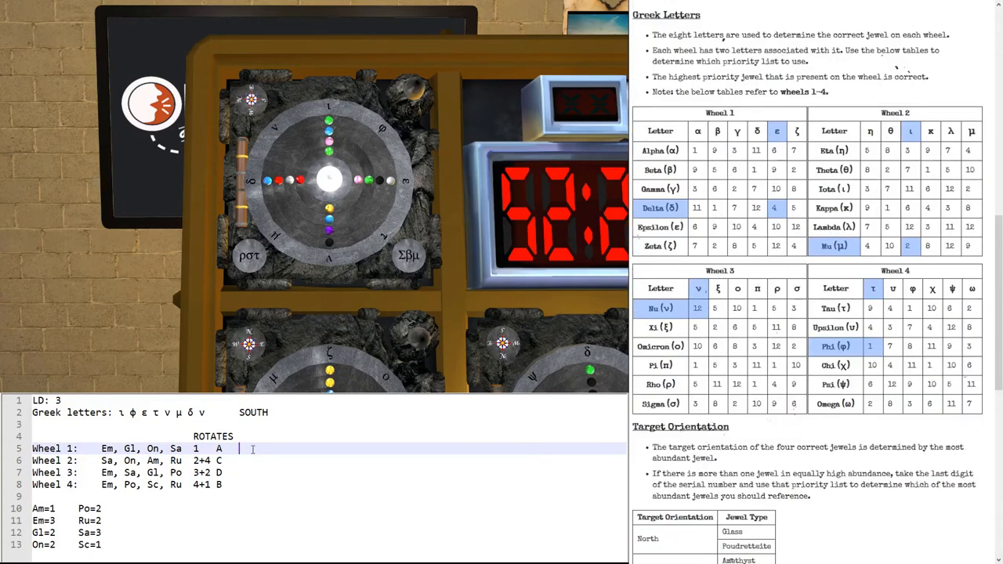
Step: Note priority list 4 beside the wheels and highlight list 4 in the manual
text(4)
click(329, 486)
text(   1)
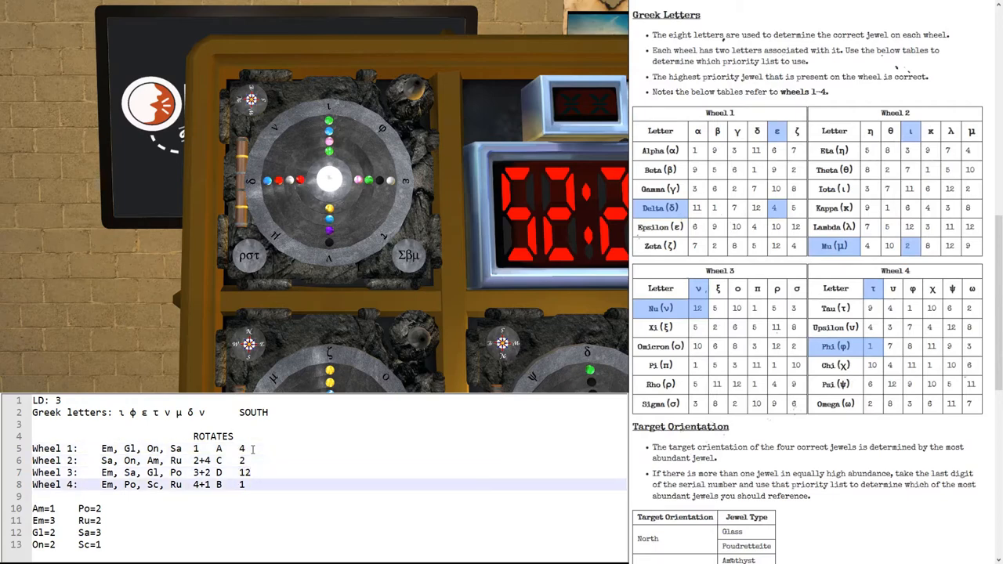
scroll(down, 3)
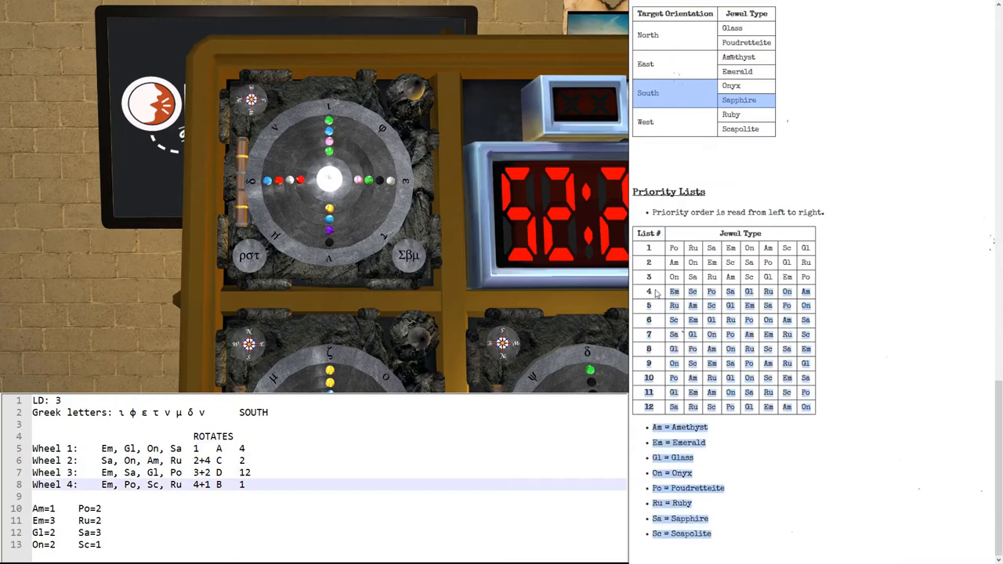
click(649, 291)
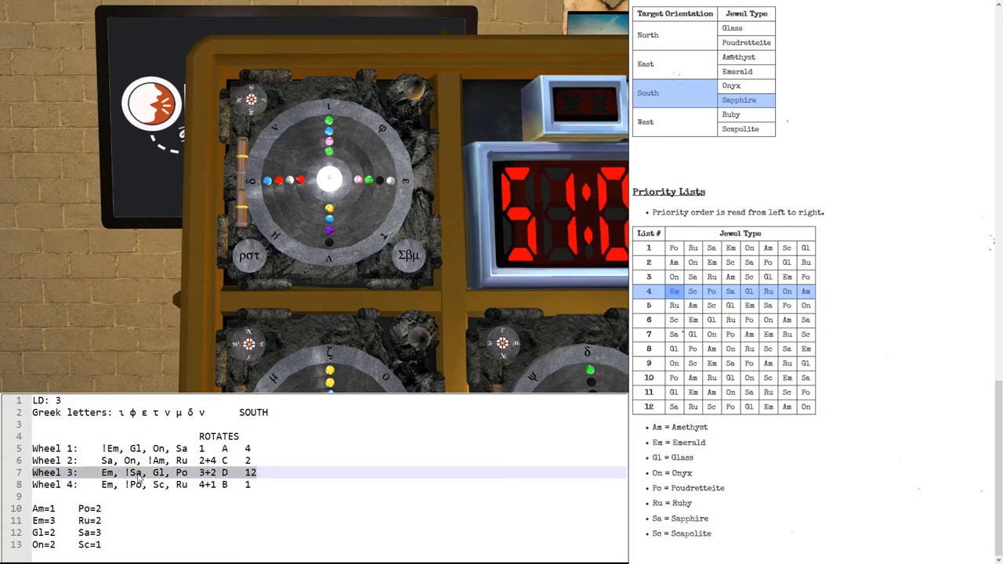
click(290, 184)
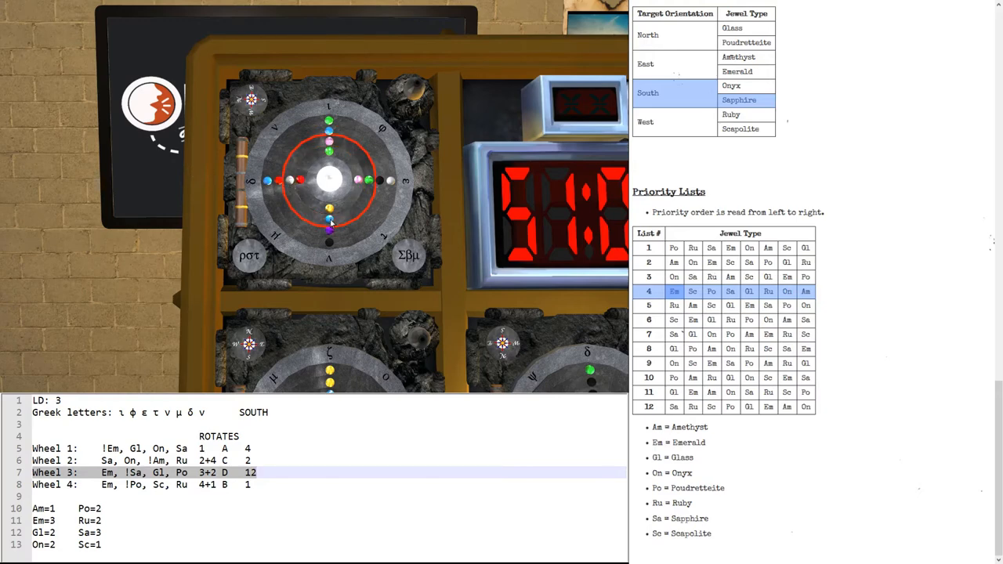
Step: Turn the vault's third wheel, then the second, then the innermost
click(328, 180)
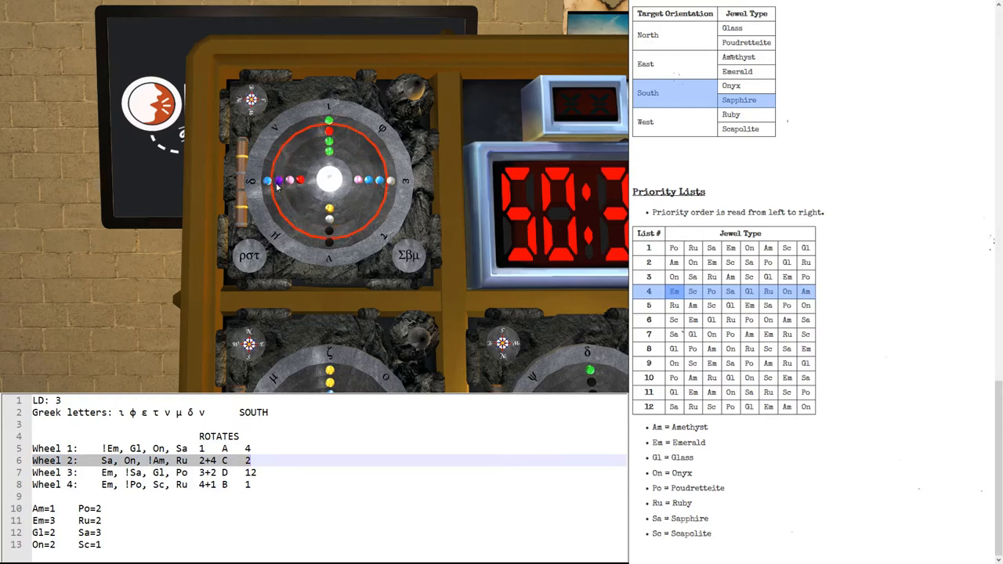
click(329, 180)
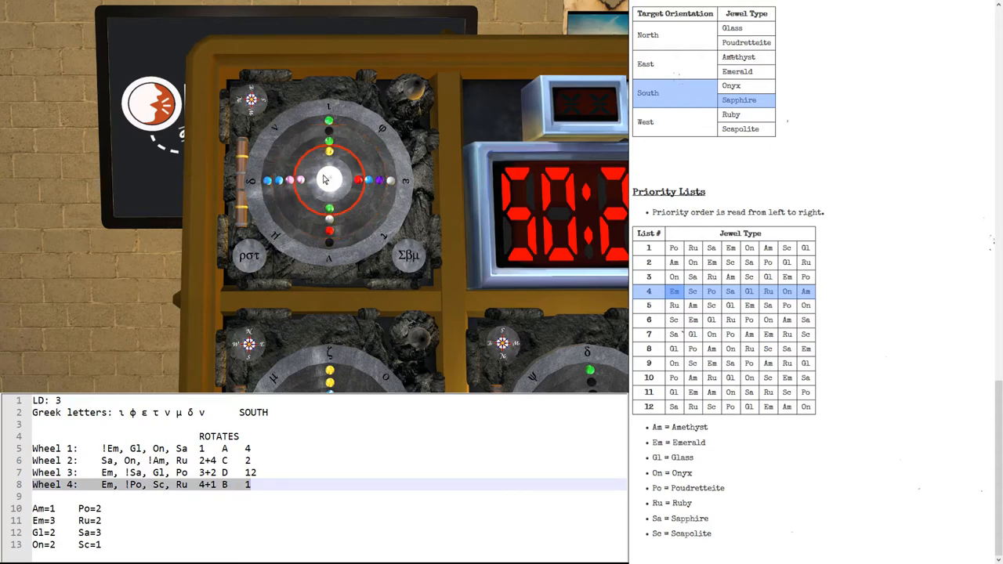
click(328, 179)
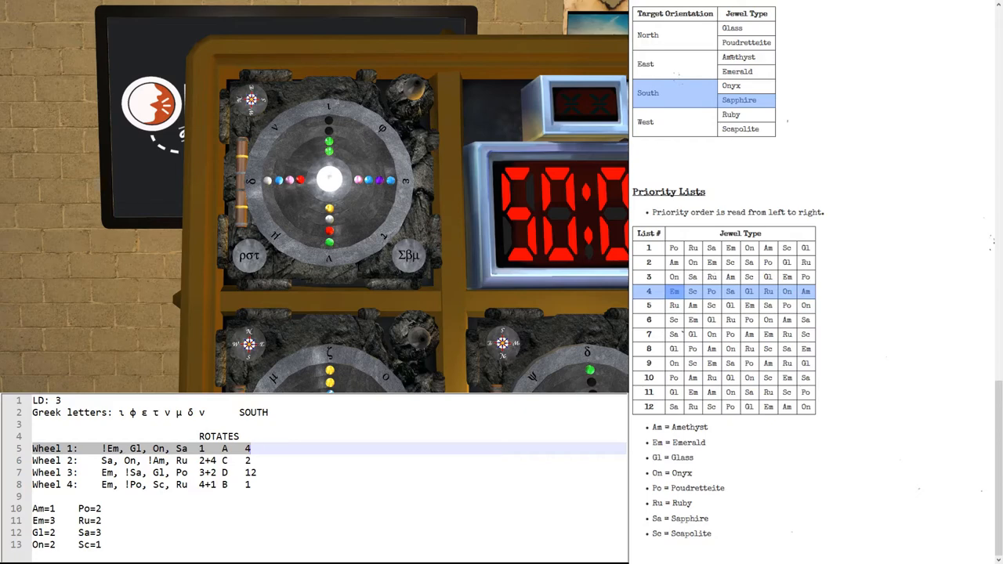
Step: Turn the first wheel twice until the vault reshuffles, and mark the thirteen-turn rule
click(250, 255)
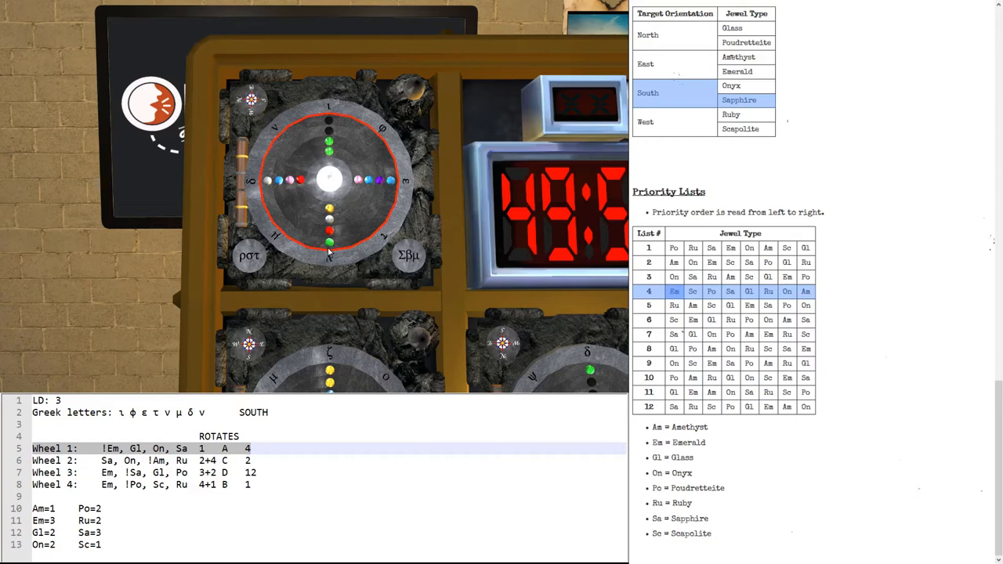
click(328, 179)
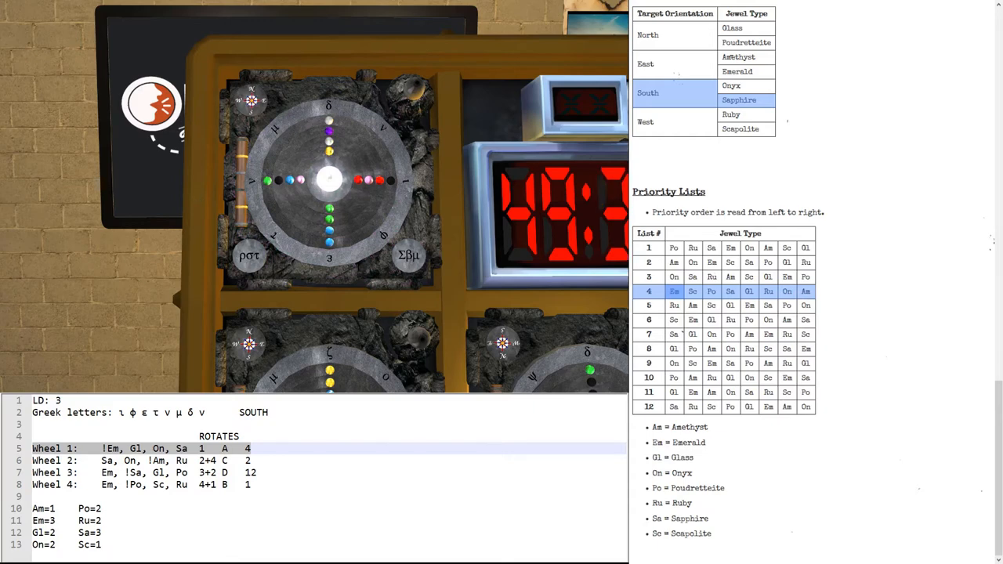
click(739, 100)
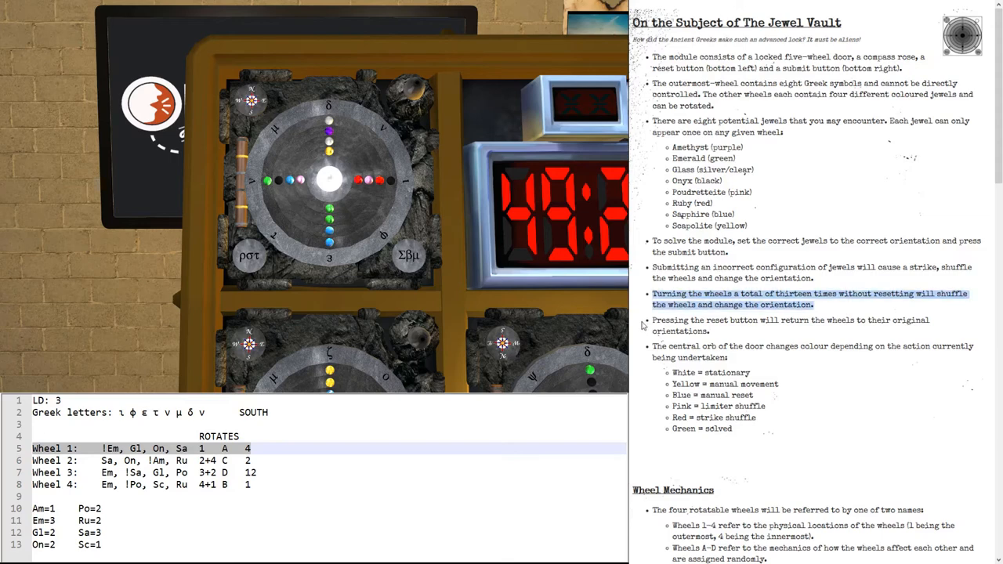
click(249, 256)
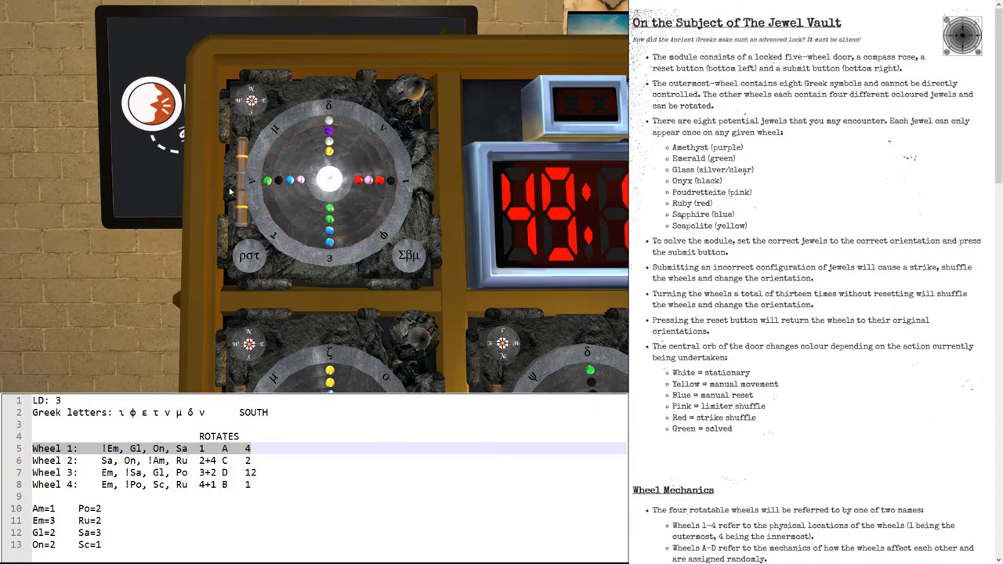
click(250, 256)
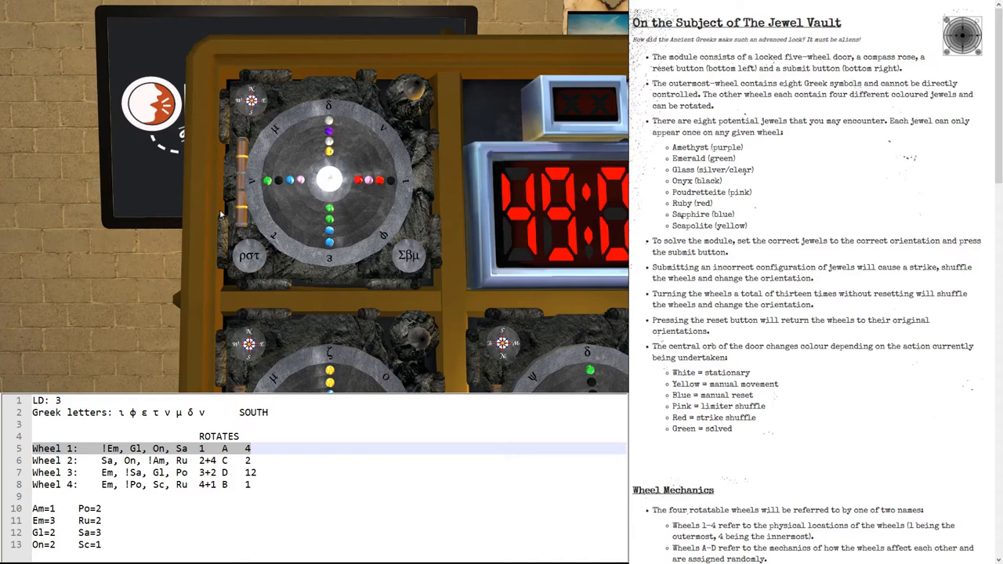
click(319, 143)
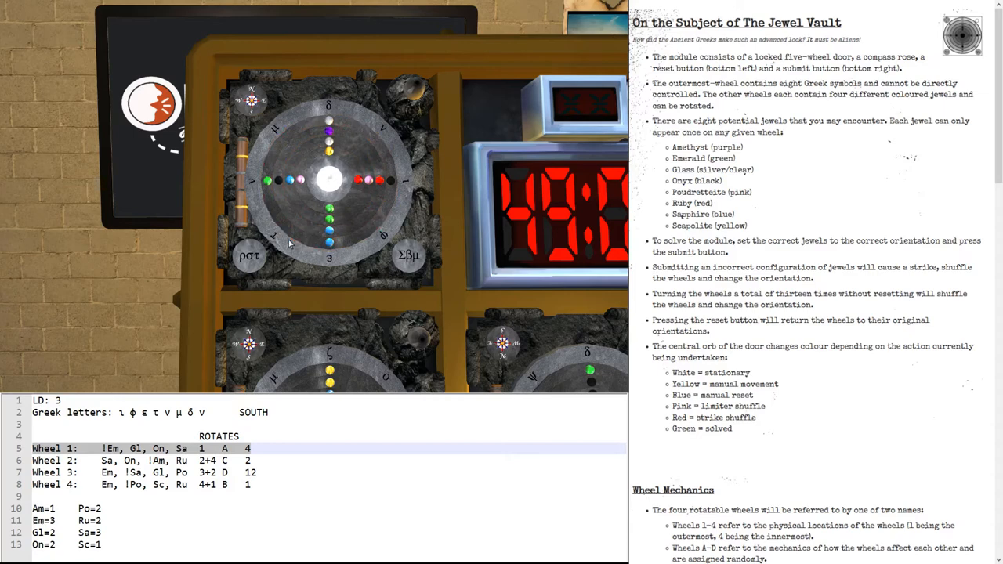
mouse_move(251, 188)
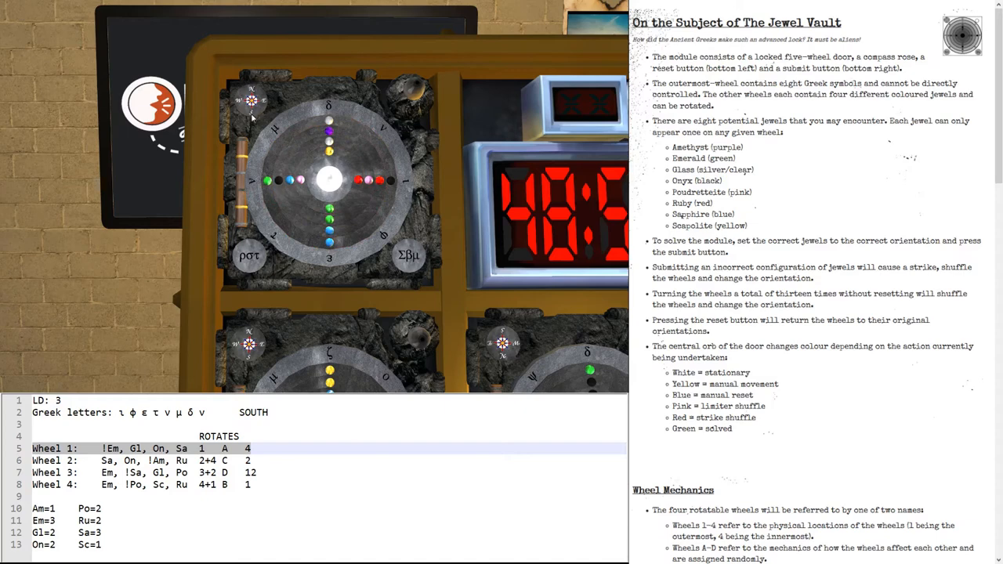
mouse_move(225, 153)
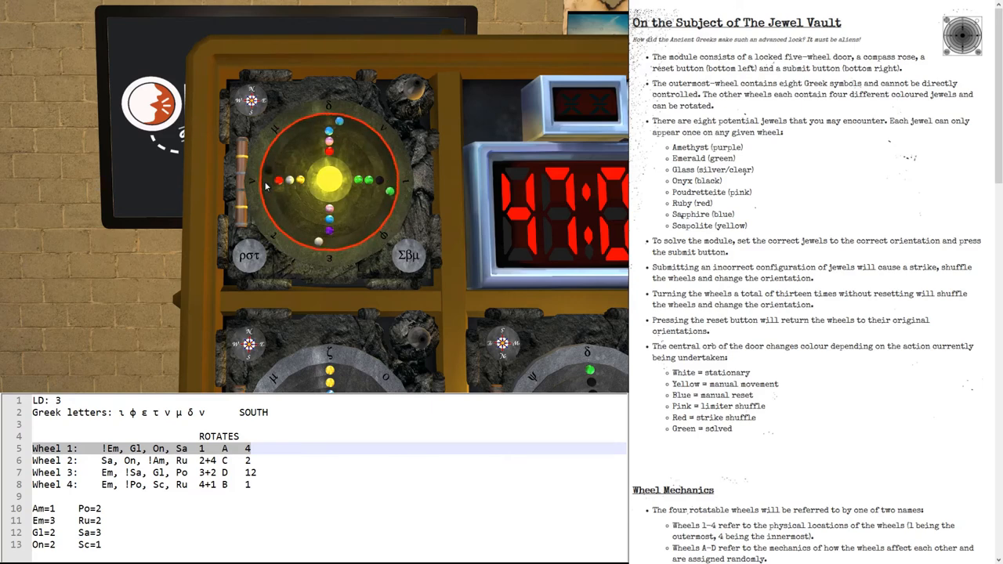
Step: Turn a jewel wheel toward the target orientation worked out in the notes
click(329, 180)
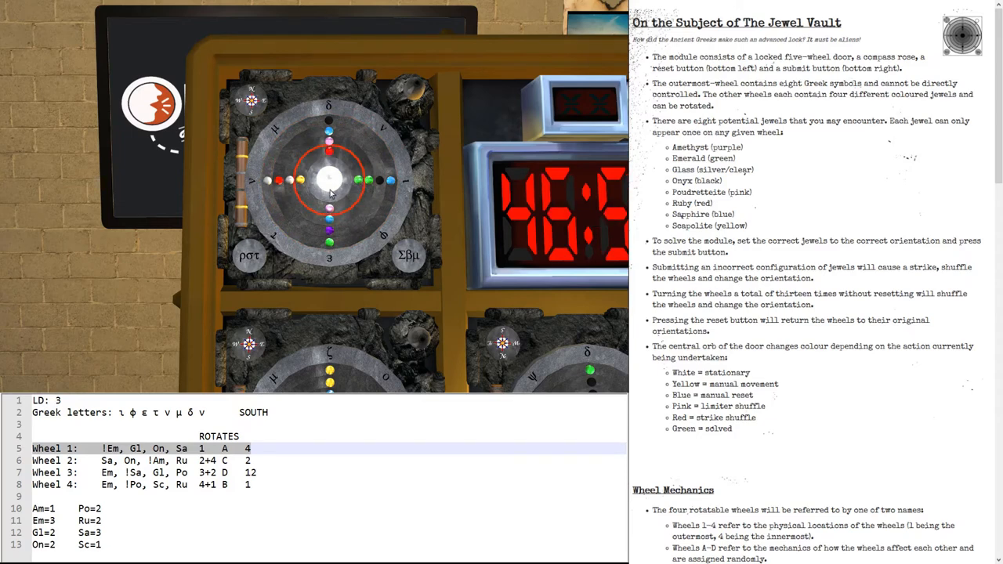
Step: Submit the jewel arrangement to solve the vault, then examine another vault module
click(408, 256)
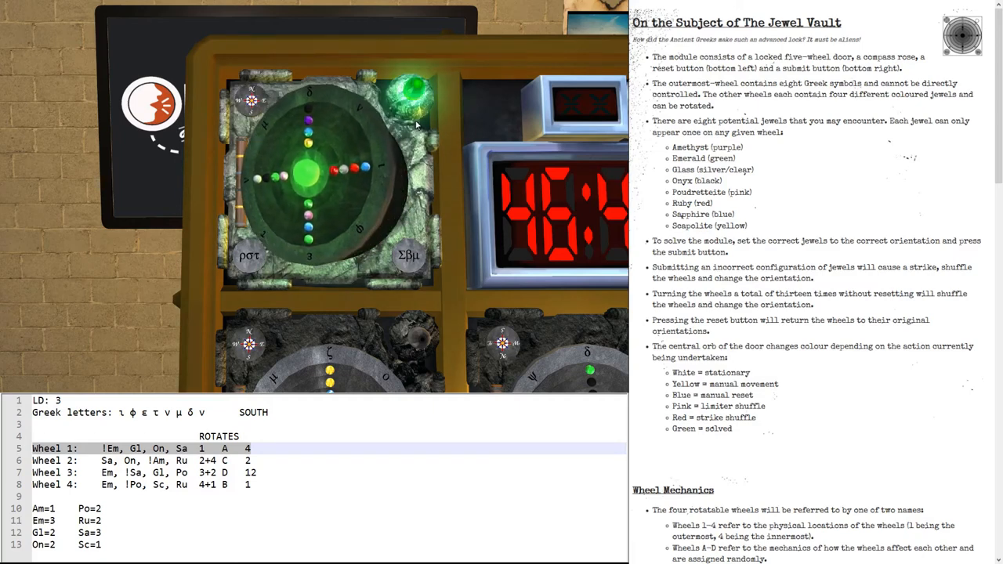
click(308, 171)
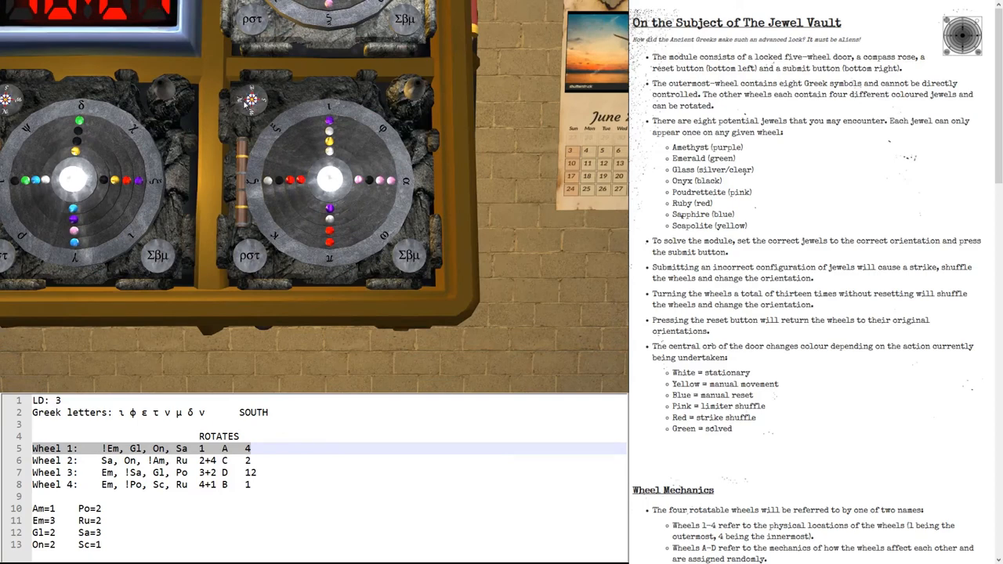
mouse_move(235, 132)
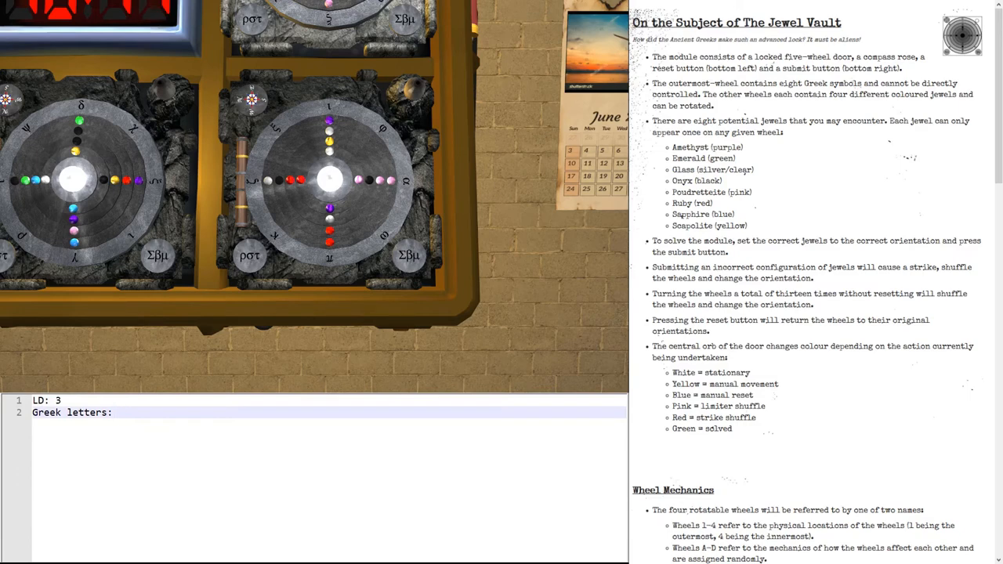
Step: Write LD 3 and the Greek letters ι φ α ω π κ ζ ξ into the notes
text(1)
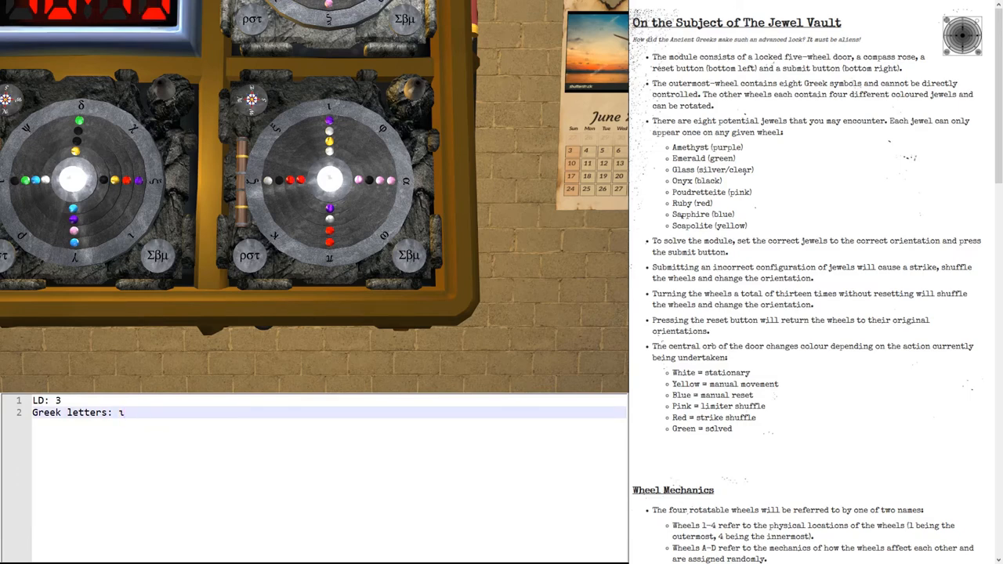
text({g)
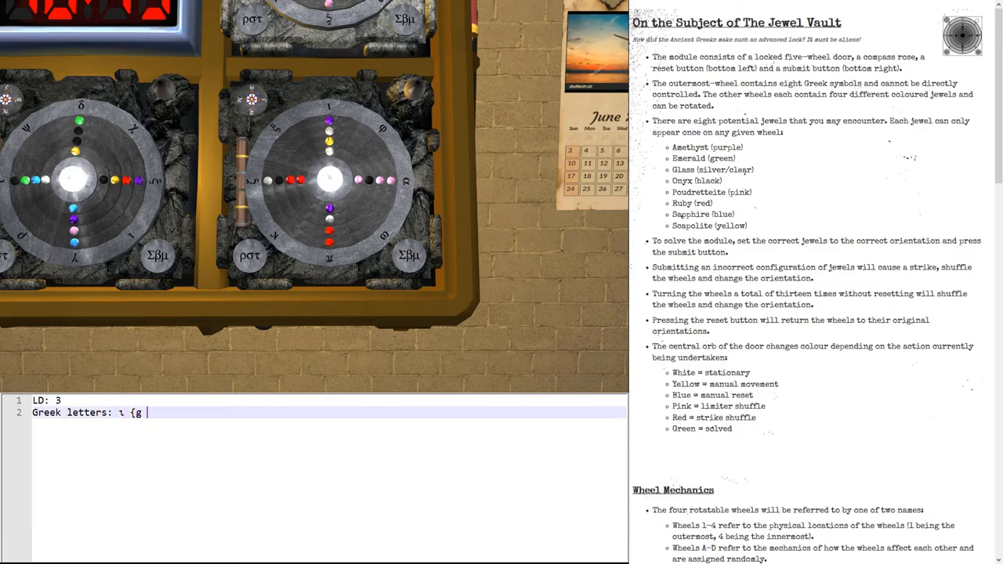
text(φ {g a)
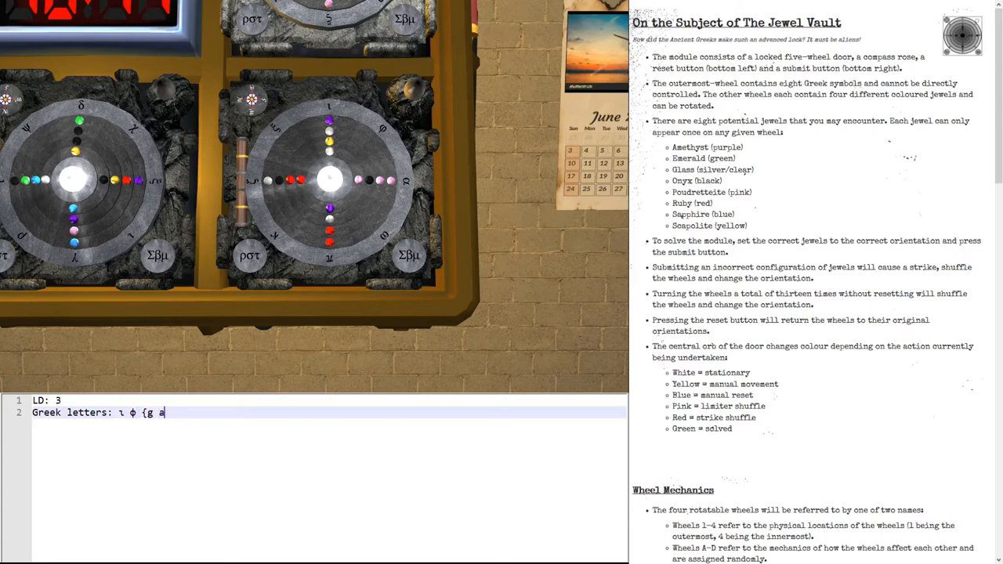
text(α ω)
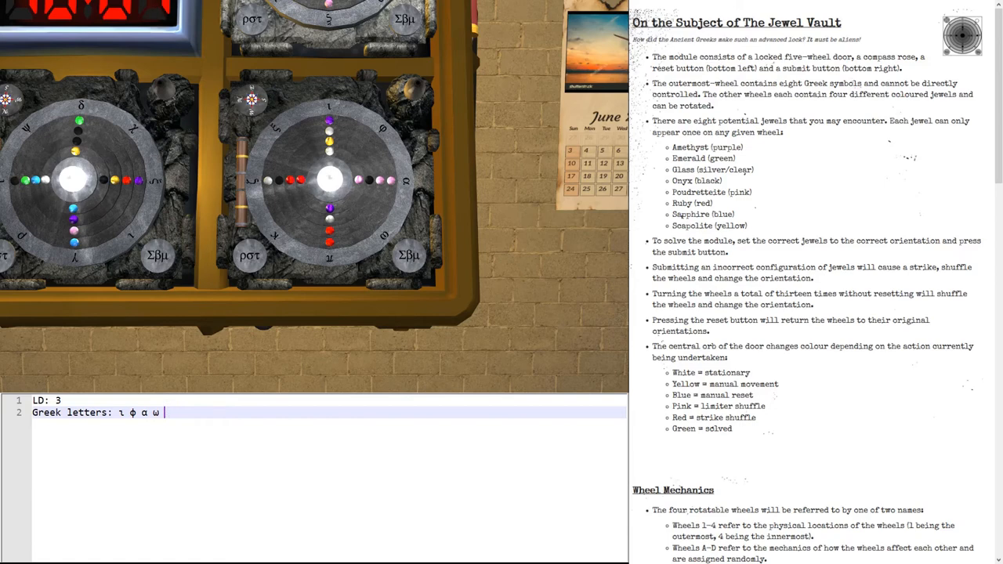
text(π)
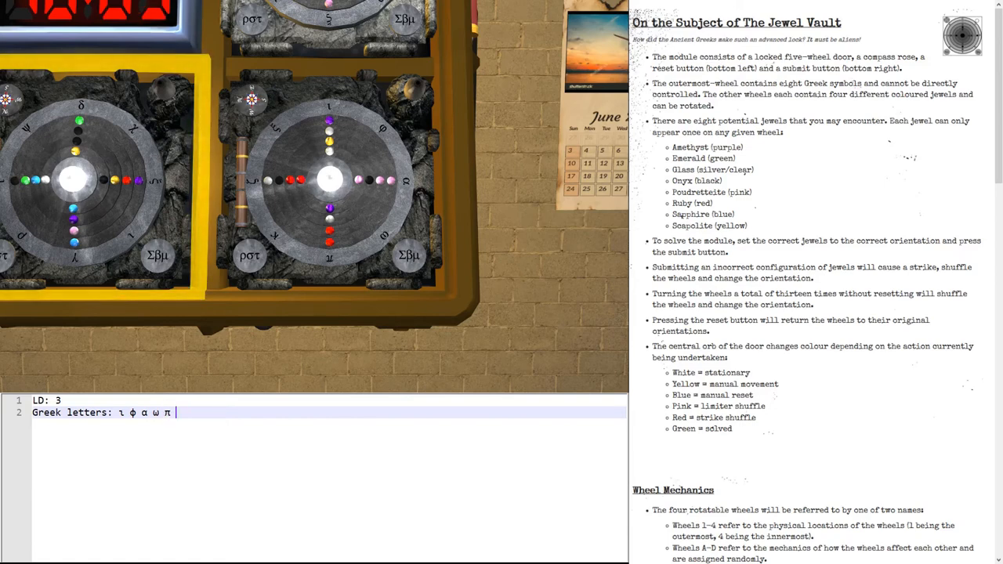
text(κ {)
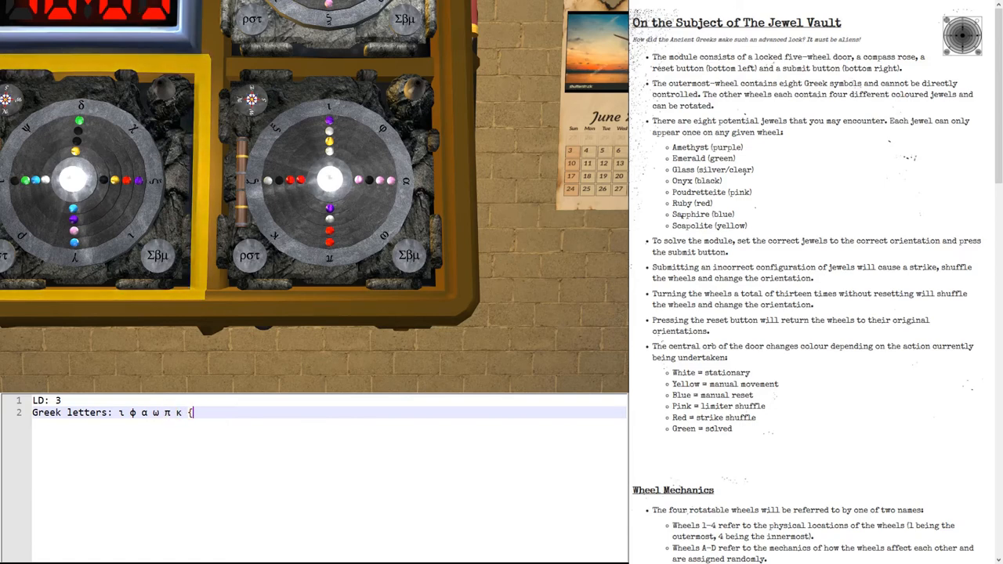
text(k z)
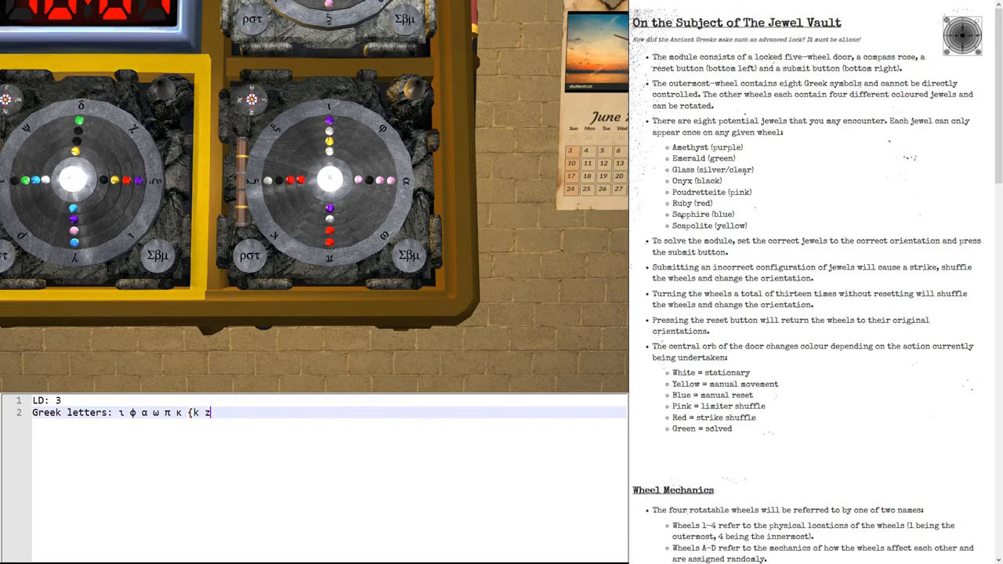
text(ζ {)
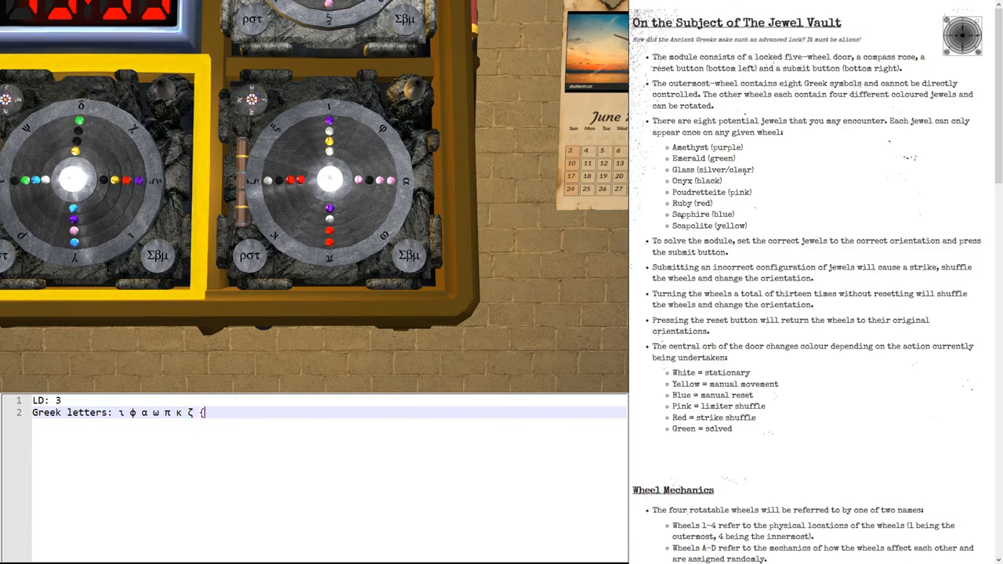
text(ξ)
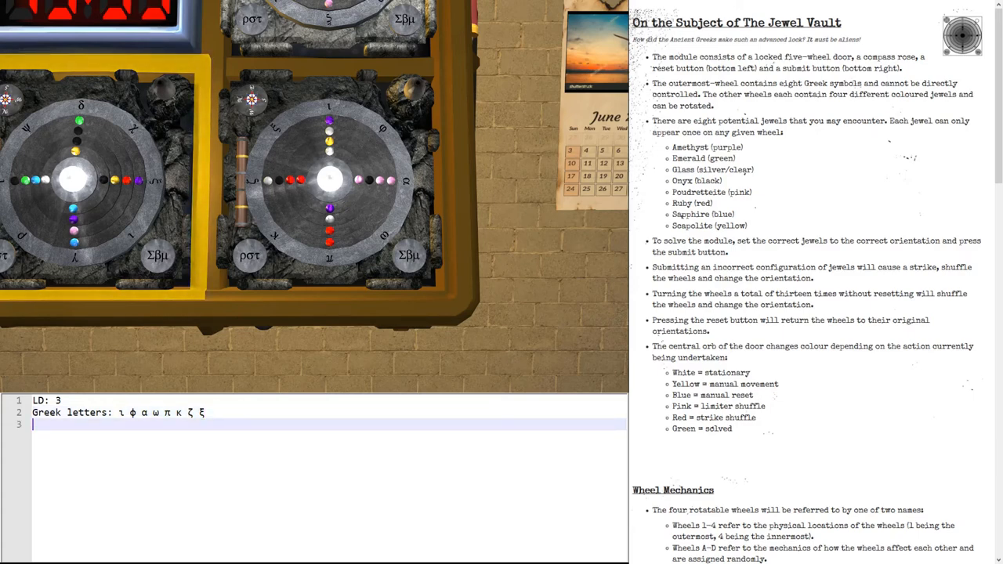
Step: Add Wheel 1 (Am, Po, Ru, Gl) and Wheel 2 (Gl, Po, Ru, On) to the notes
text(Wheel 1)
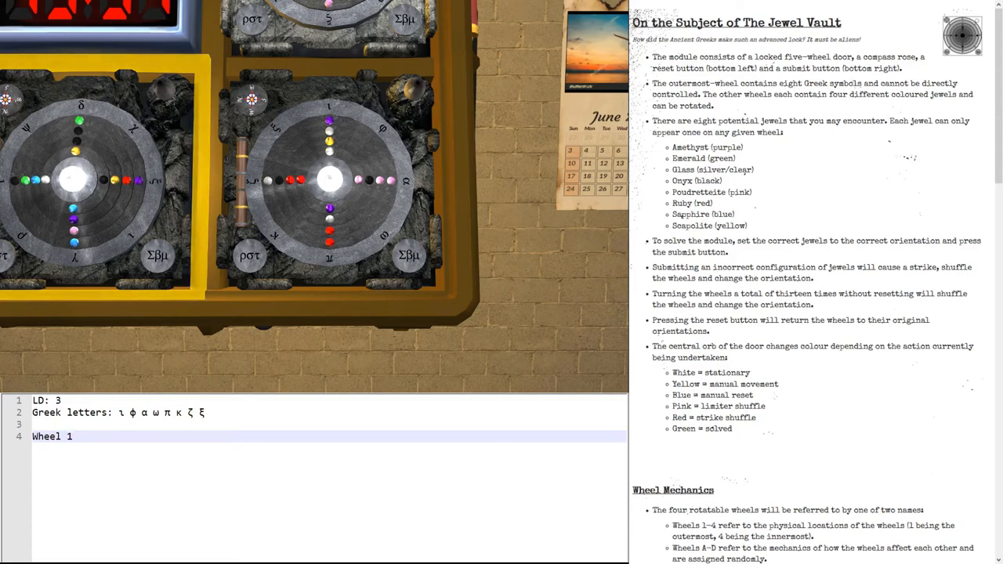
text(:)
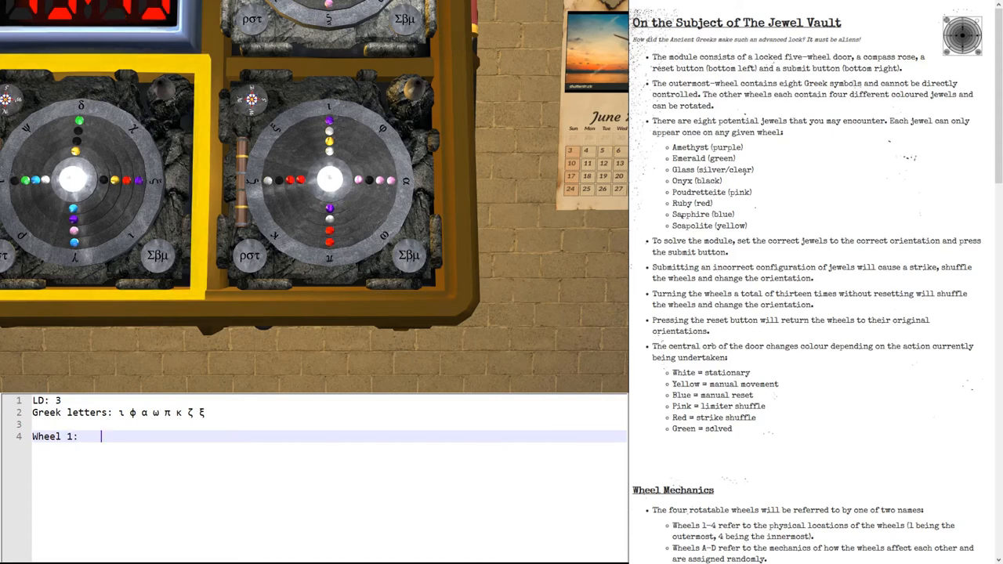
text(Am, Po,)
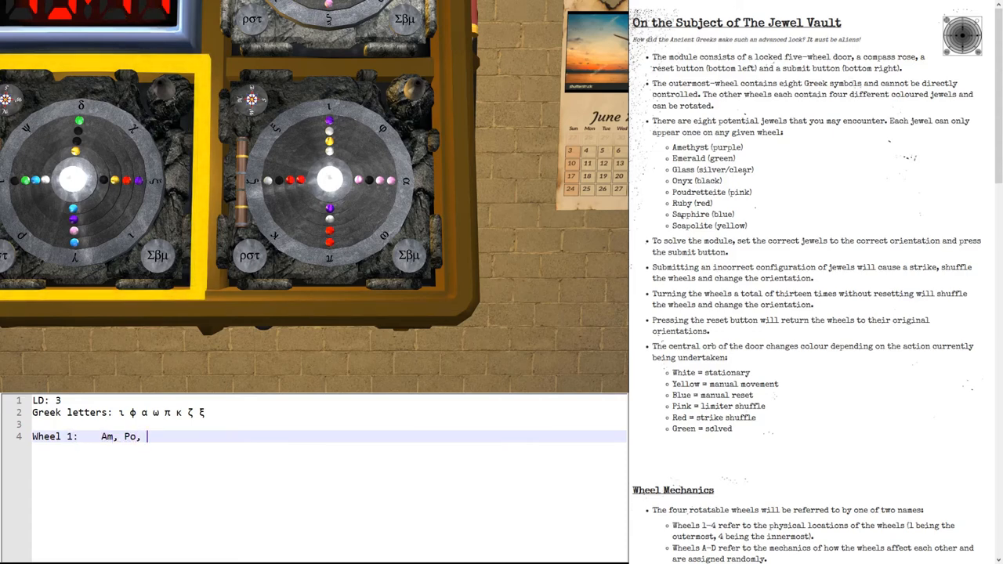
text(Ru, Gl)
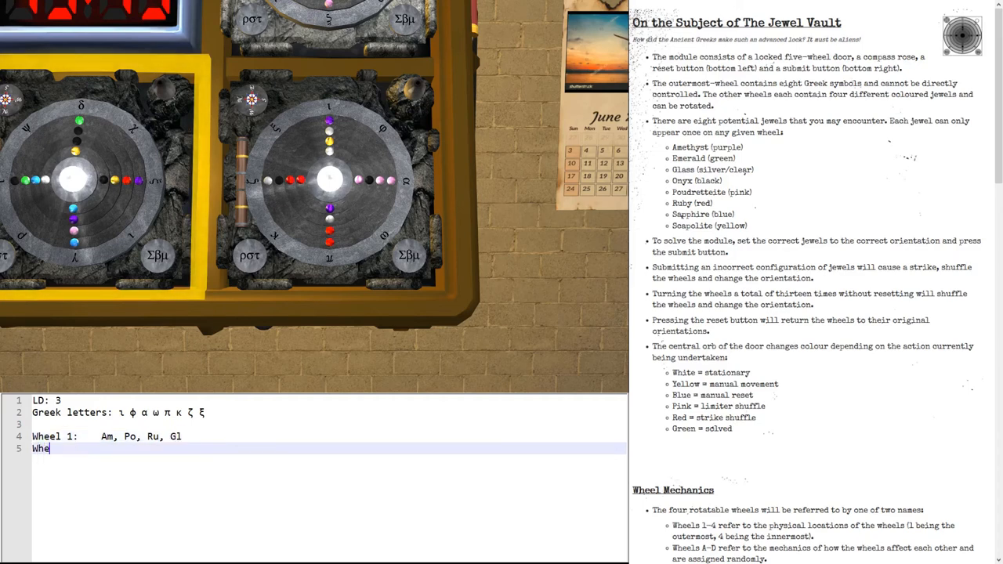
text(el 2:    Gl,)
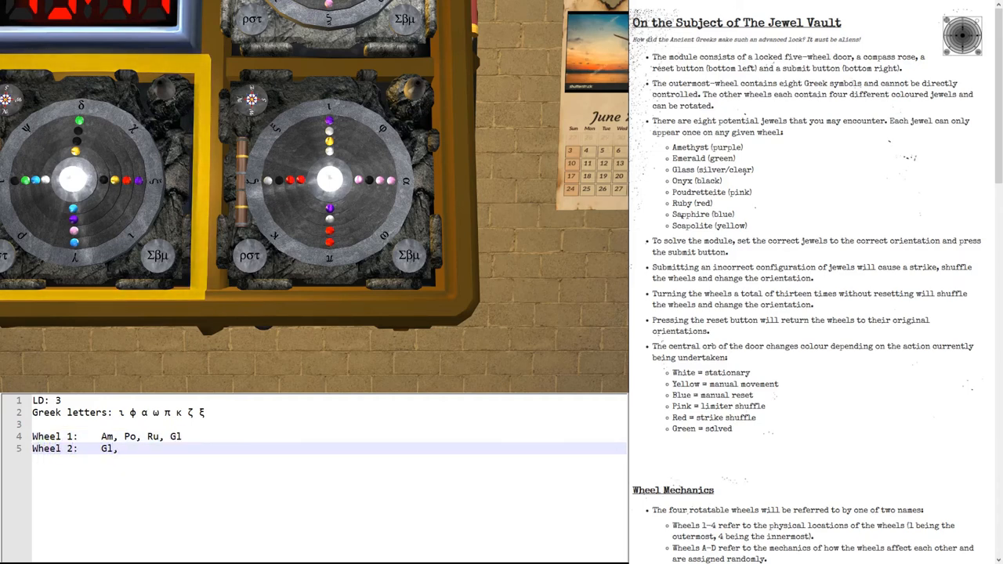
text(Po, Ru,)
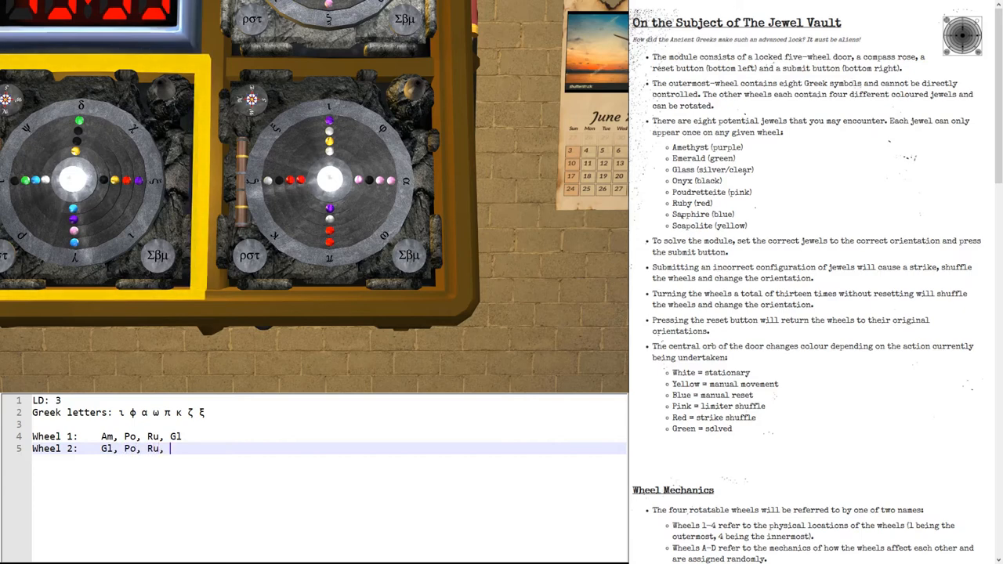
text(On)
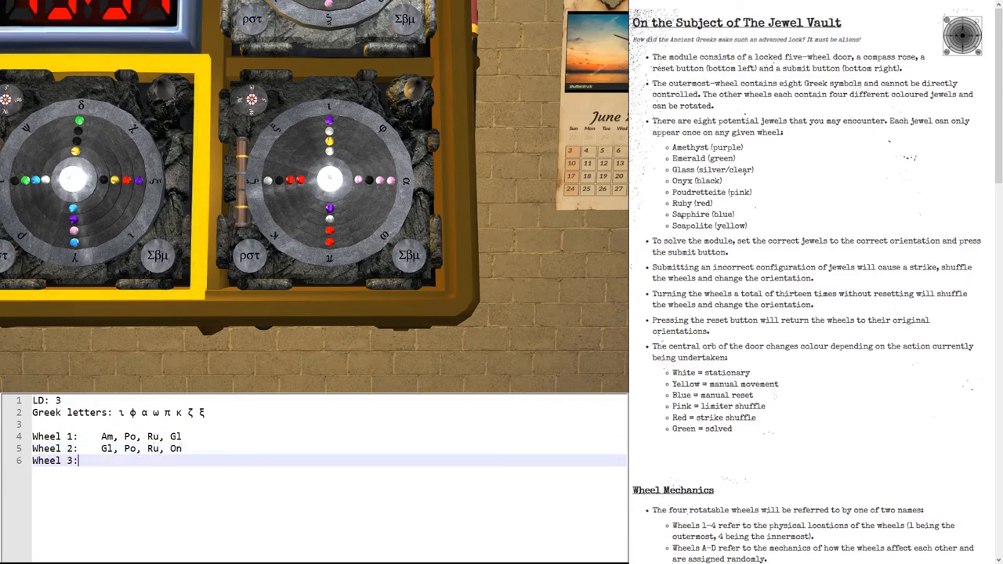
Step: Add Wheel 3 (Sc, On, Gl, Ru) and Wheel 4 (Gl, Po, Am, Ru), marking Scapolite
text(S)
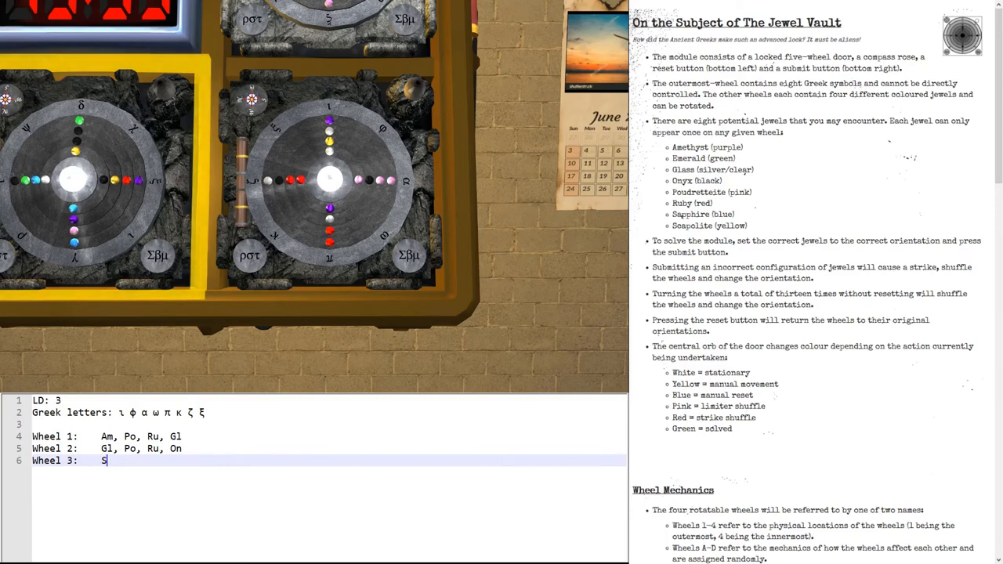
text(c)
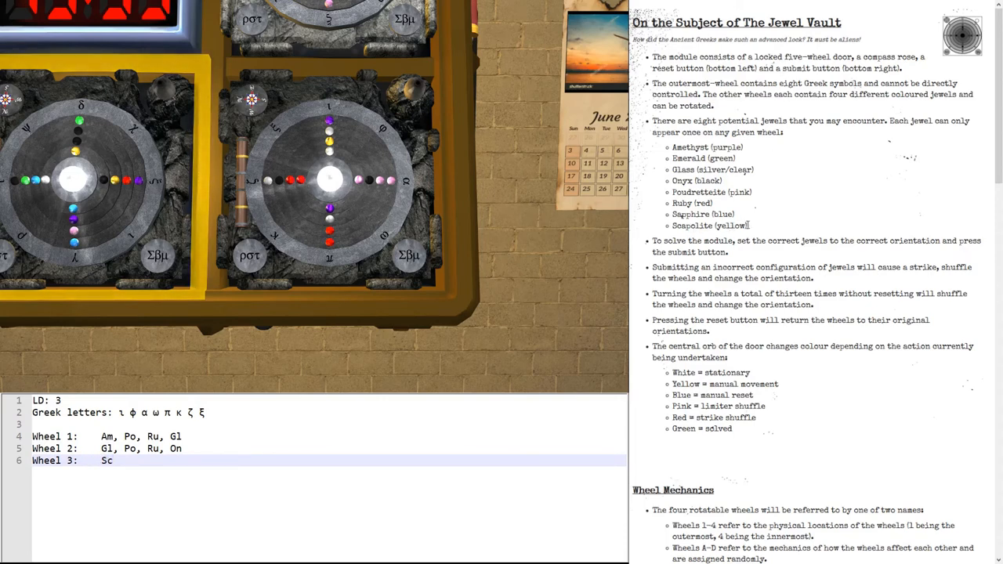
double_click(709, 226)
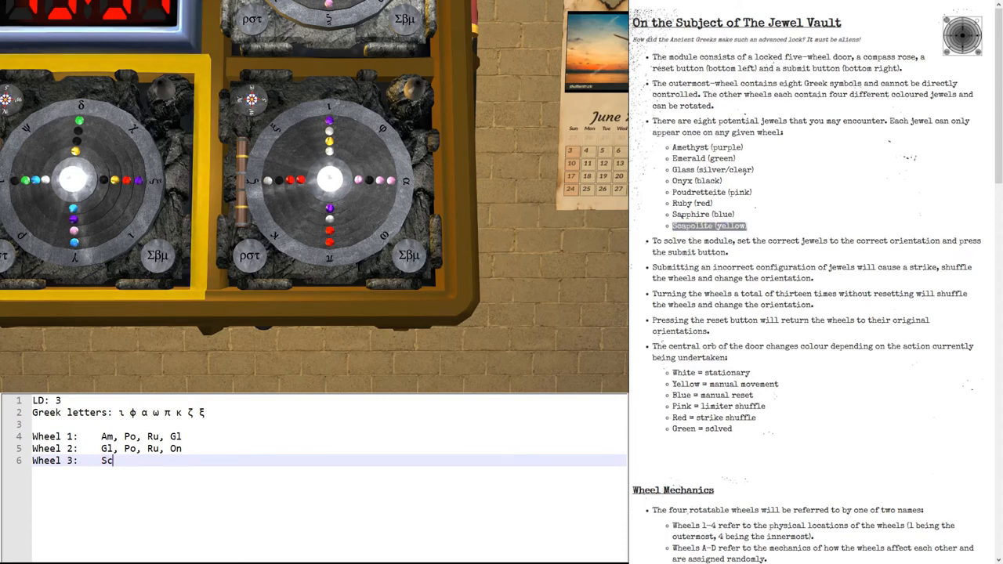
text(, On, Gl, Ru)
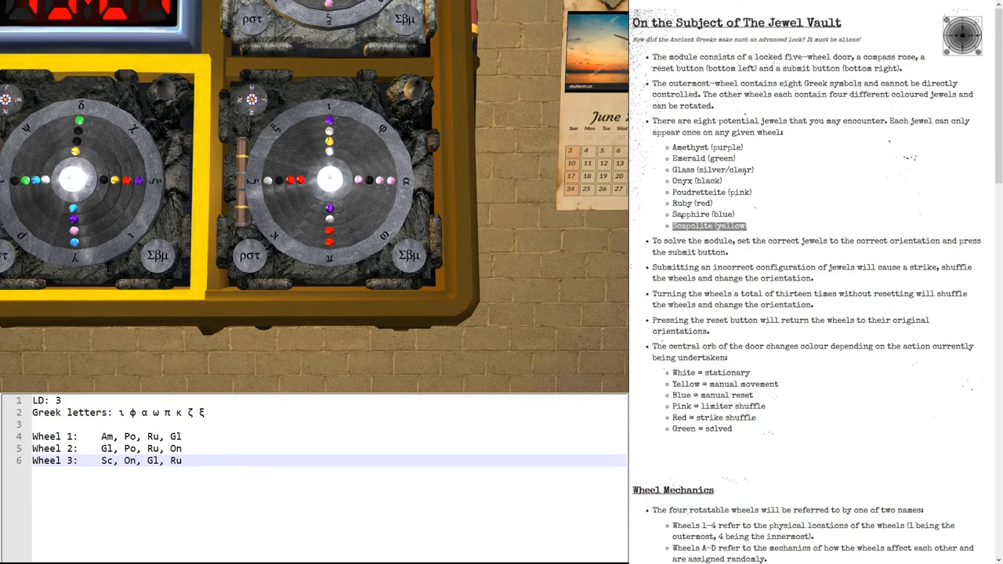
text(Wheel 4:)
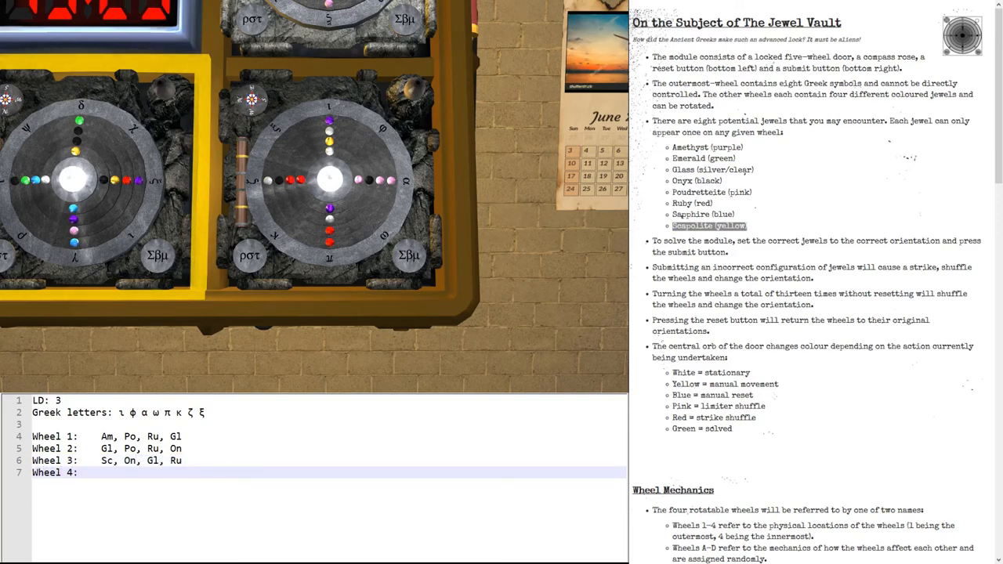
text(Gl,)
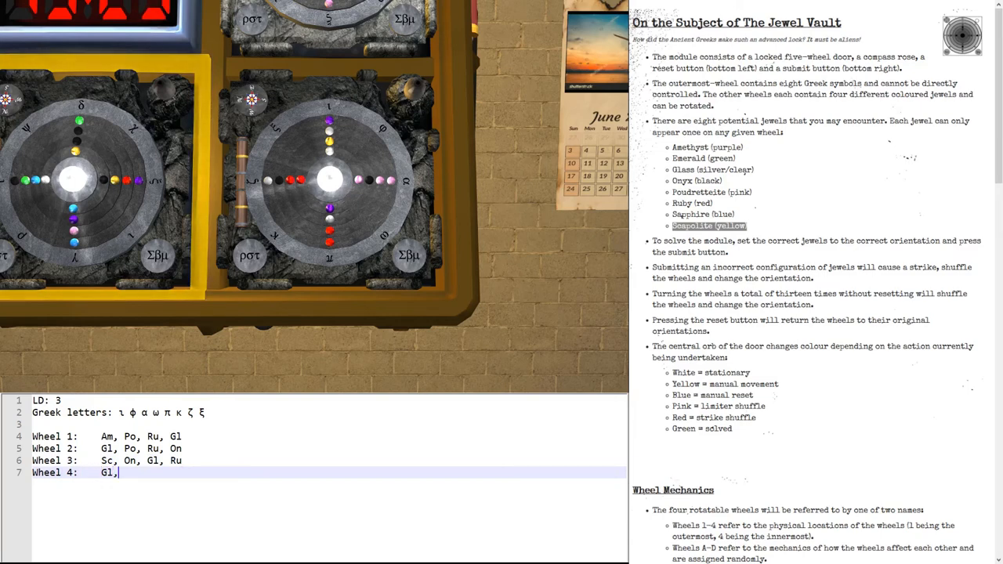
text(Po, Am,)
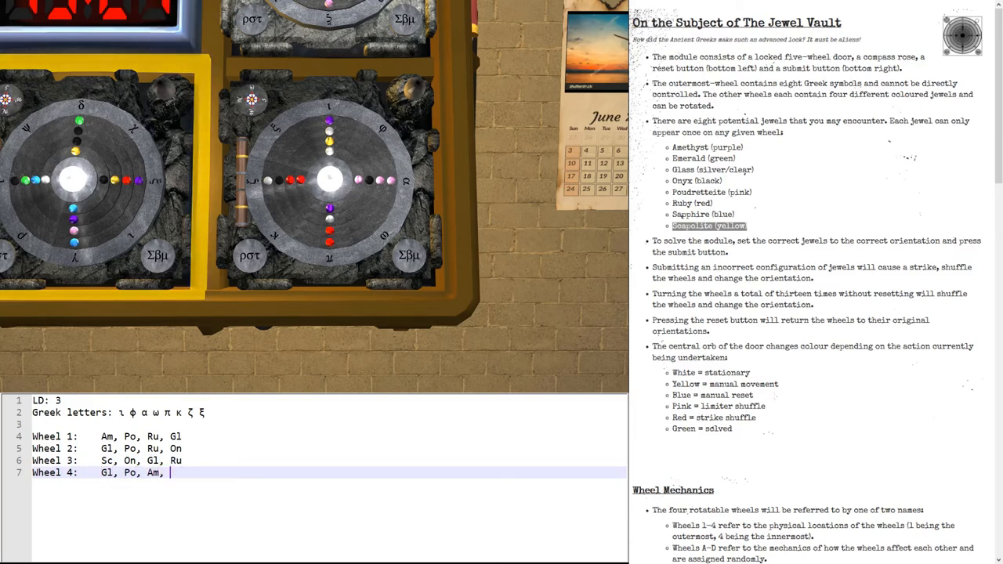
text(Ru)
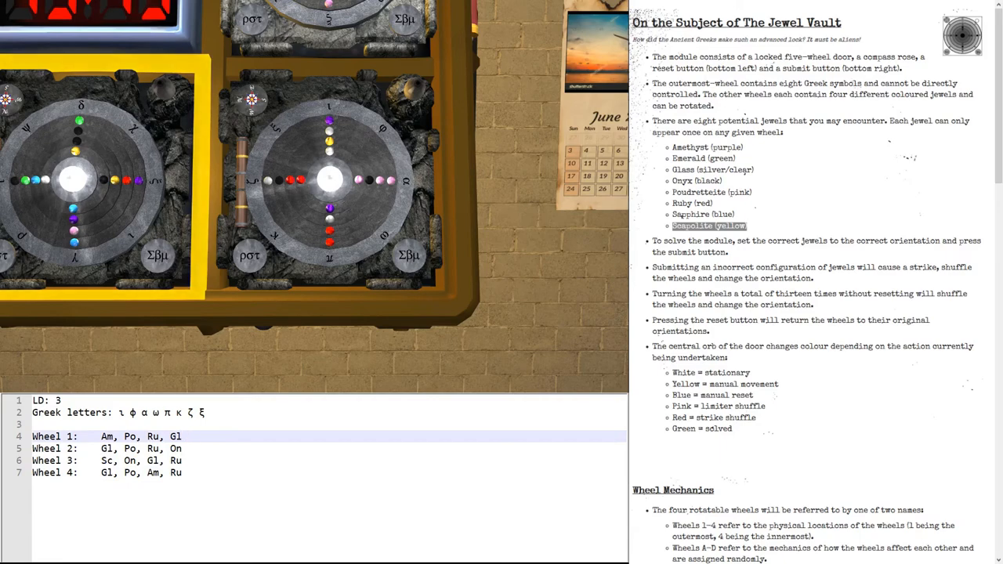
Step: Turn two wheels on the right-hand vault
click(339, 178)
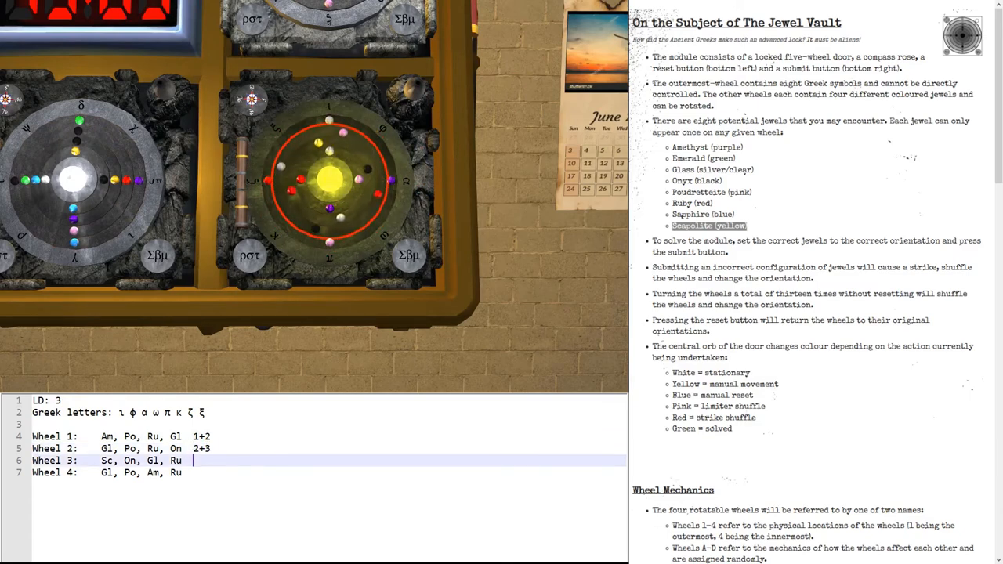
click(329, 180)
text(  3)
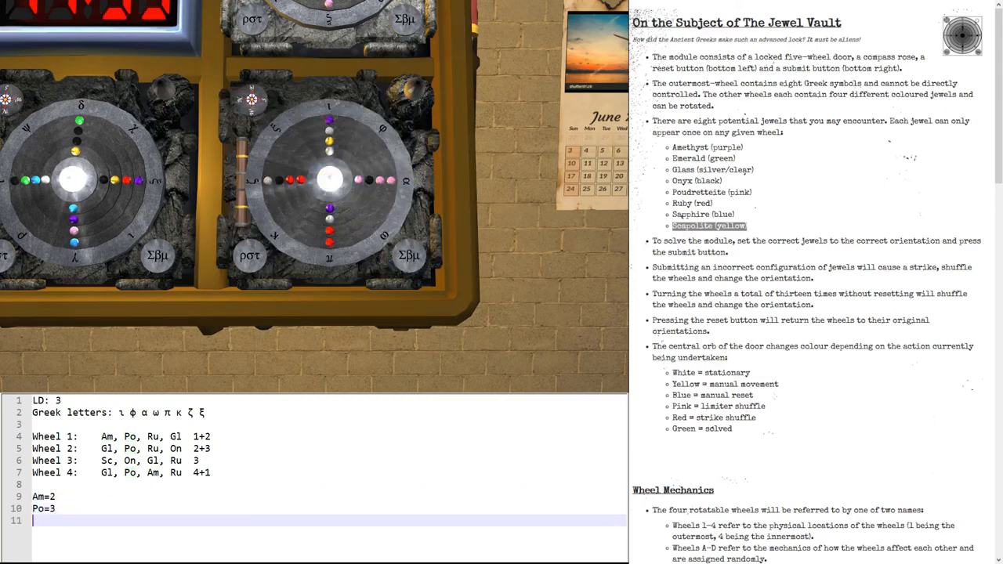
Step: Add a Ru=4 tally below Am=2 and Po=3 in the notes
text(Ru=4)
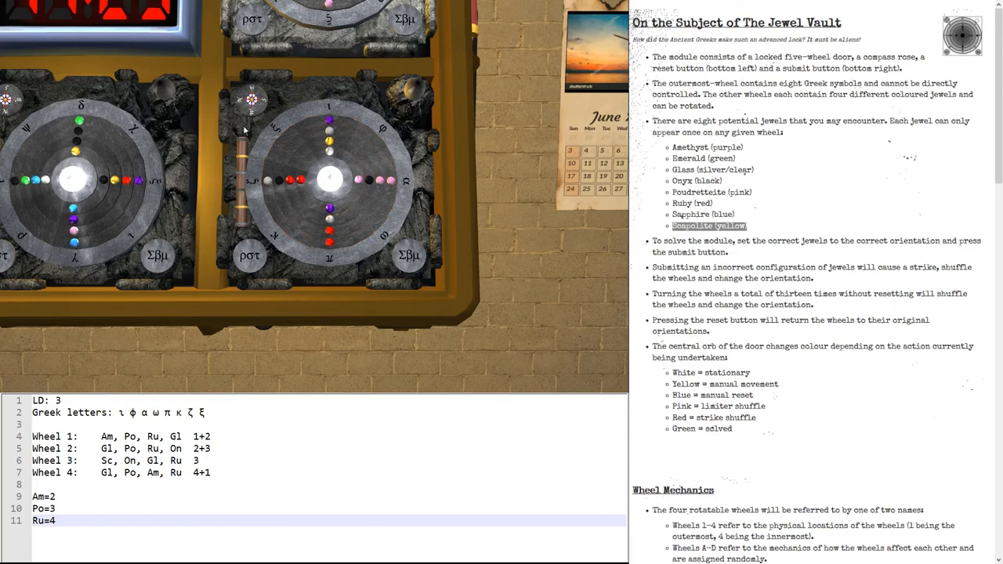
mouse_move(239, 174)
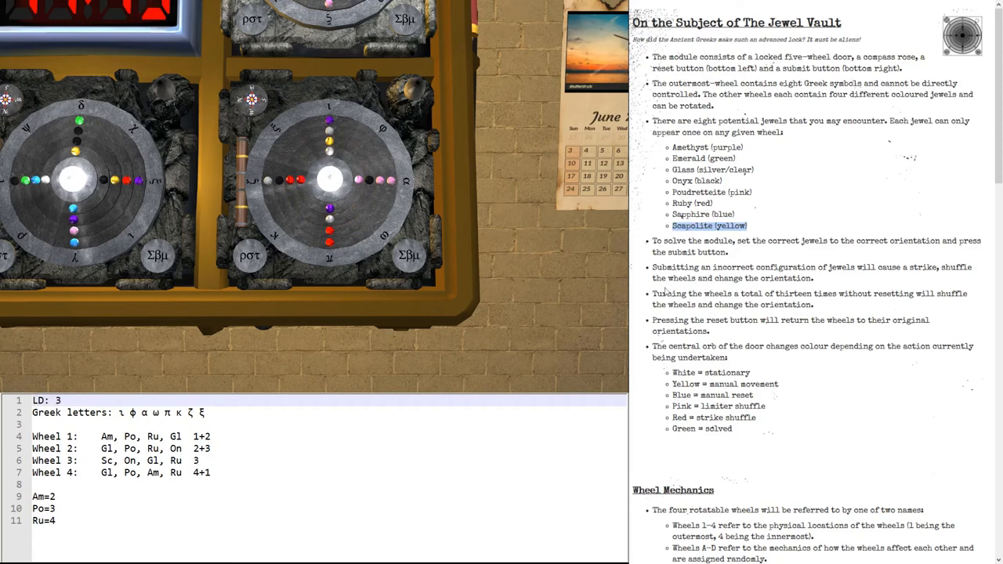
Step: Scroll the manual to Target Orientation and record WEST on the Greek letters line
scroll(down, 3)
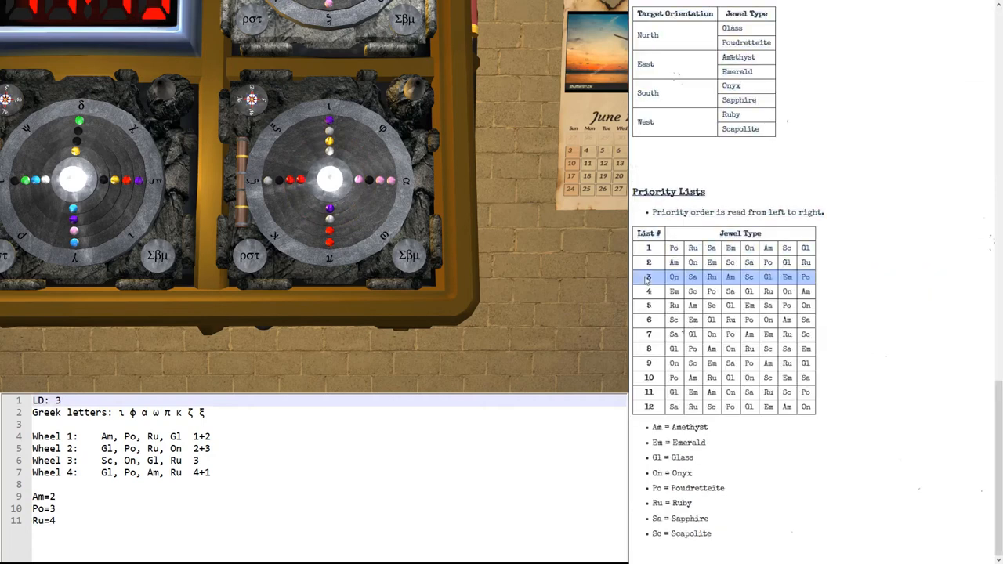
mouse_move(700, 278)
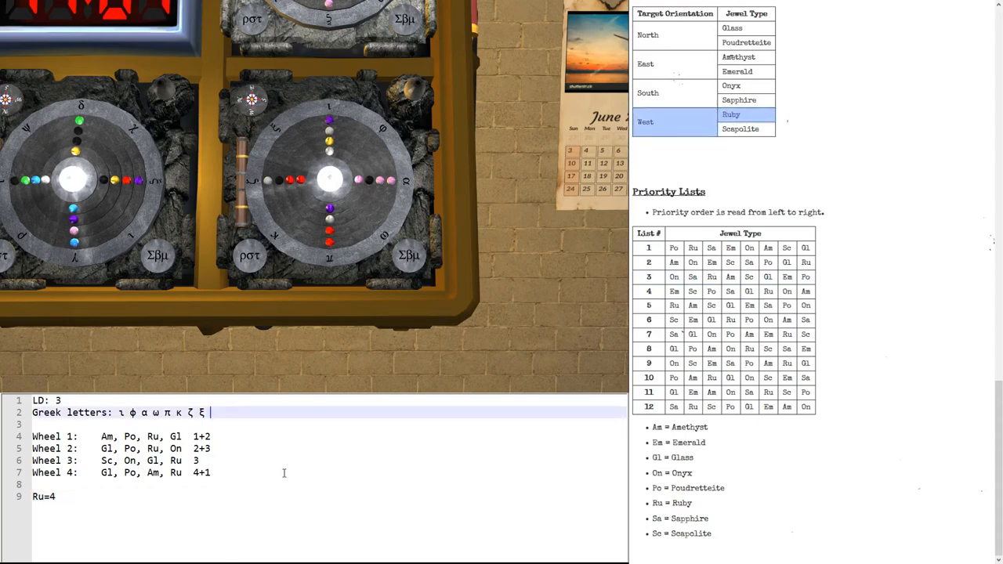
text(WEST)
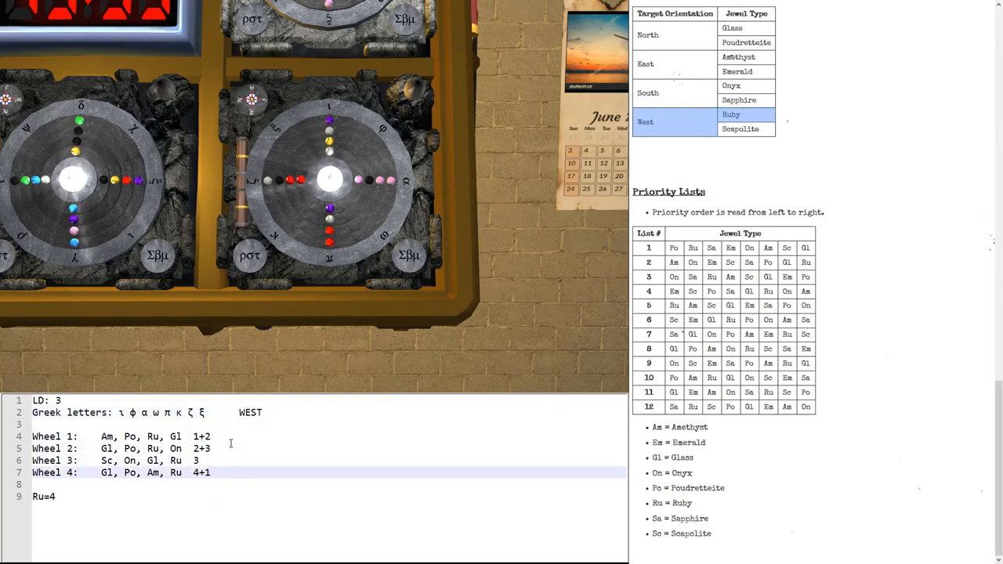
click(231, 436)
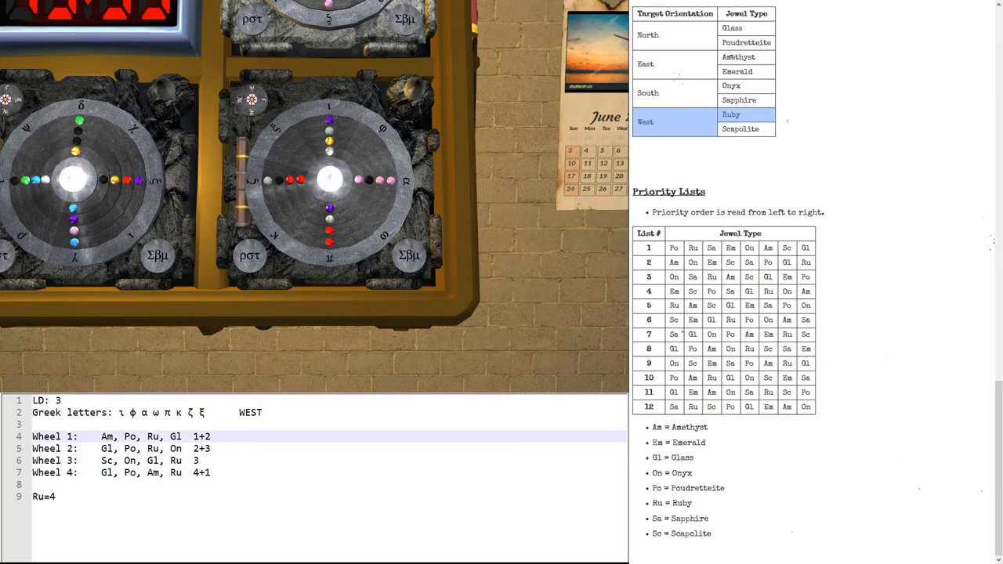
Step: Note priority lists 7, 6, 5 and 3 for the wheels and flag Gl on wheels 1 and 2
scroll(up, 3)
text(     7)
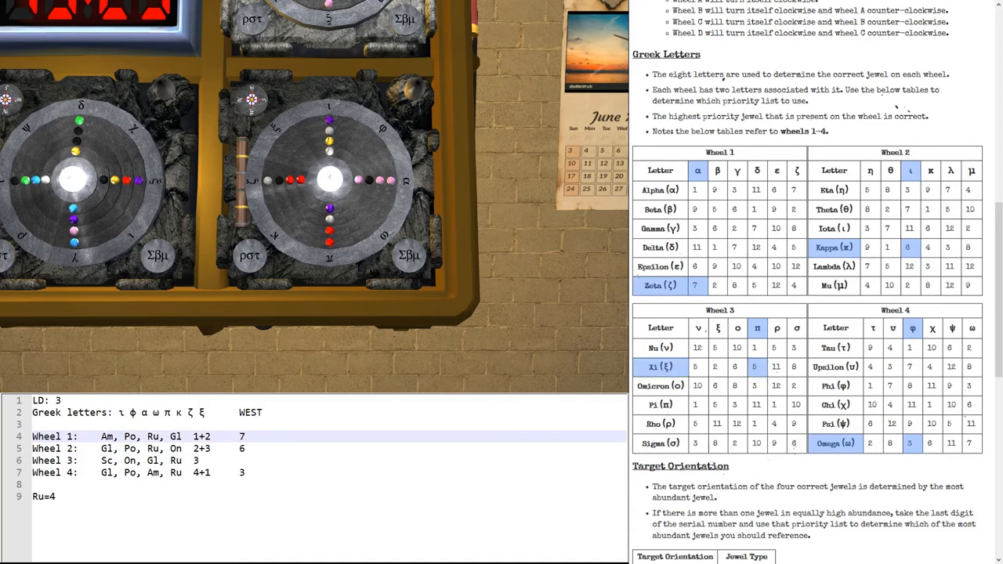
click(266, 460)
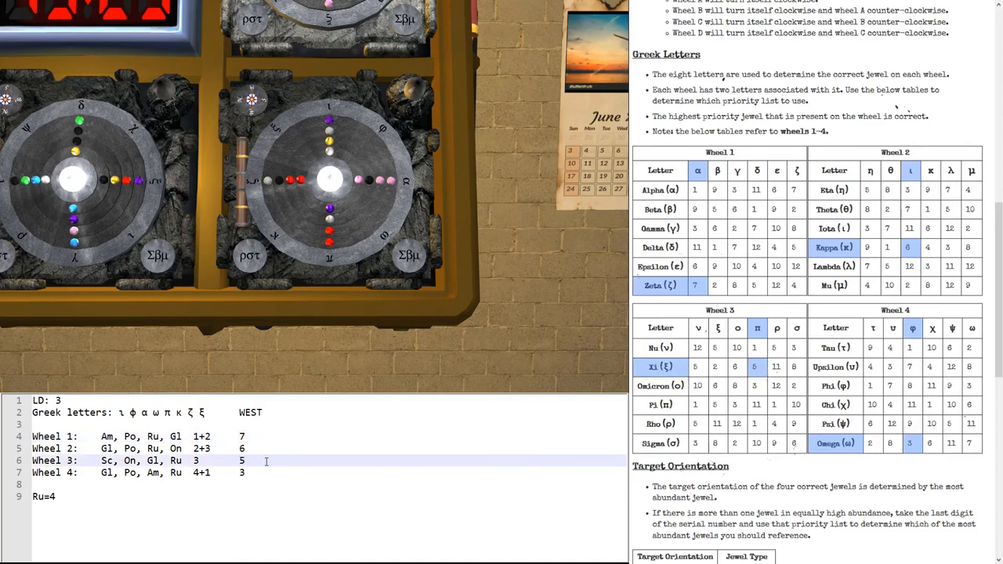
scroll(down, 3)
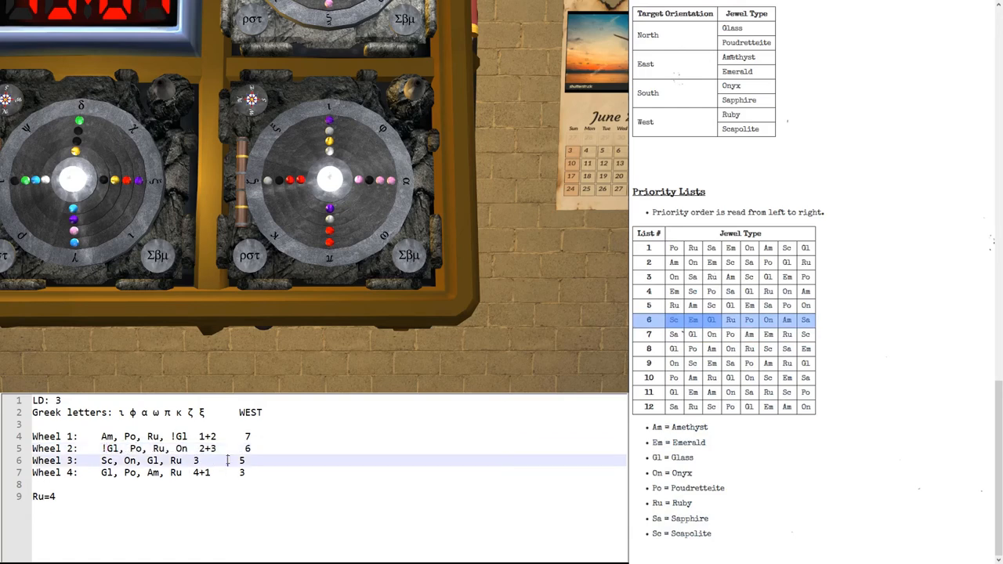
Step: Flag ruby on wheels 3 and 4, then note letters C, B, A, D with jewels Gl, Gl, Ru, Ru
click(674, 305)
text(!)
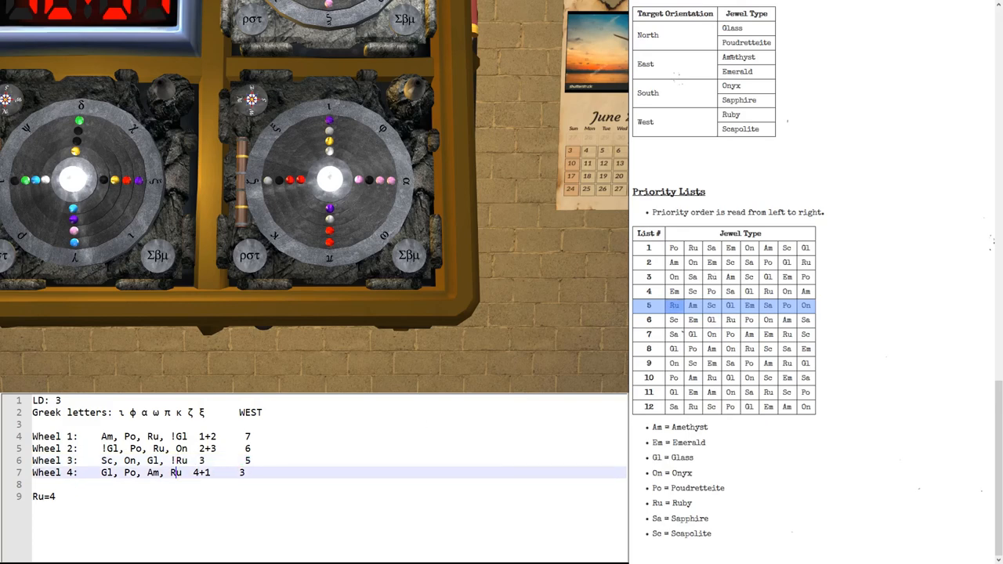
click(648, 276)
text(!)
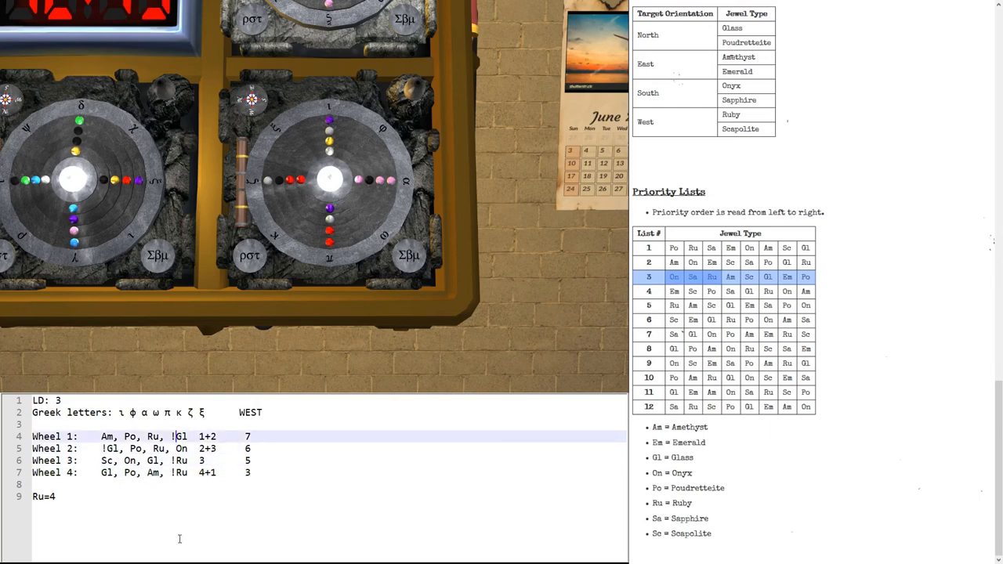
text(Gl)
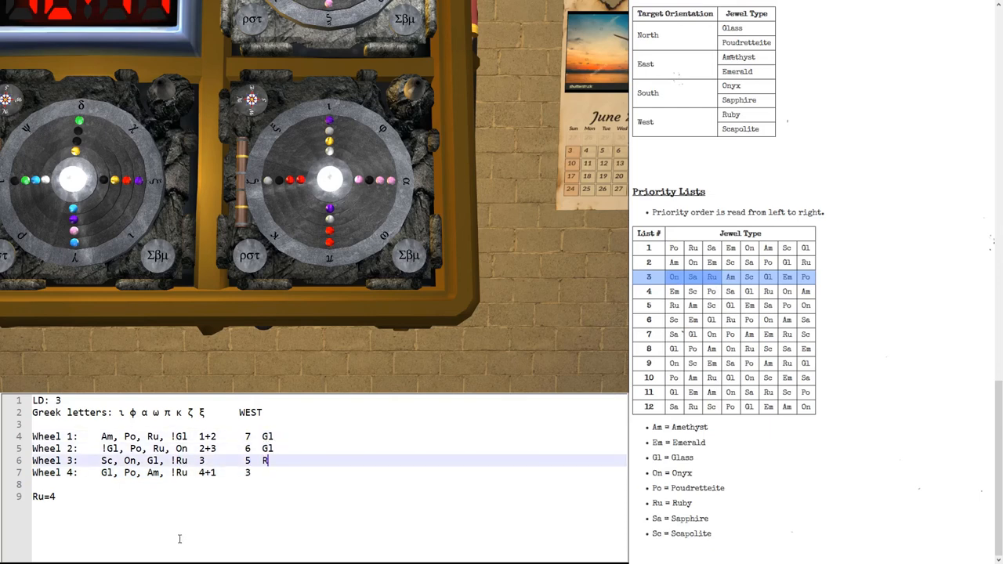
text(u)
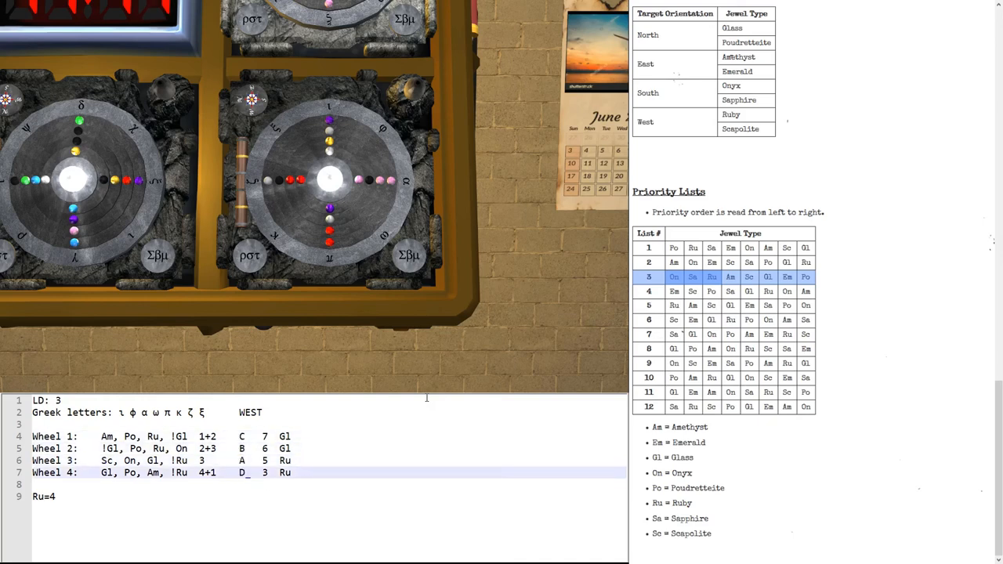
Step: Rotate the innermost and outermost vault wheels to turn the glass and ruby jewels west
click(329, 180)
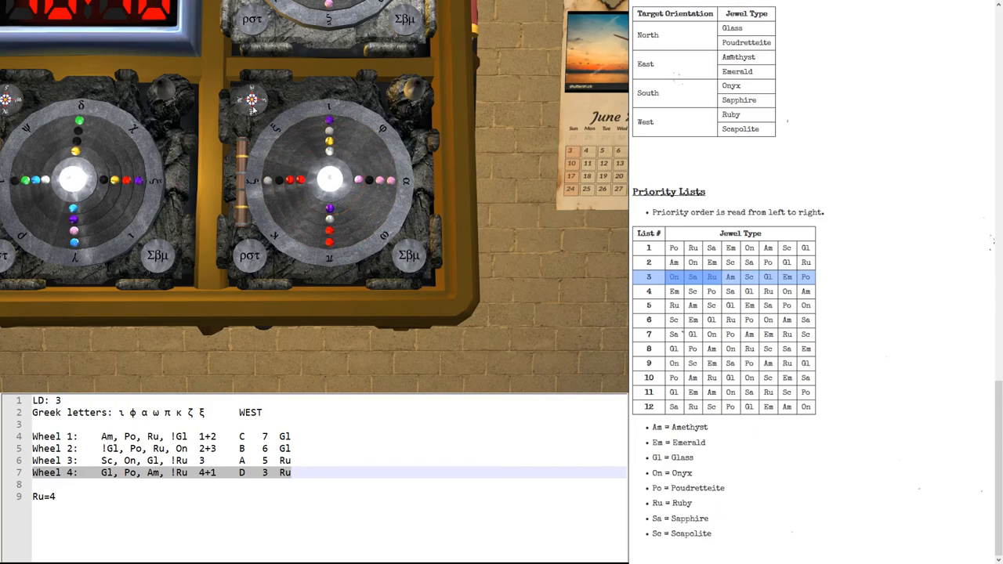
click(329, 180)
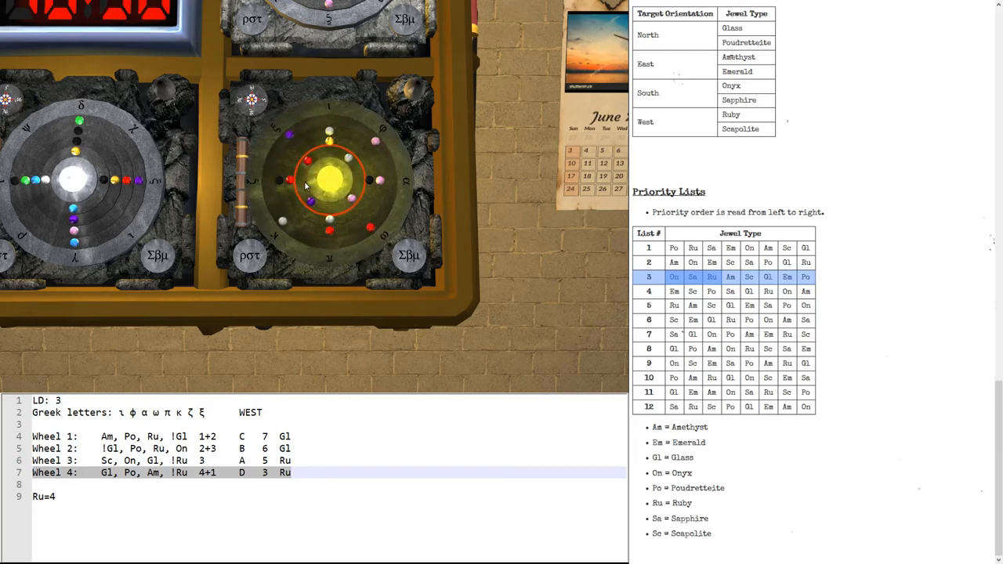
click(329, 180)
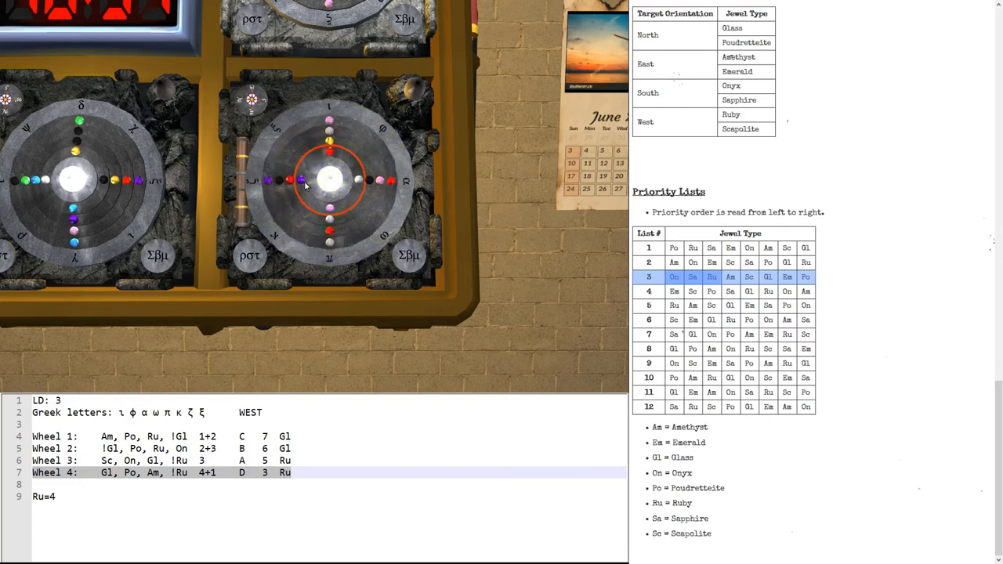
click(330, 180)
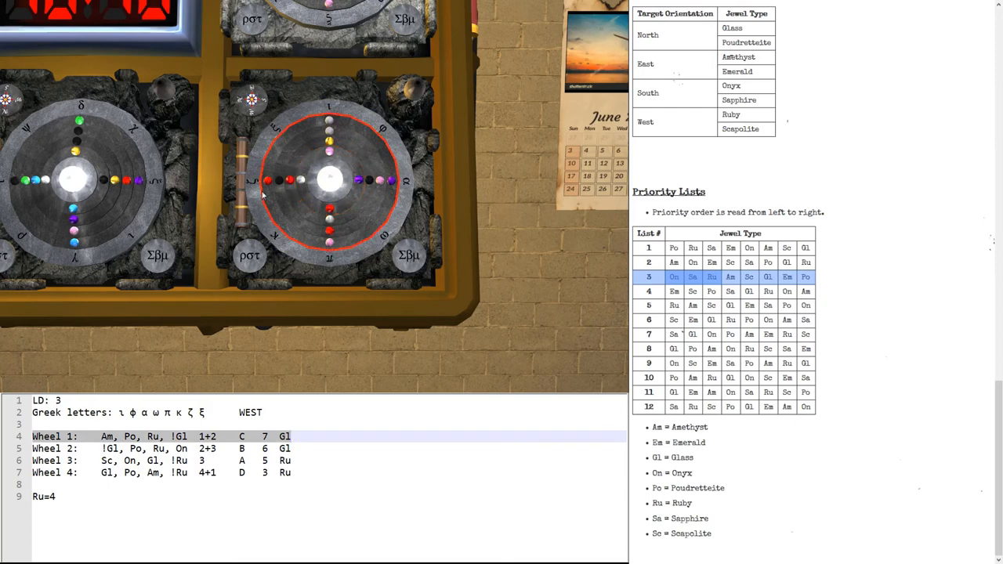
click(329, 180)
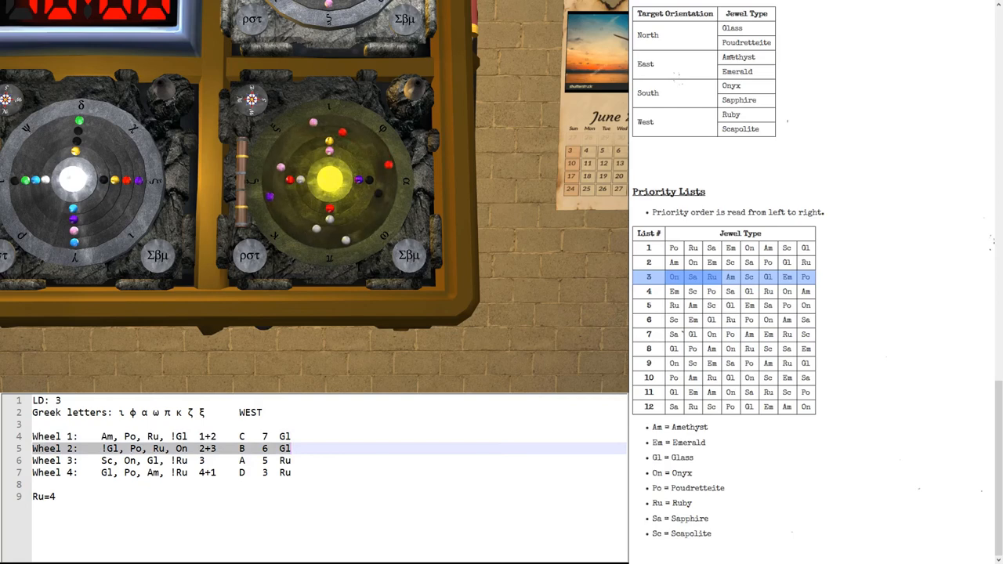
click(329, 180)
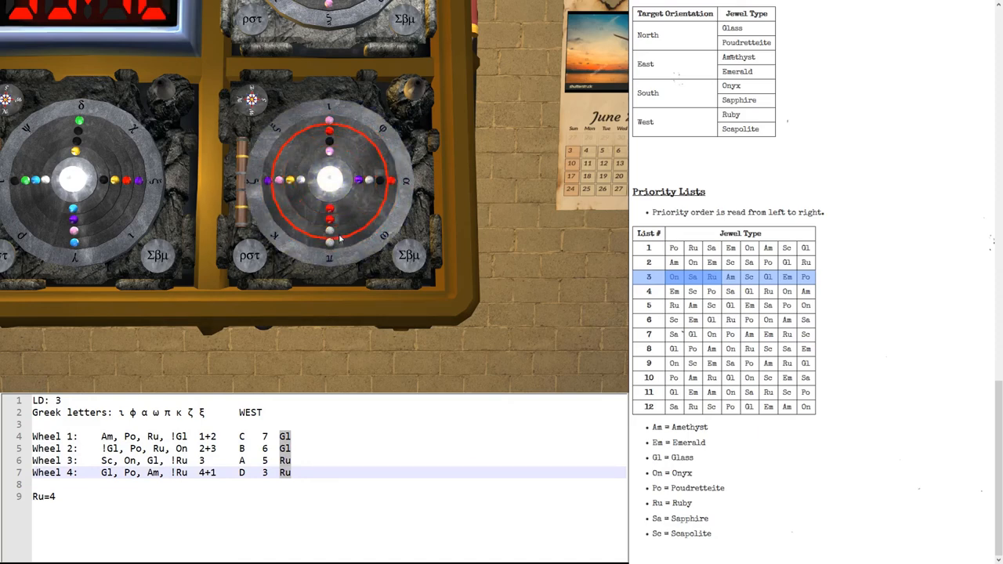
click(329, 180)
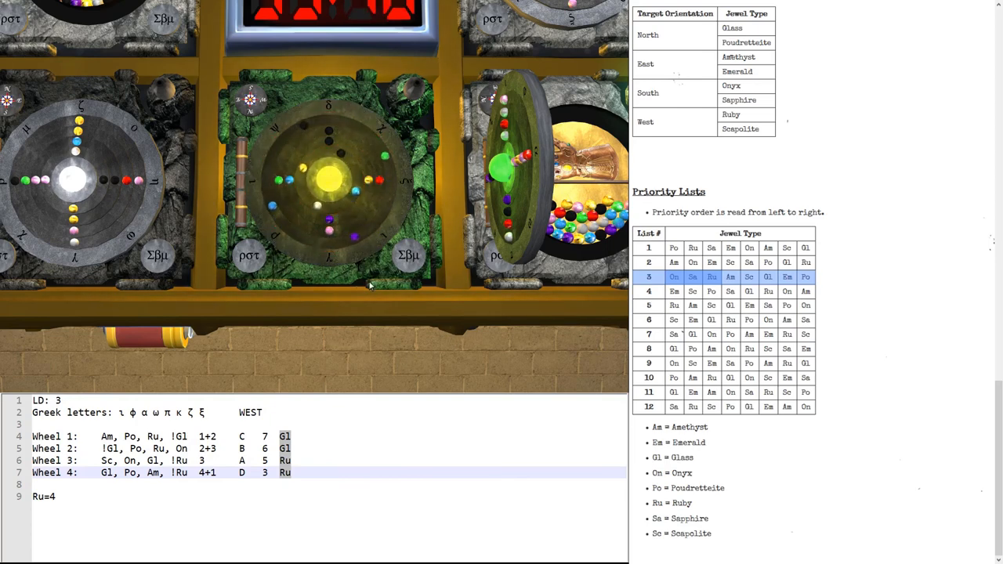
Step: Turn the other vault's wheels and submit with Σβμ, triggering a red strike
click(407, 256)
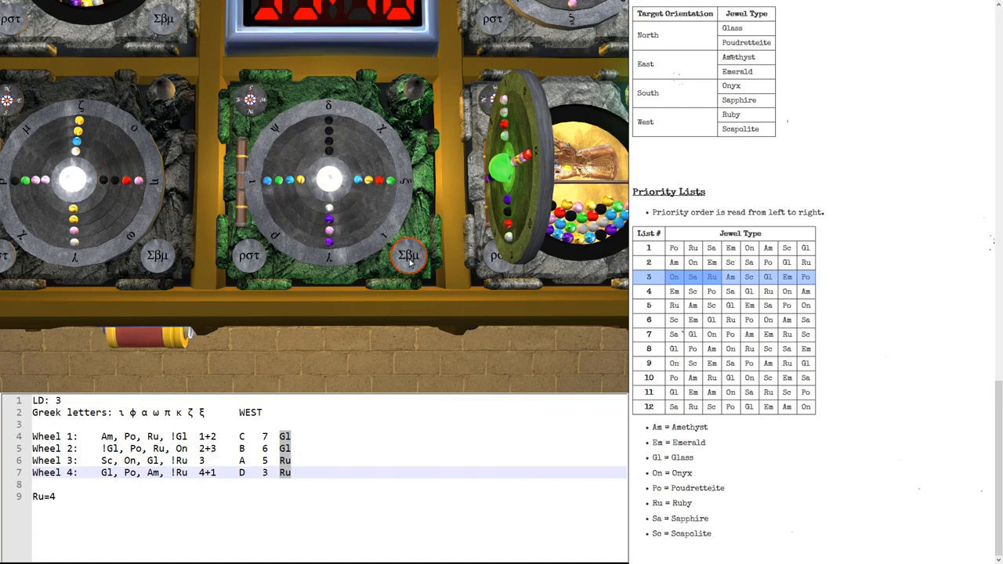
click(408, 255)
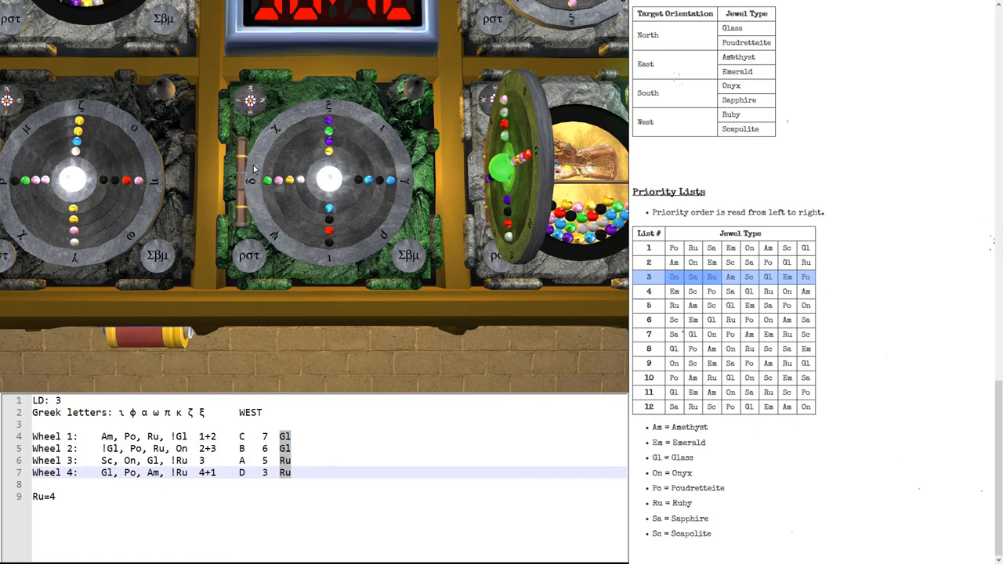
mouse_move(252, 184)
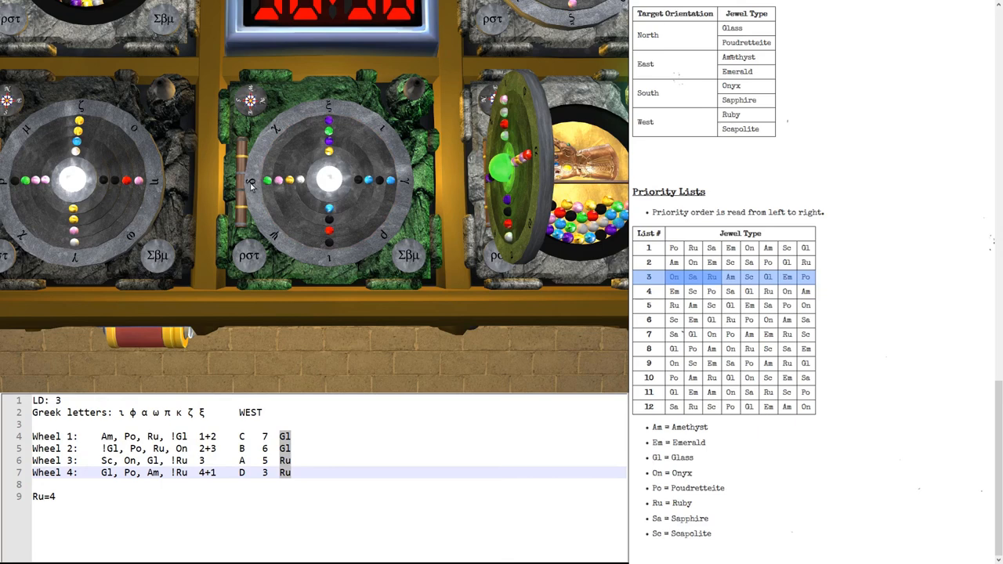
mouse_move(254, 194)
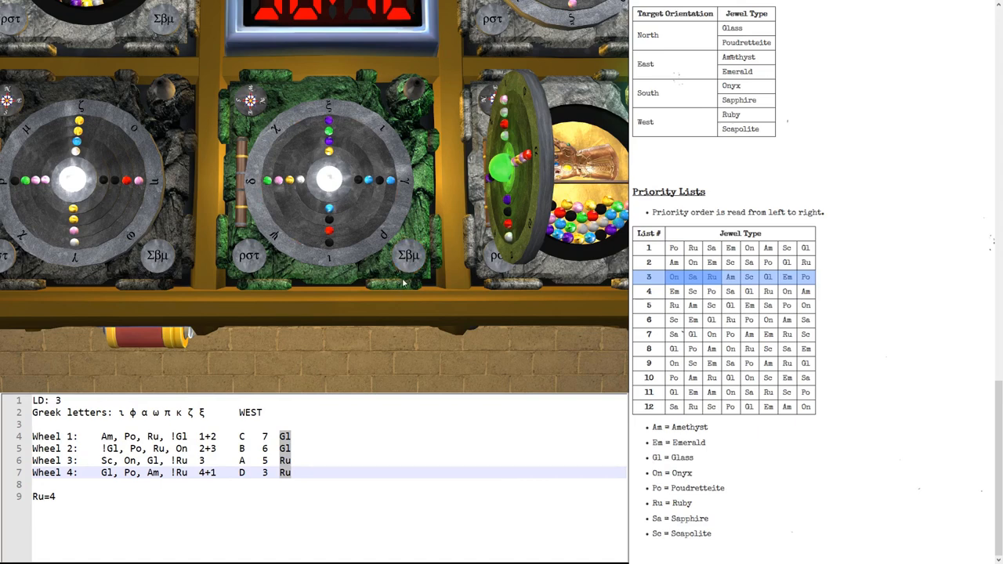
click(328, 180)
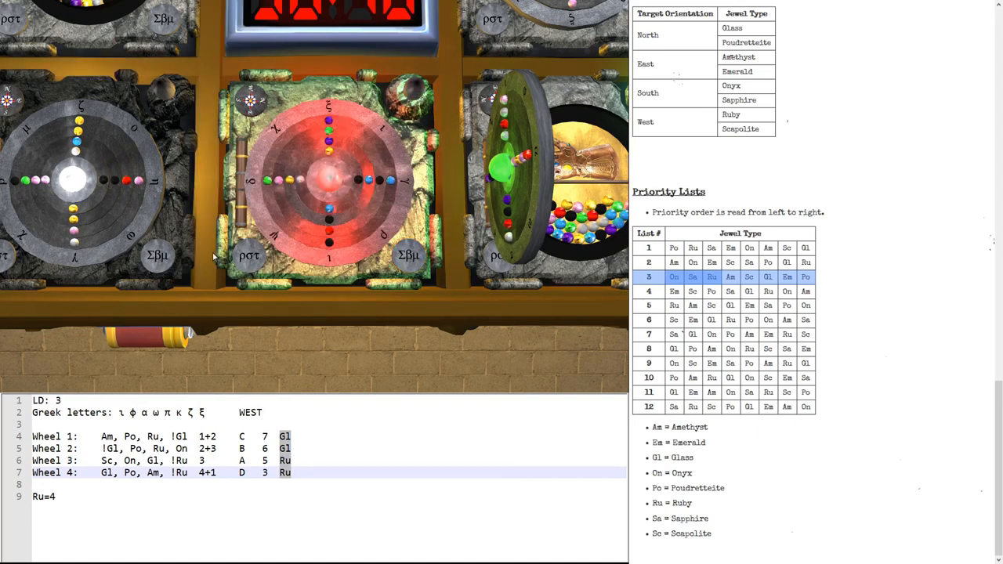